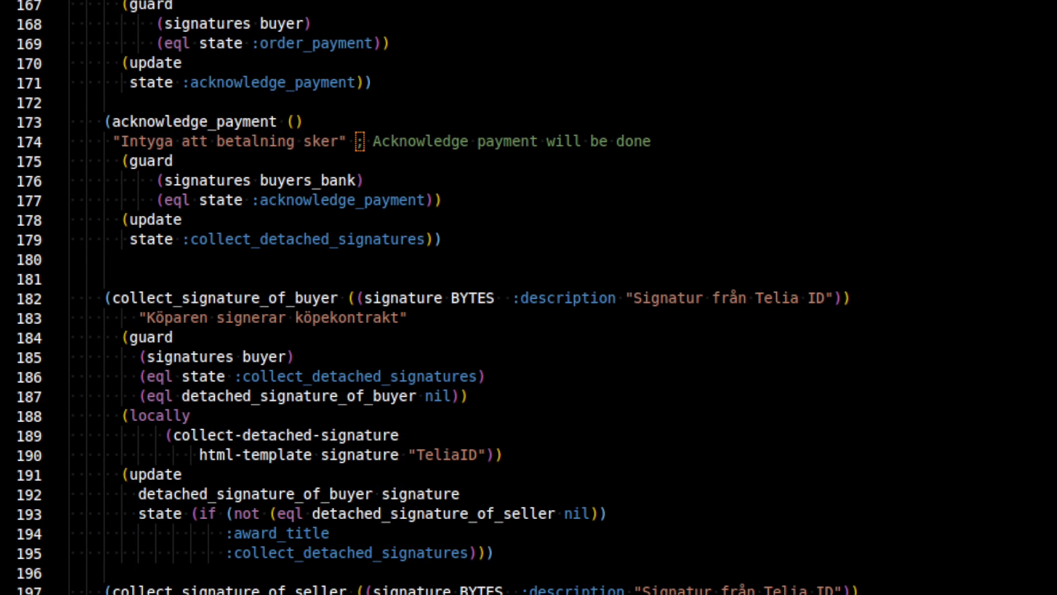
# - Enter Broker as the Personnummer and _session as the mode
pyautogui.scroll(-3)
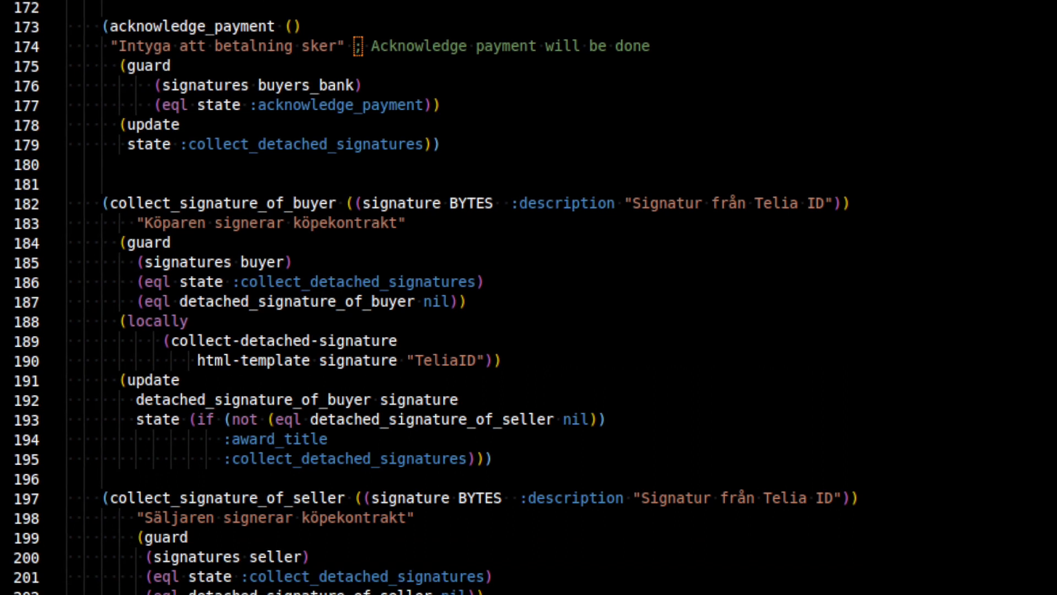
pyautogui.scroll(-3)
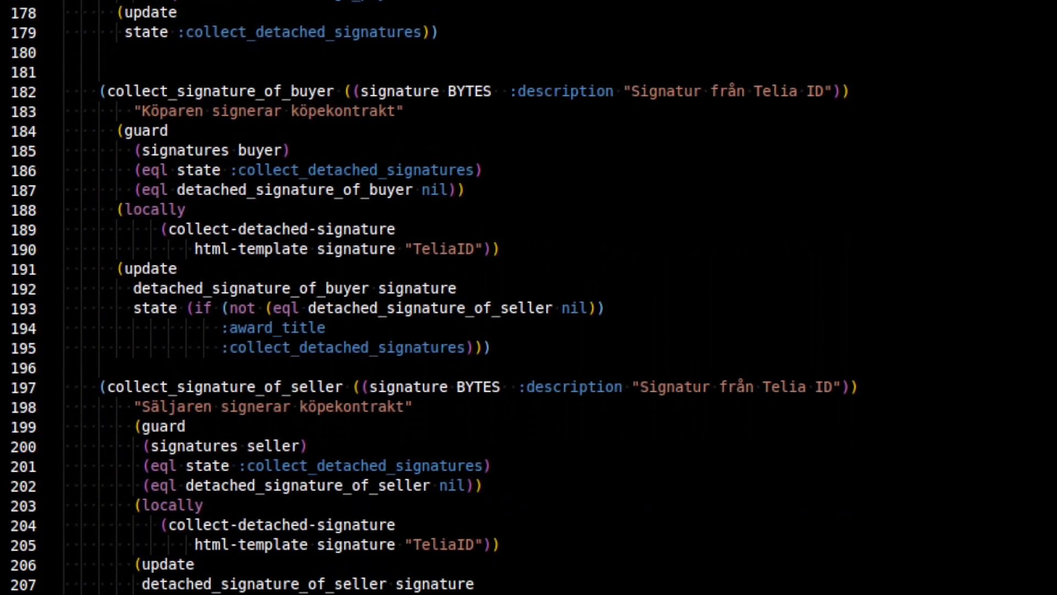
pyautogui.scroll(-3)
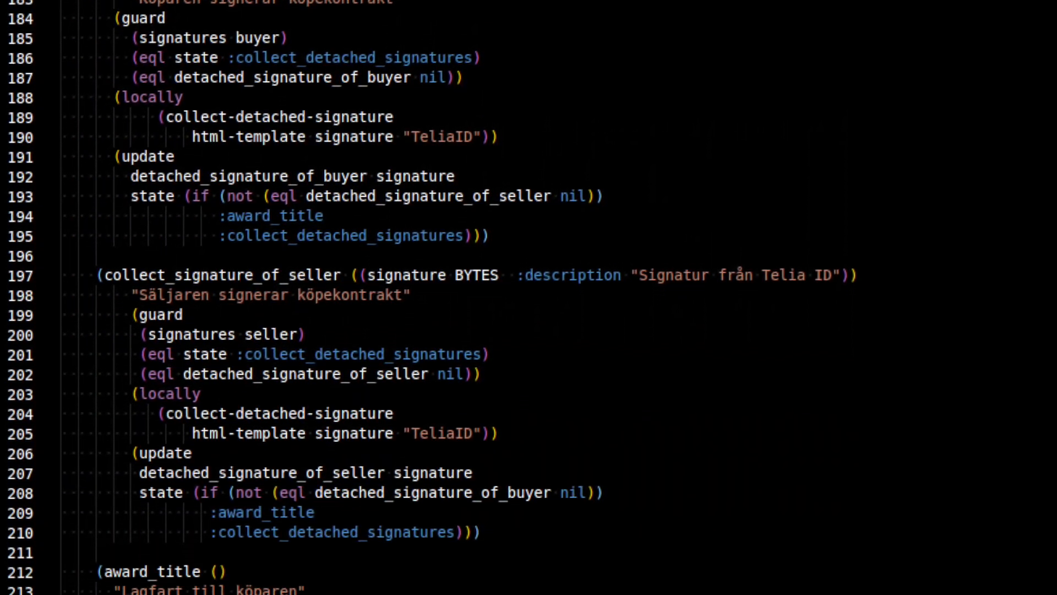
pyautogui.scroll(-3)
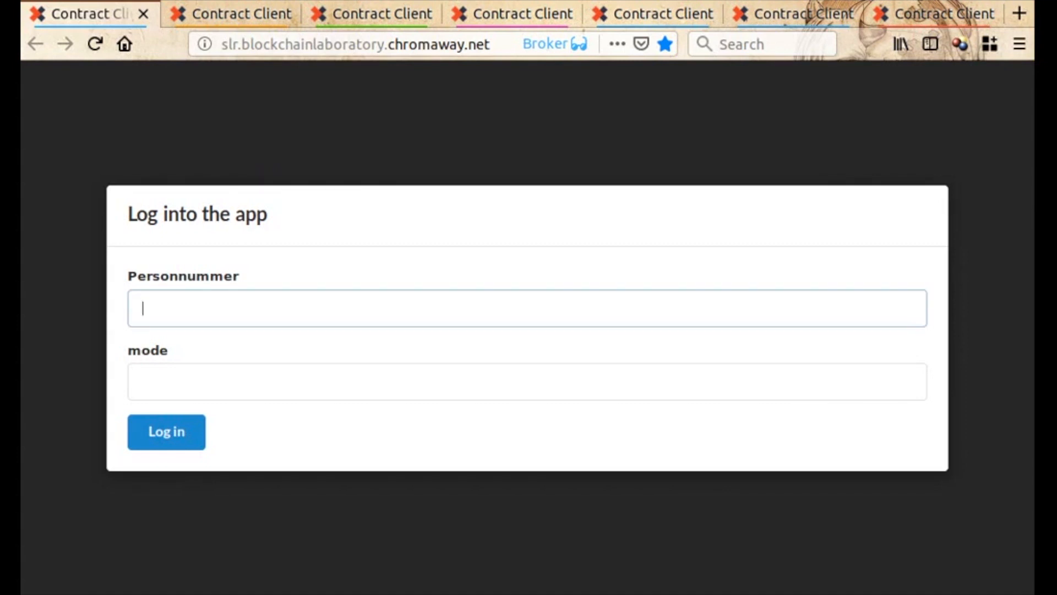
pyautogui.write('B')
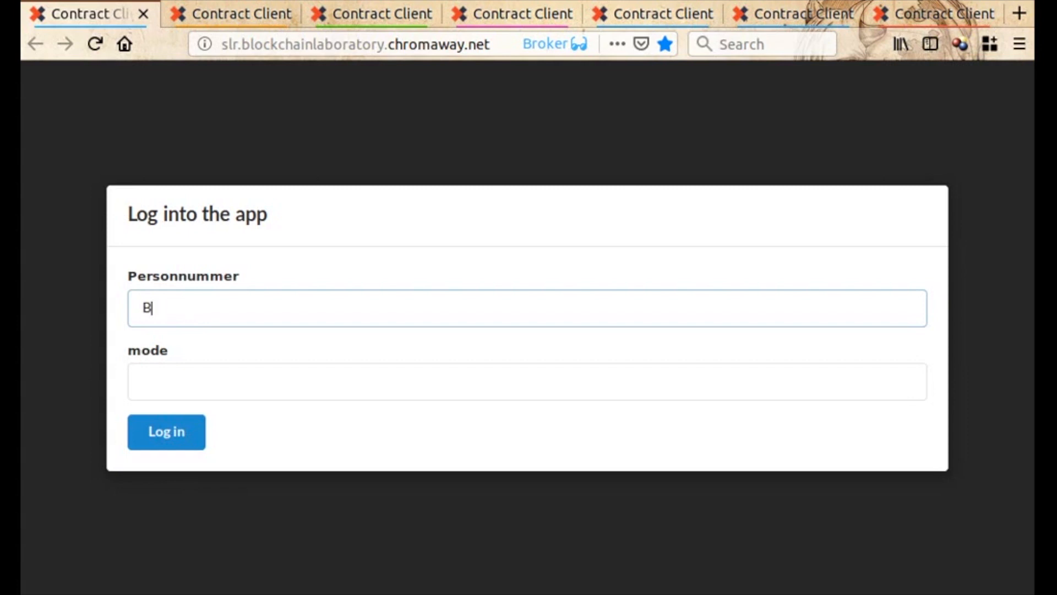
pyautogui.write('roker')
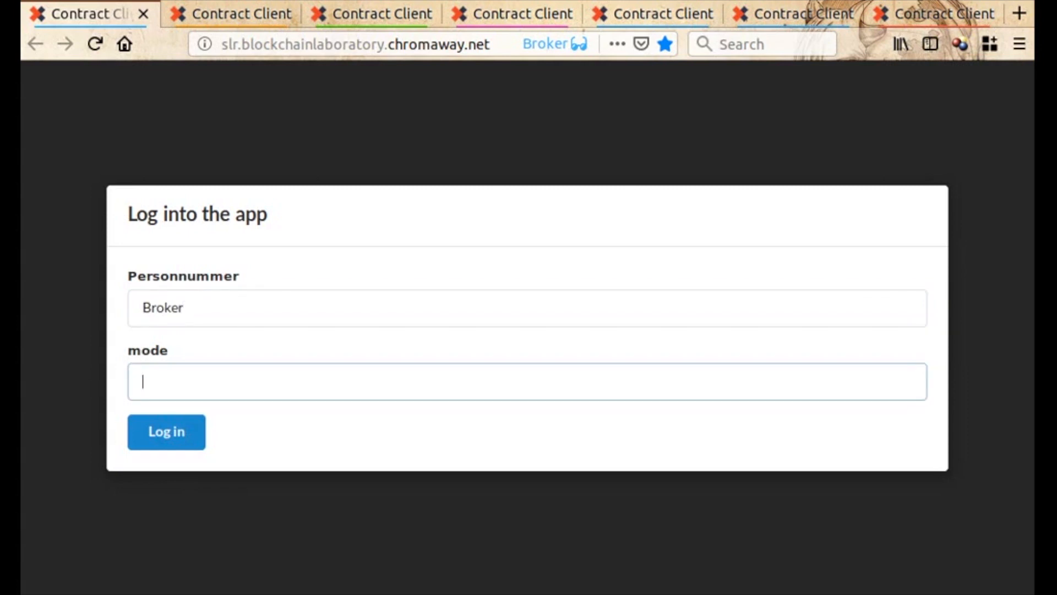
pyautogui.write('_ses')
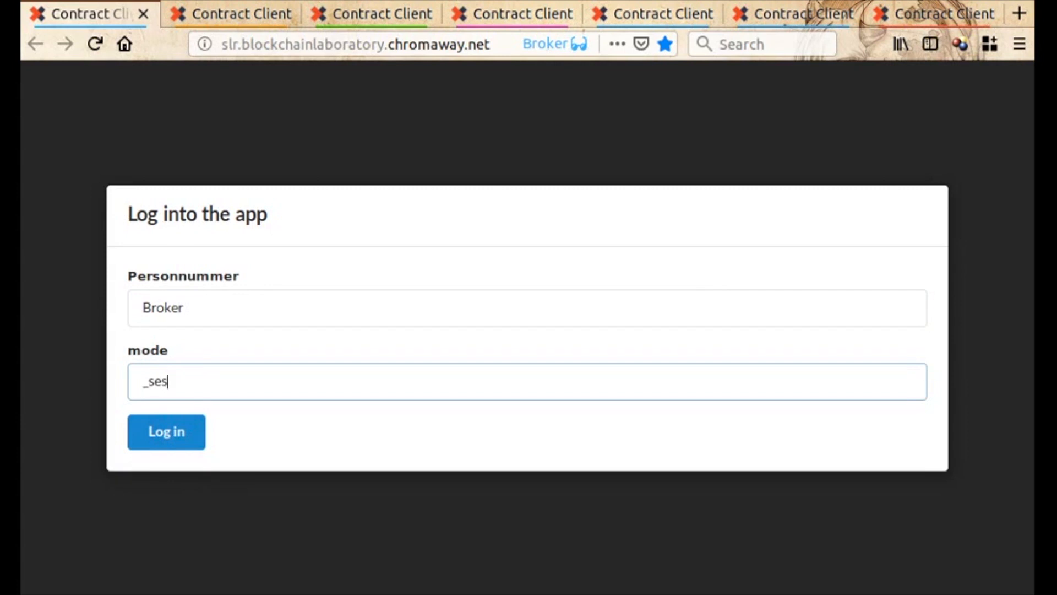
pyautogui.write('sion')
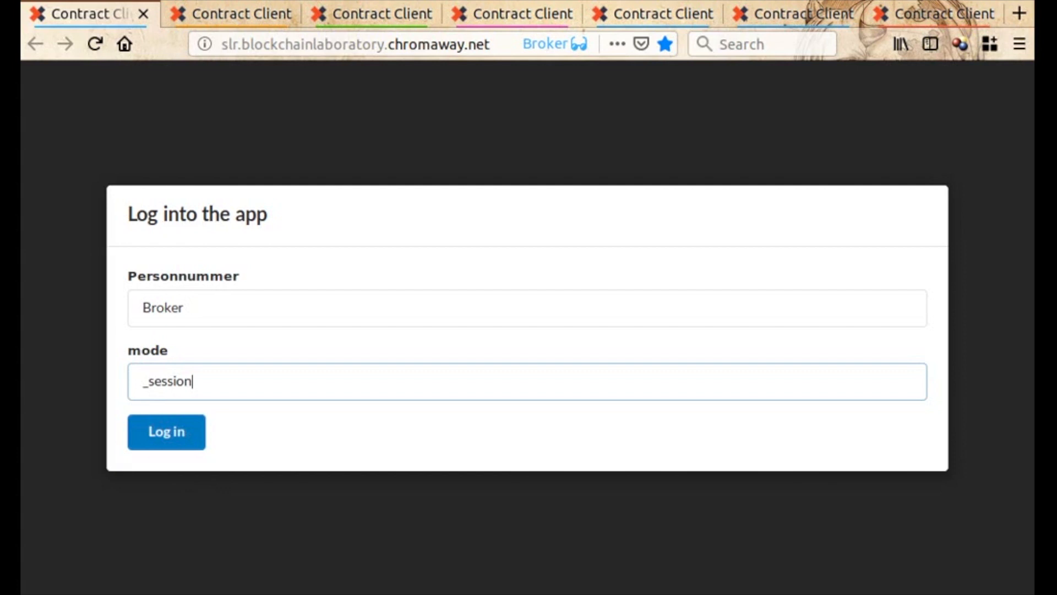
# - Log in, choose the Broker role and acknowledge the new certificate
pyautogui.click(165, 431)
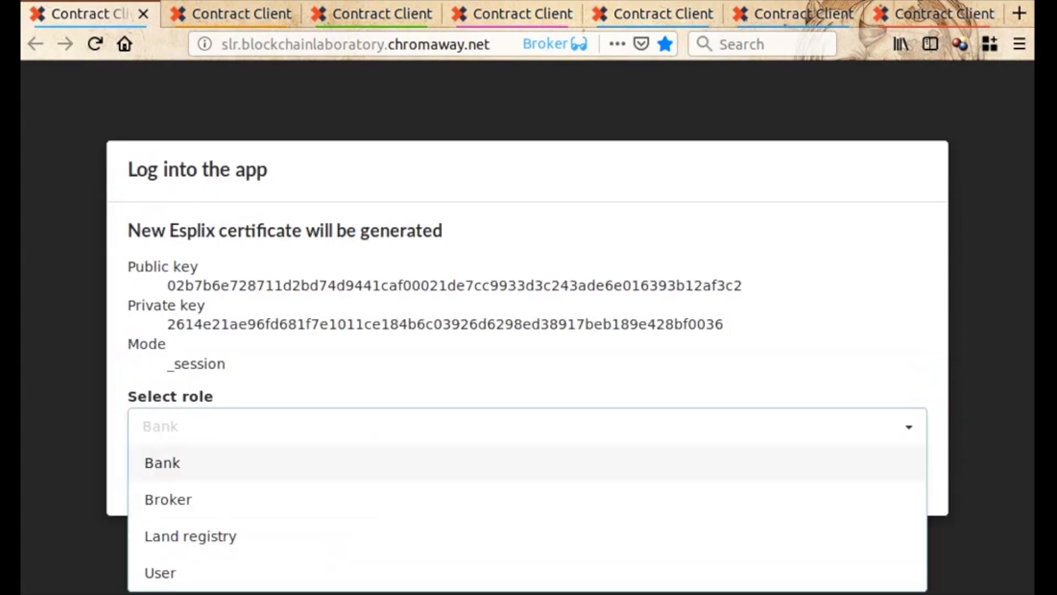
pyautogui.moveTo(168, 499)
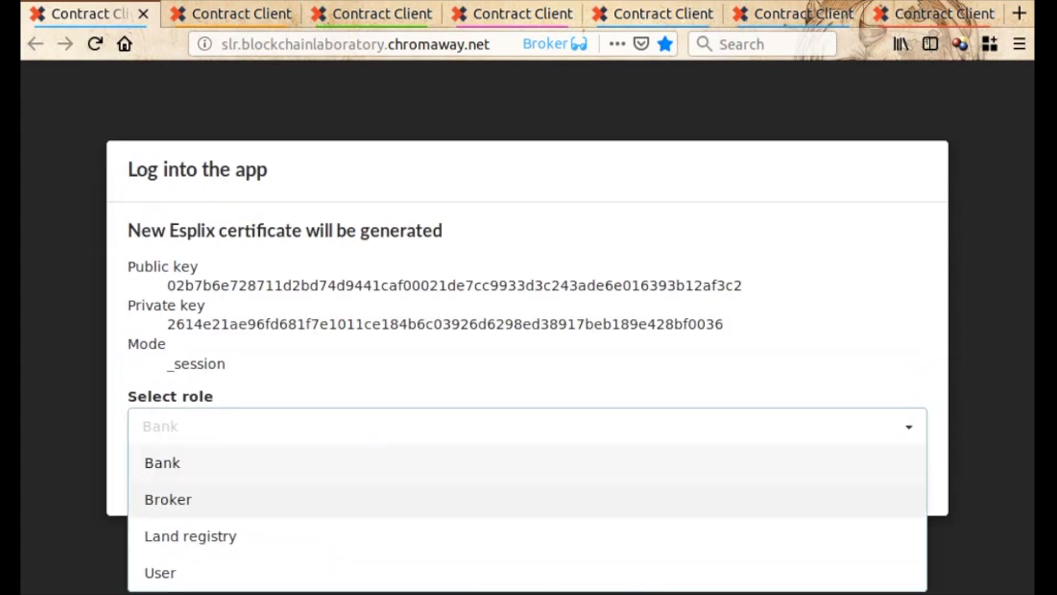
pyautogui.click(168, 499)
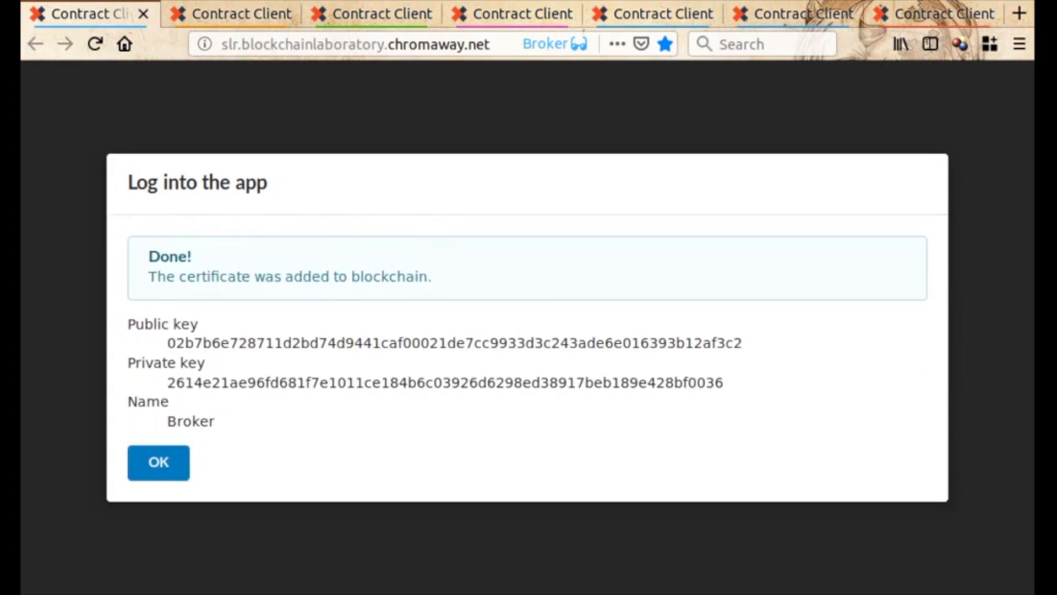
pyautogui.click(158, 461)
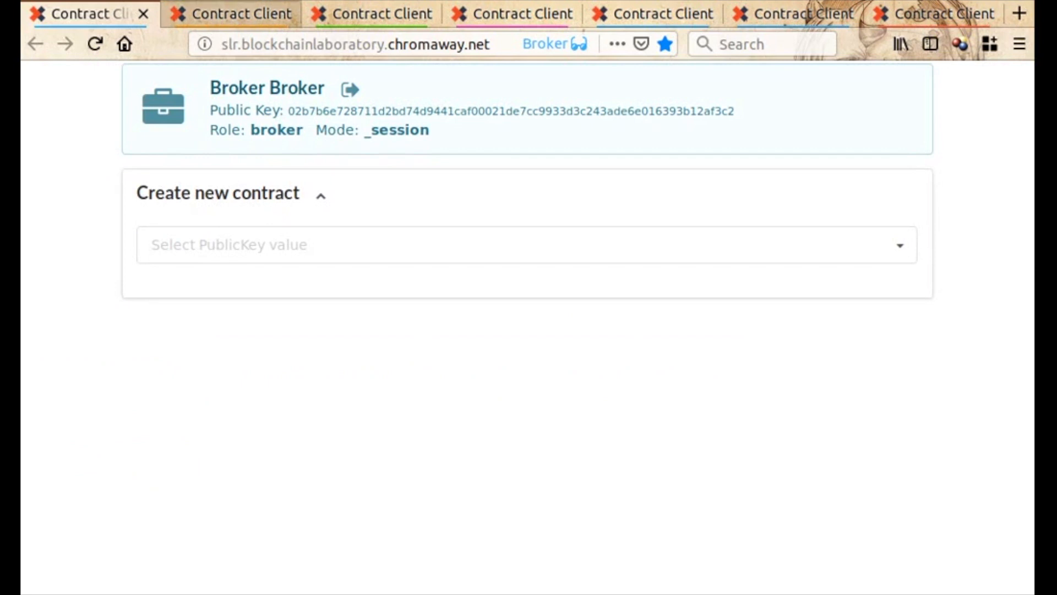
# - Log in the Seller and Seller Bank, signing the seller bank's certificate
pyautogui.click(231, 13)
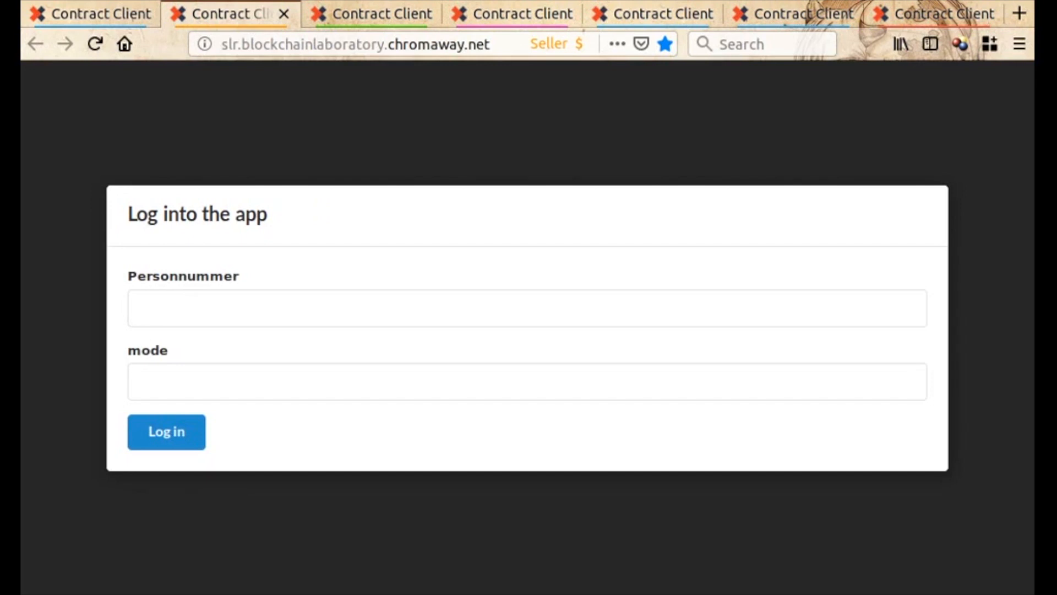
pyautogui.write('Seller')
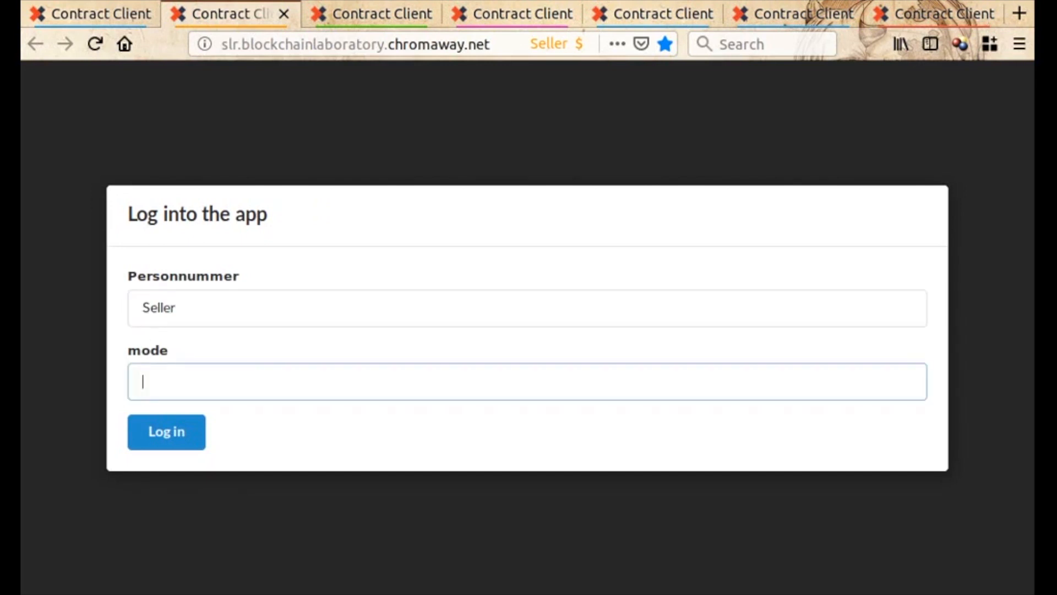
pyautogui.click(165, 432)
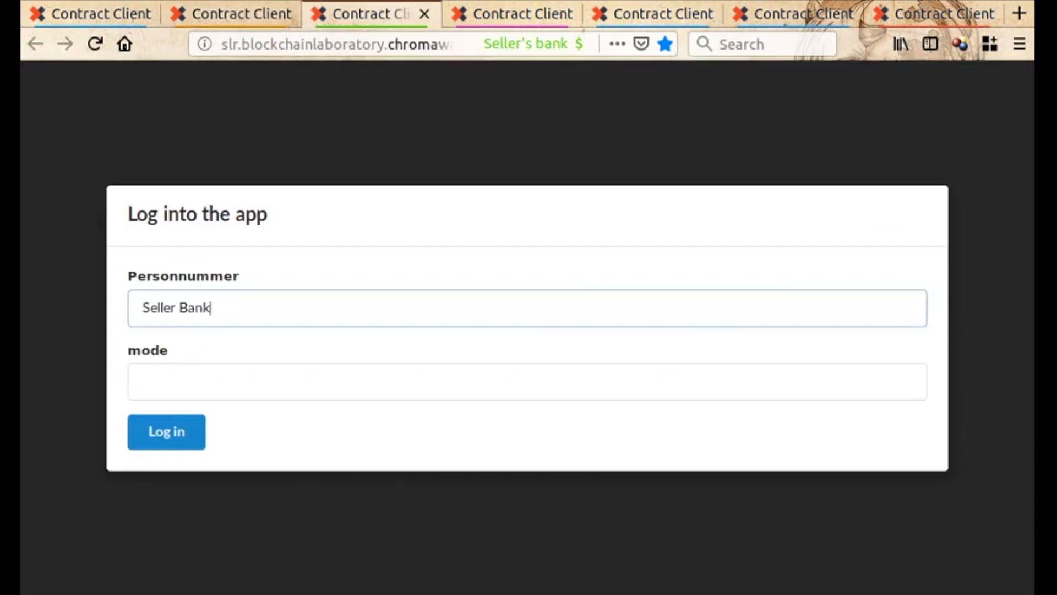
pyautogui.click(166, 431)
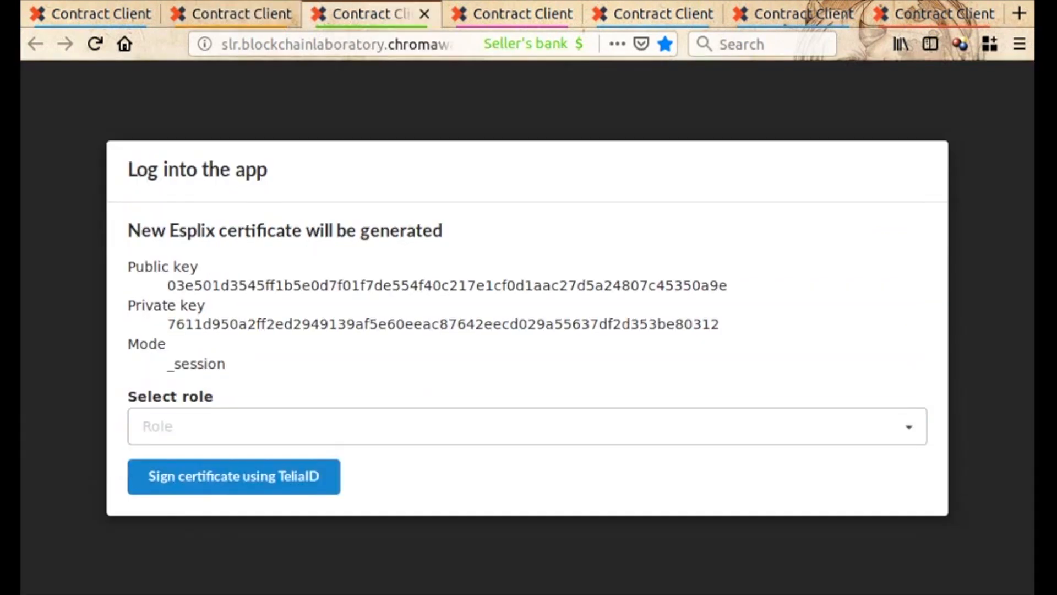
pyautogui.click(232, 475)
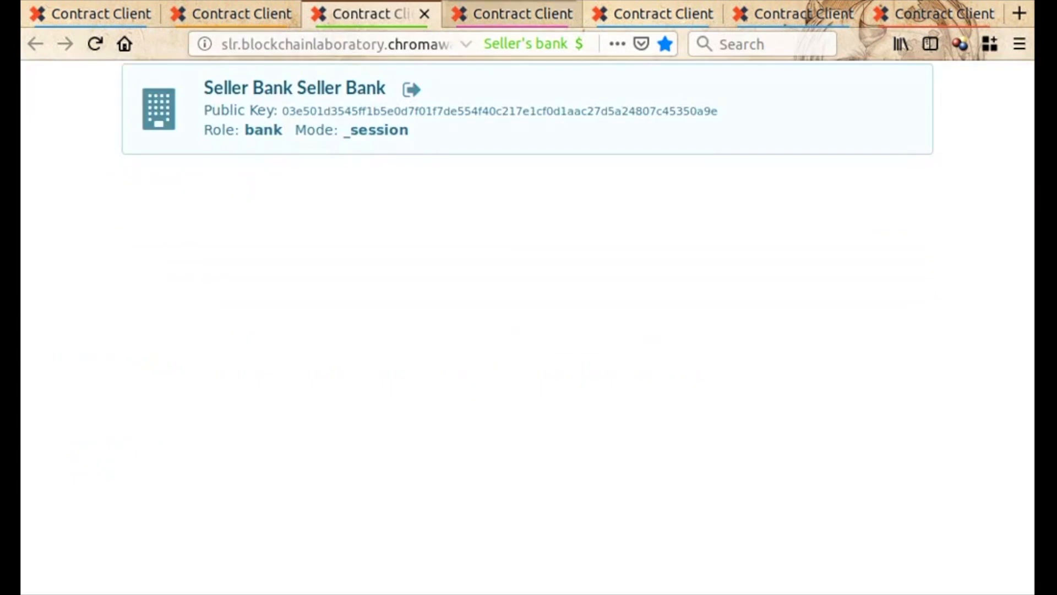
# - Log in the buyer's bank, buyer, land registry and Inspector, acknowledging the Inspector certificate
pyautogui.click(511, 14)
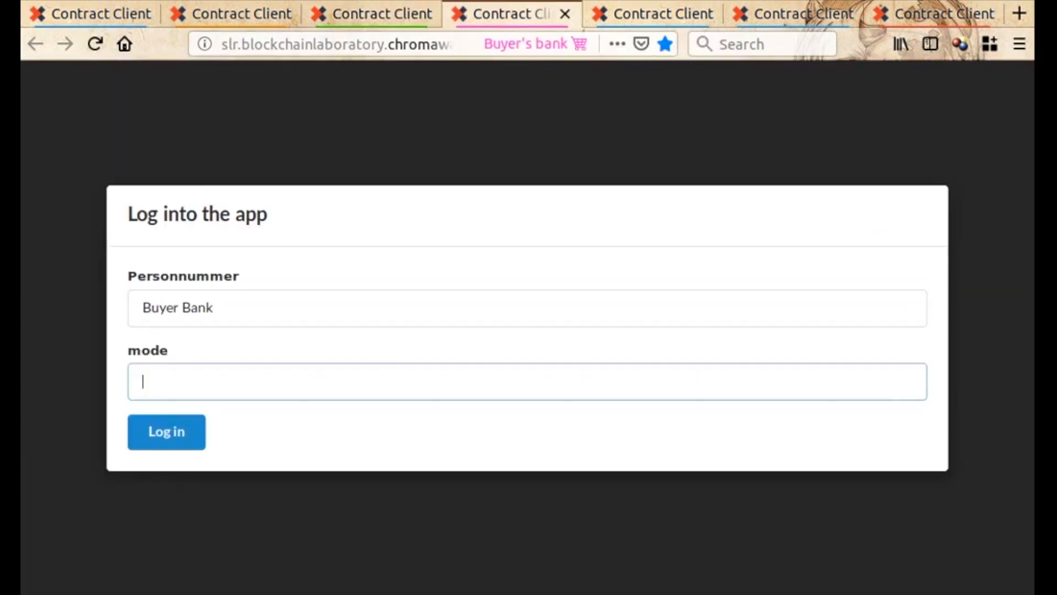
pyautogui.click(166, 431)
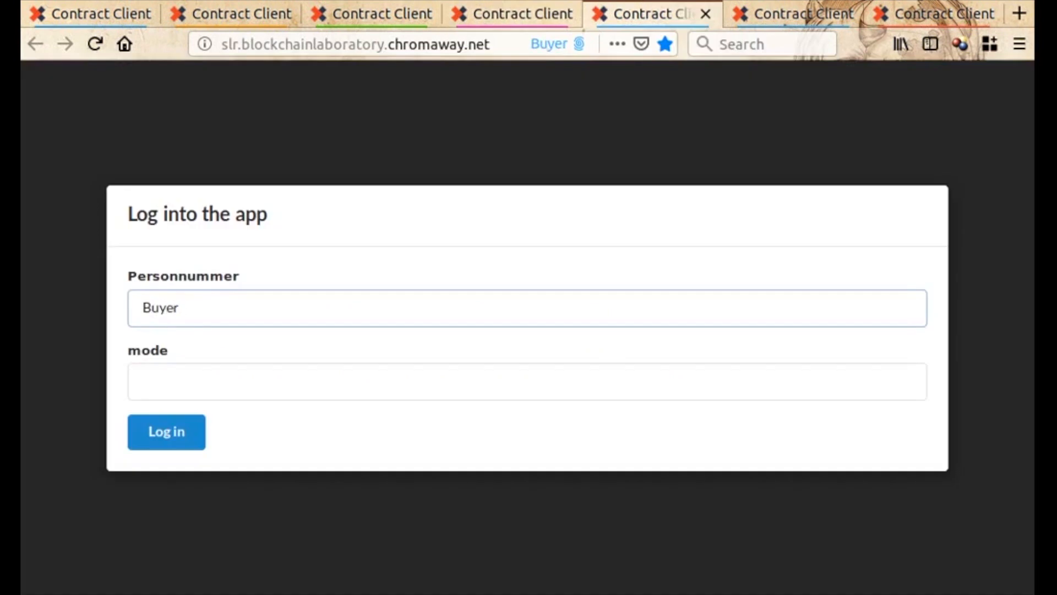
pyautogui.click(165, 432)
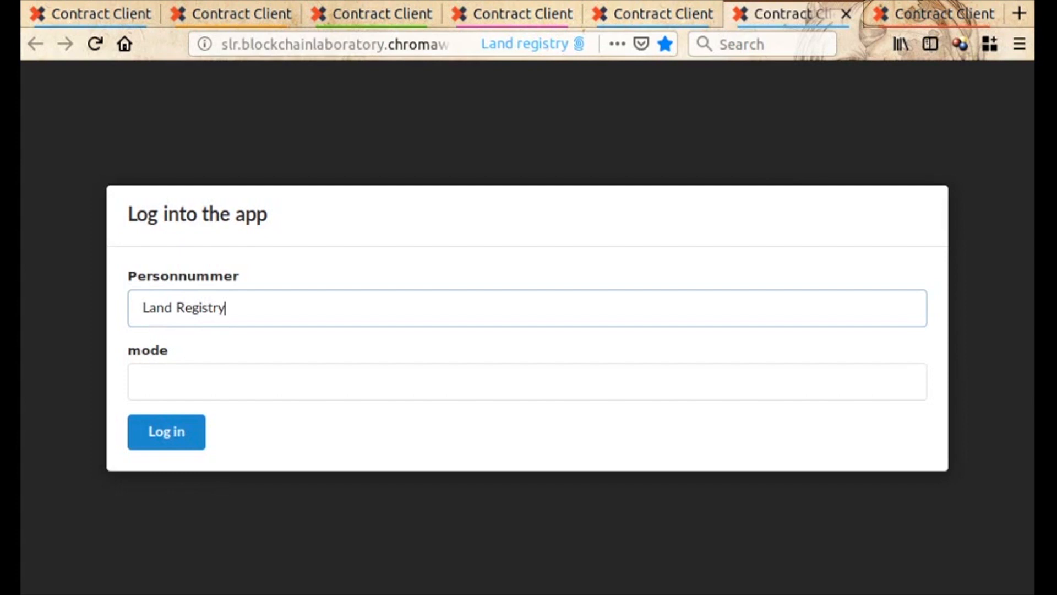
pyautogui.click(165, 431)
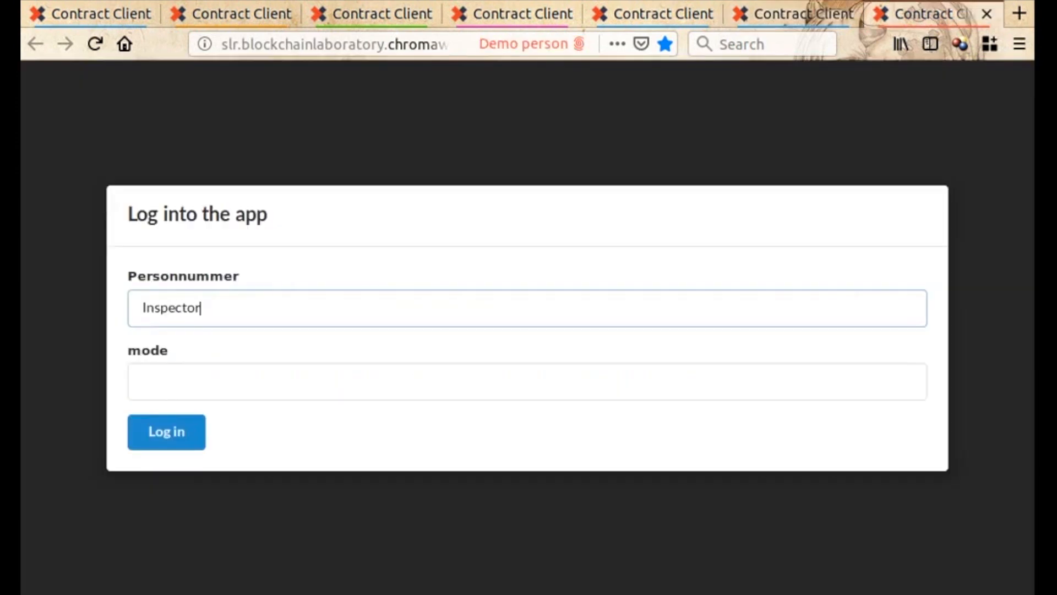
pyautogui.click(166, 431)
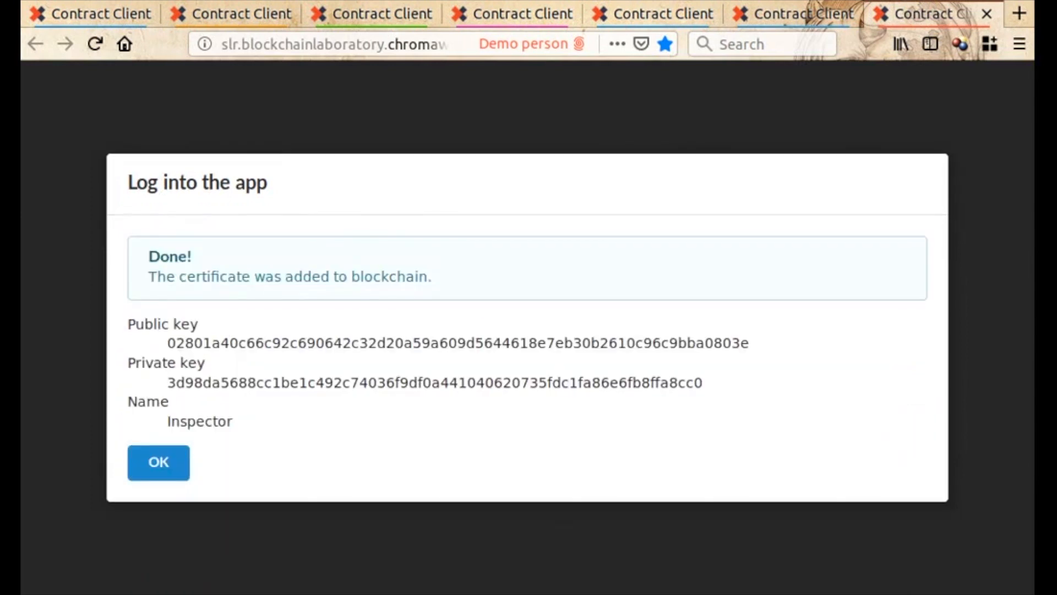
pyautogui.click(158, 462)
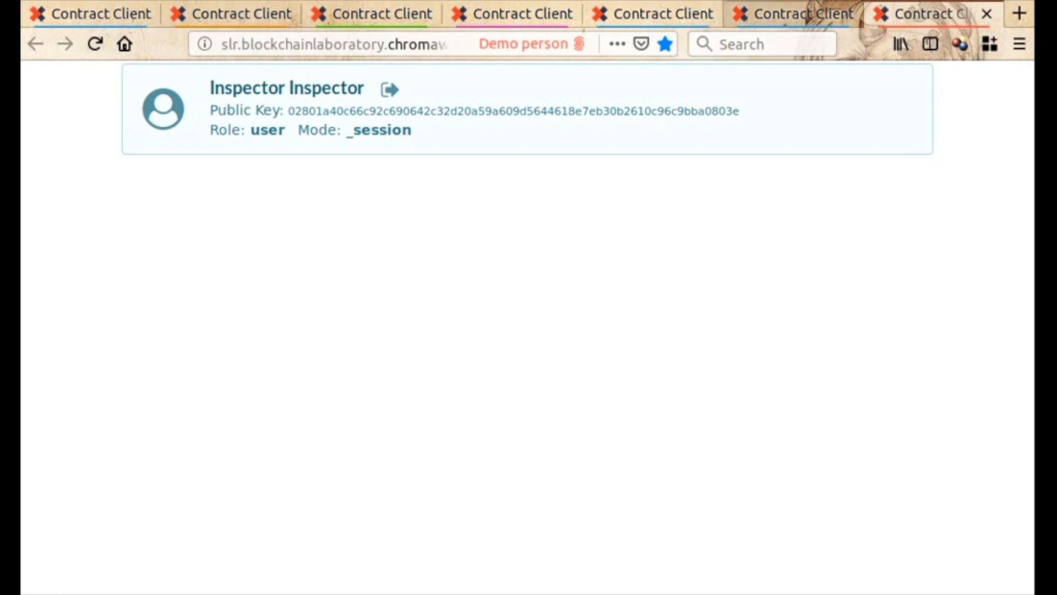
# - Move through the buyer, buyer bank and seller bank sessions to the Broker session
pyautogui.click(647, 13)
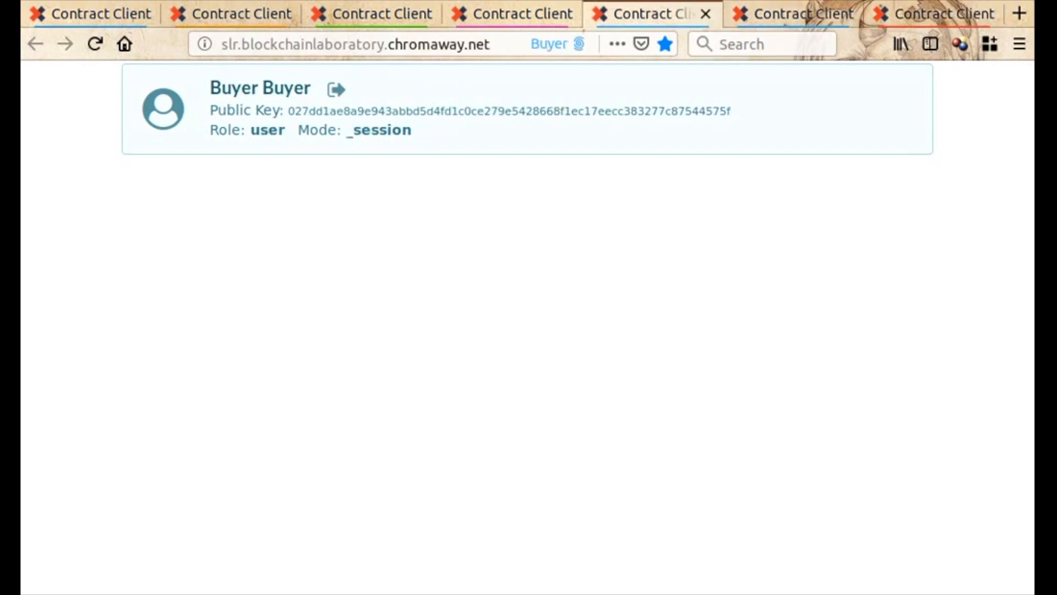
pyautogui.click(509, 13)
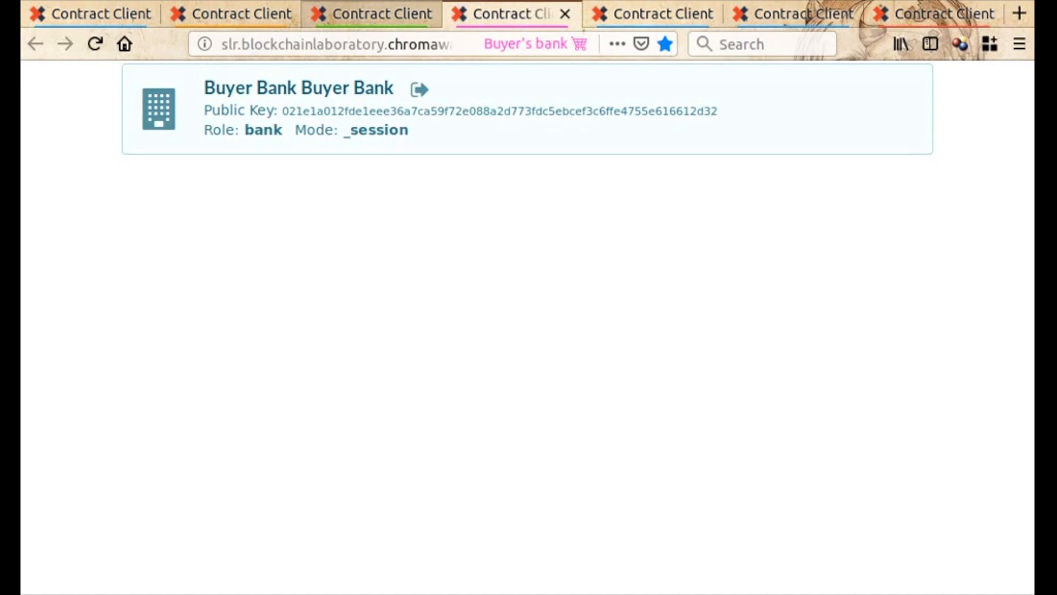
pyautogui.click(370, 13)
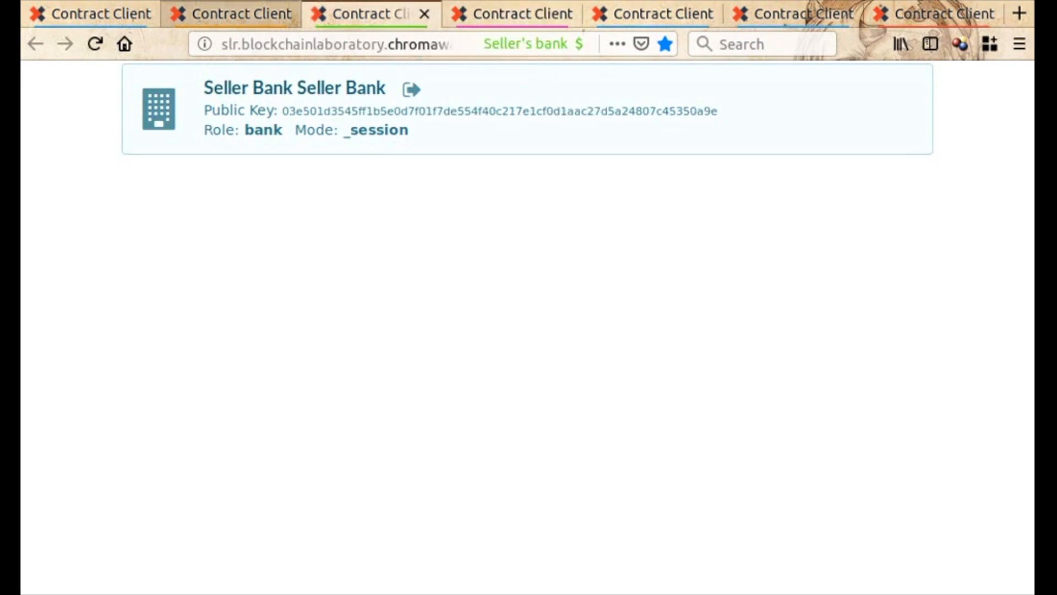
pyautogui.click(229, 13)
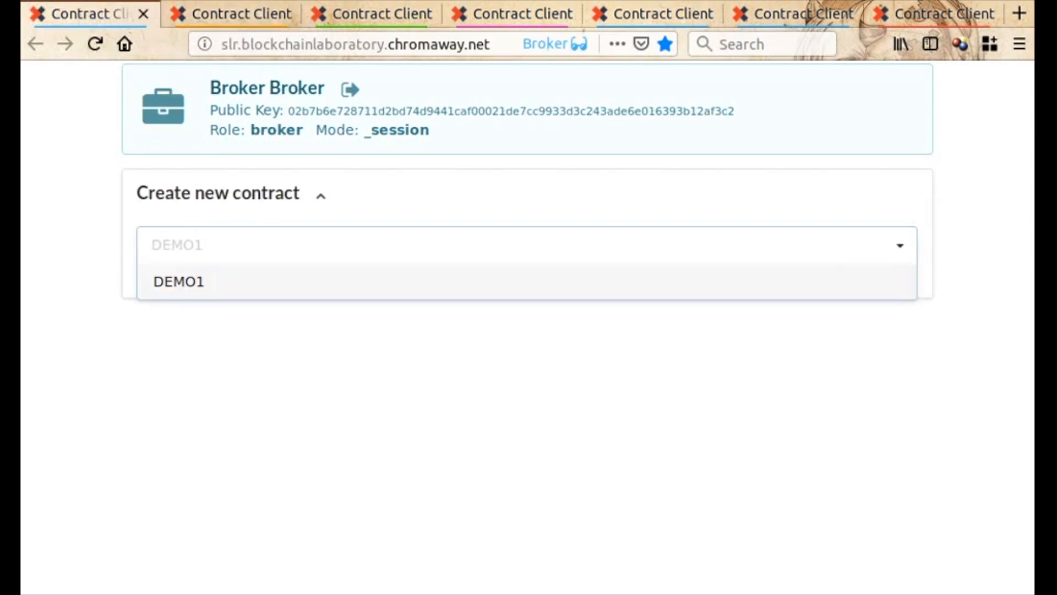
# - Submit a DEMO1 contract with Broker chosen as BROKER, then dismiss the confirmation
pyautogui.click(178, 282)
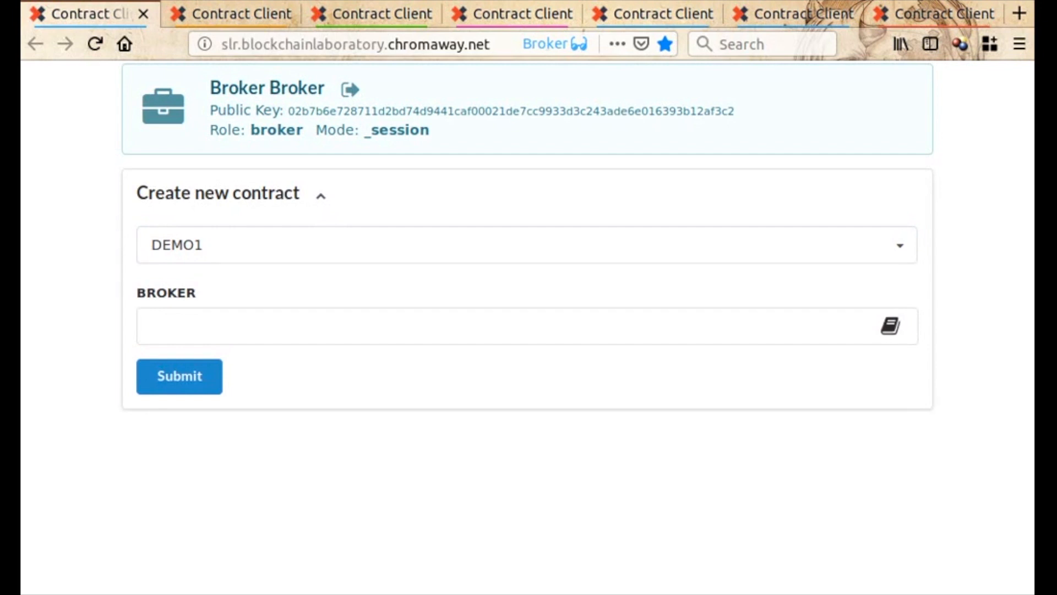
pyautogui.click(890, 325)
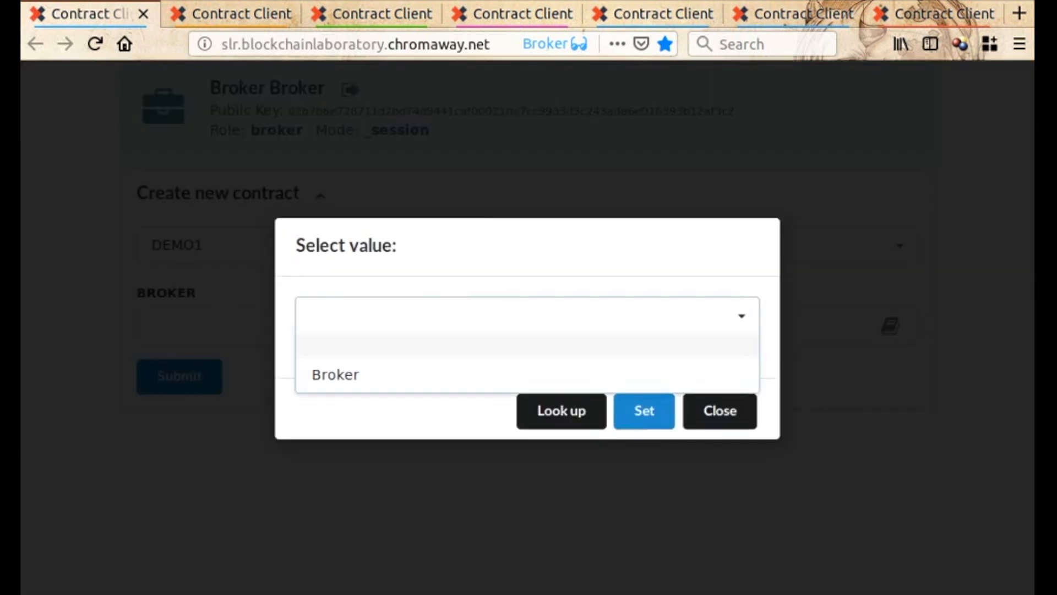
pyautogui.click(335, 374)
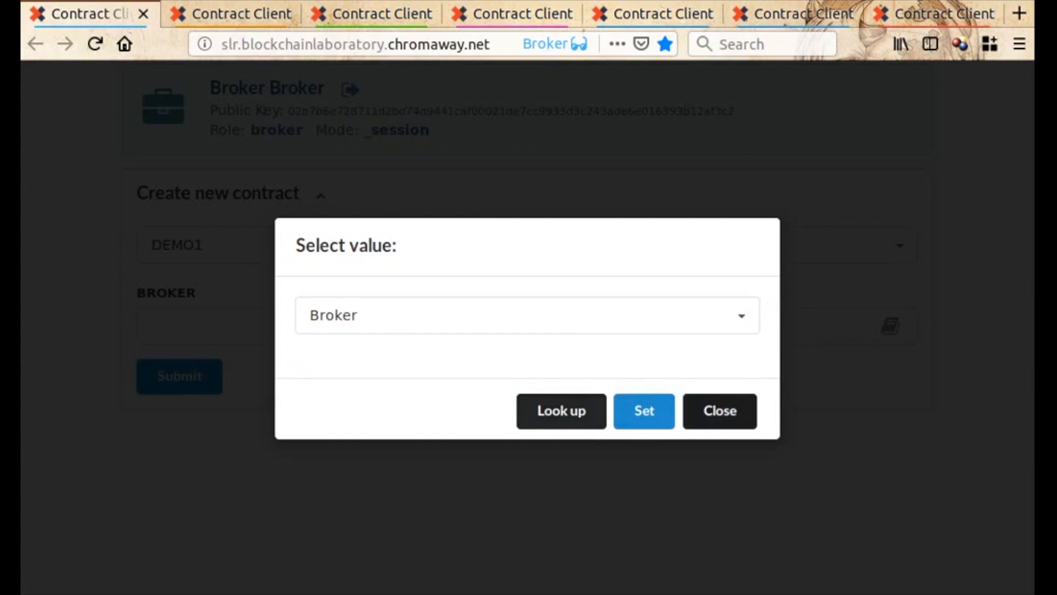
pyautogui.click(642, 411)
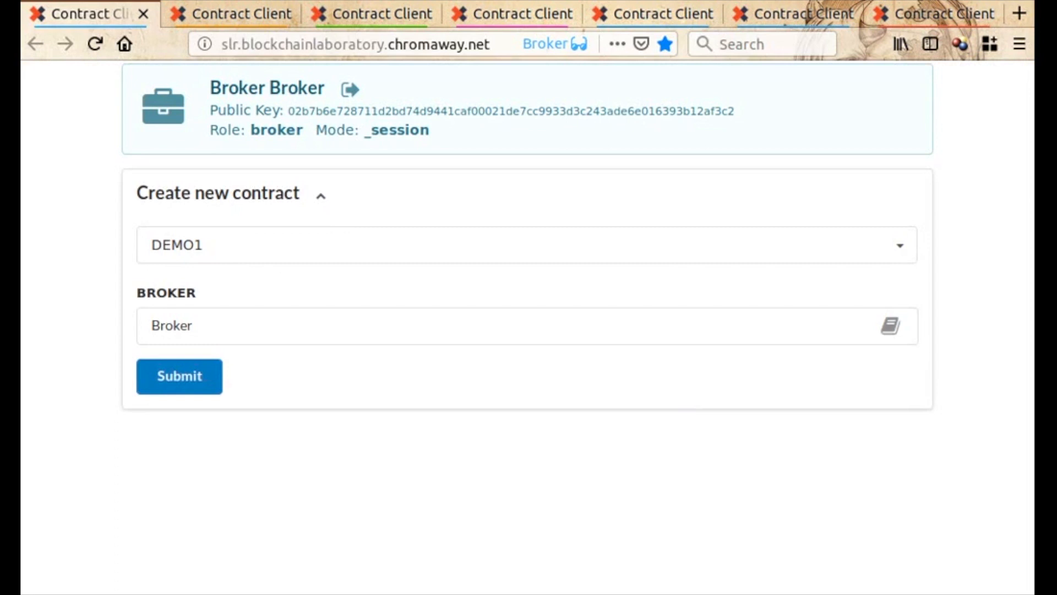
pyautogui.click(178, 375)
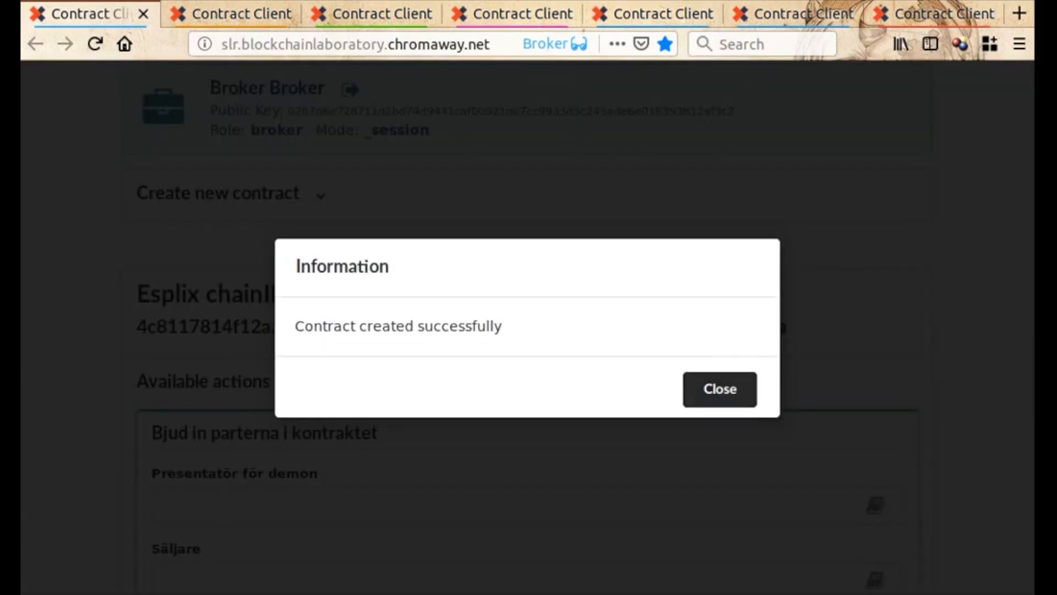
pyautogui.click(718, 389)
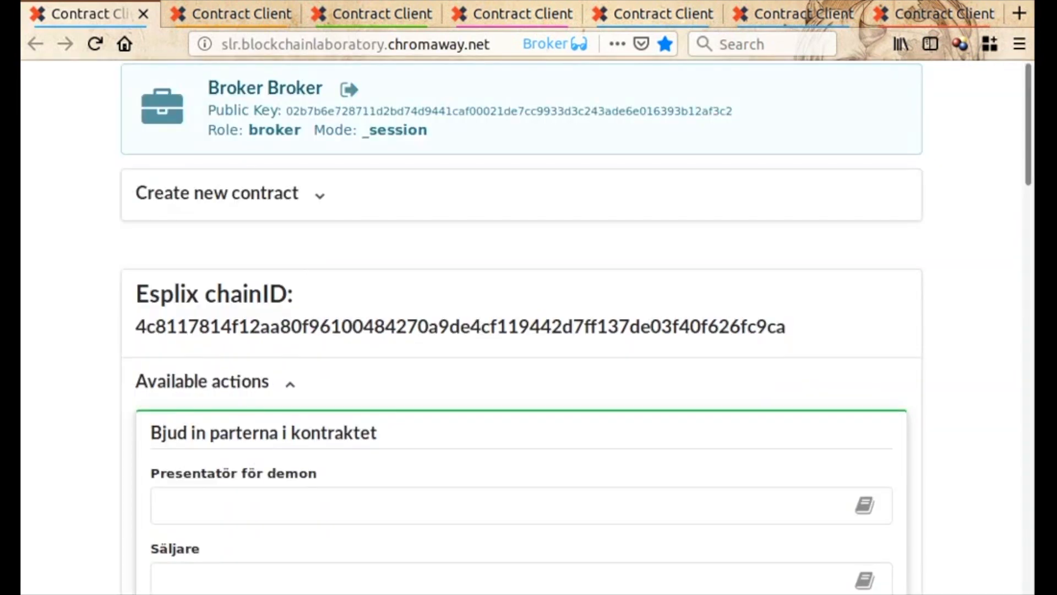
# - Set Inspector, Seller, Buyer, both banks and Land Registry via the field lookups
pyautogui.scroll(-3)
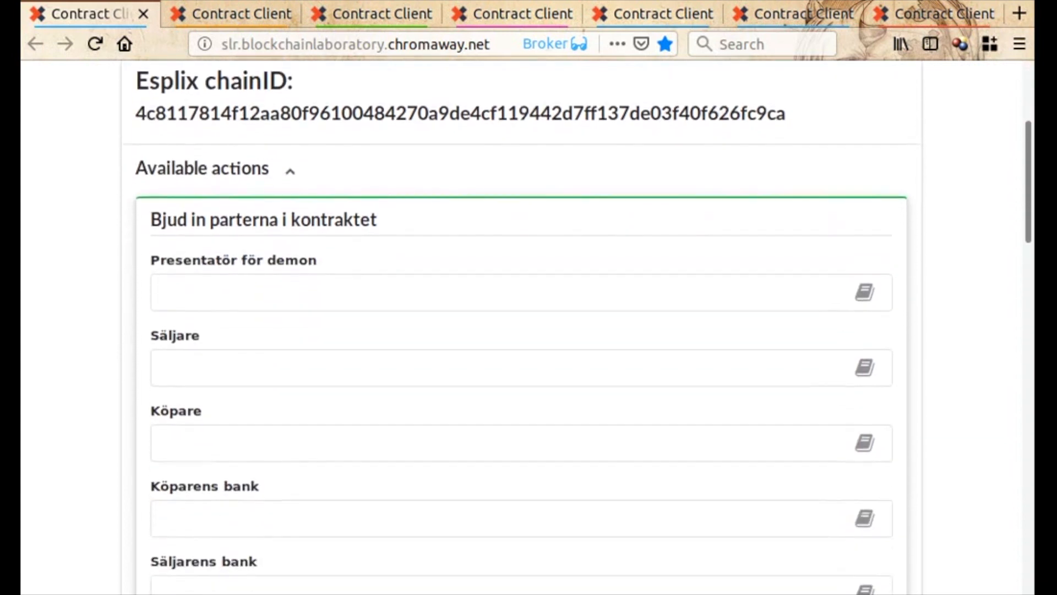
pyautogui.scroll(-3)
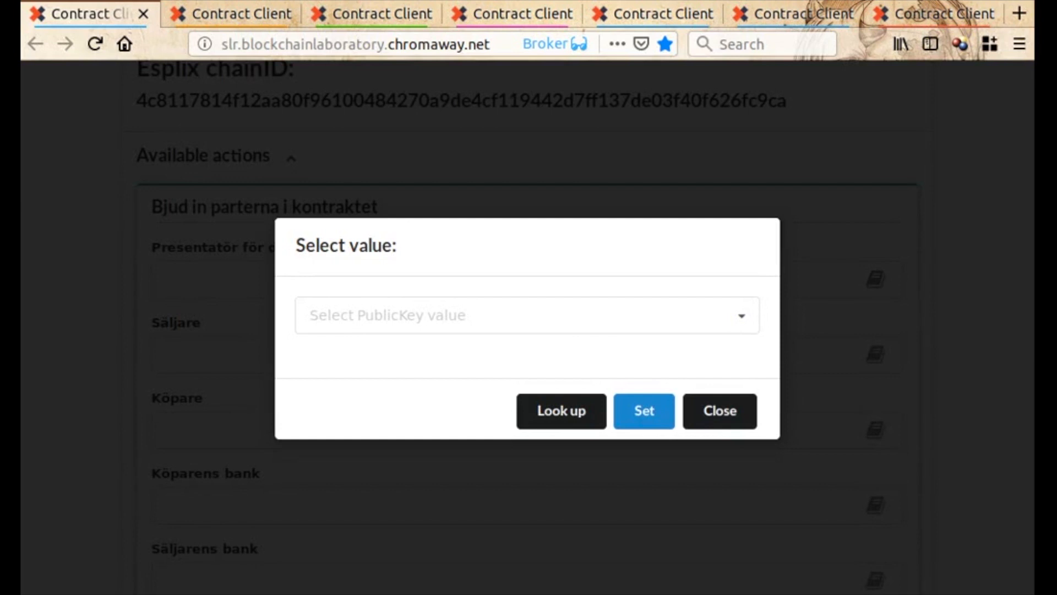
pyautogui.click(560, 411)
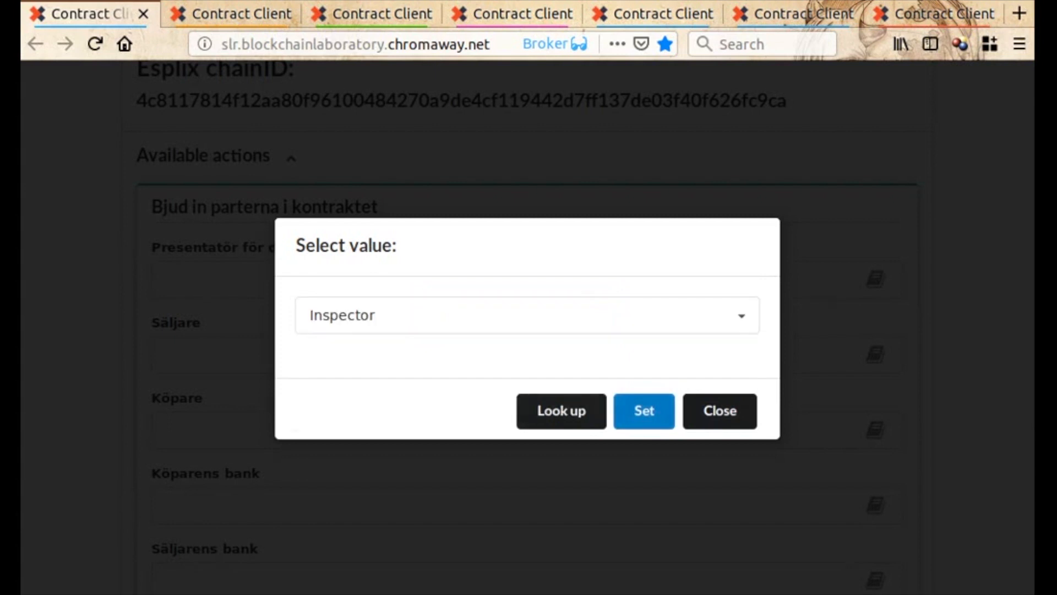
pyautogui.click(560, 411)
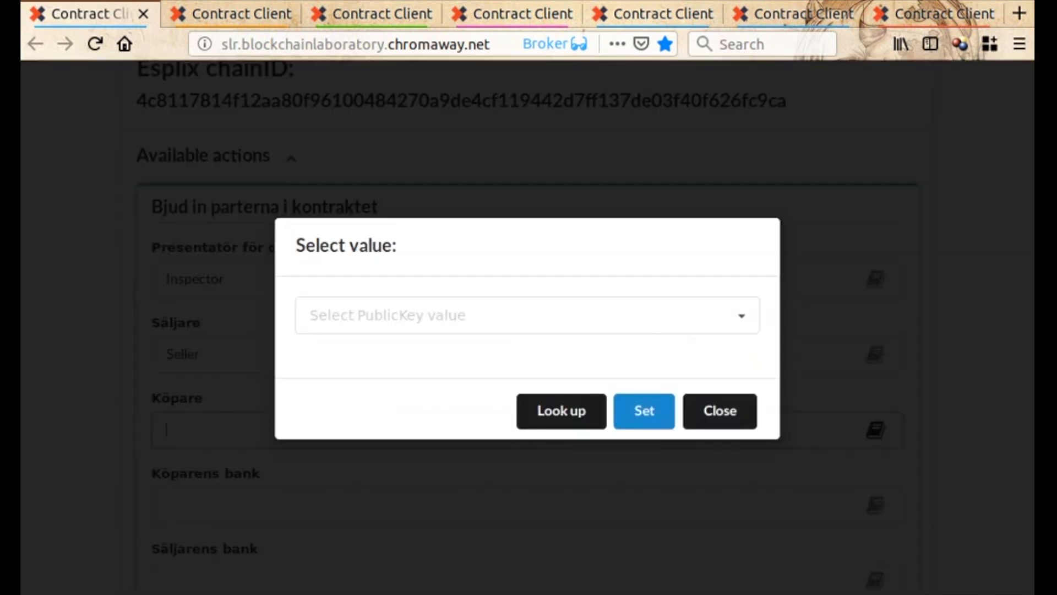
pyautogui.click(643, 410)
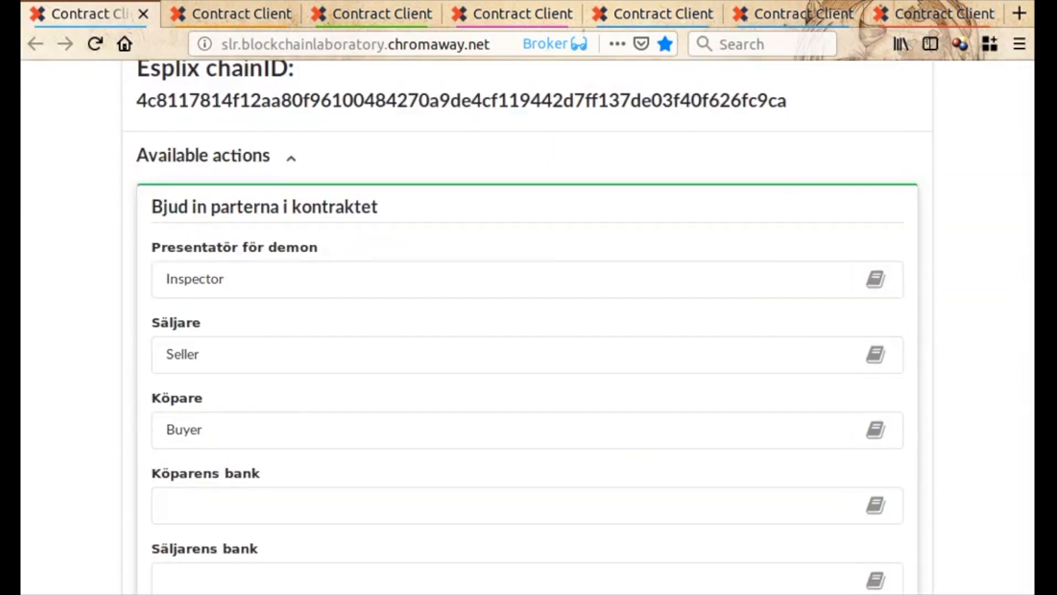
pyautogui.click(874, 504)
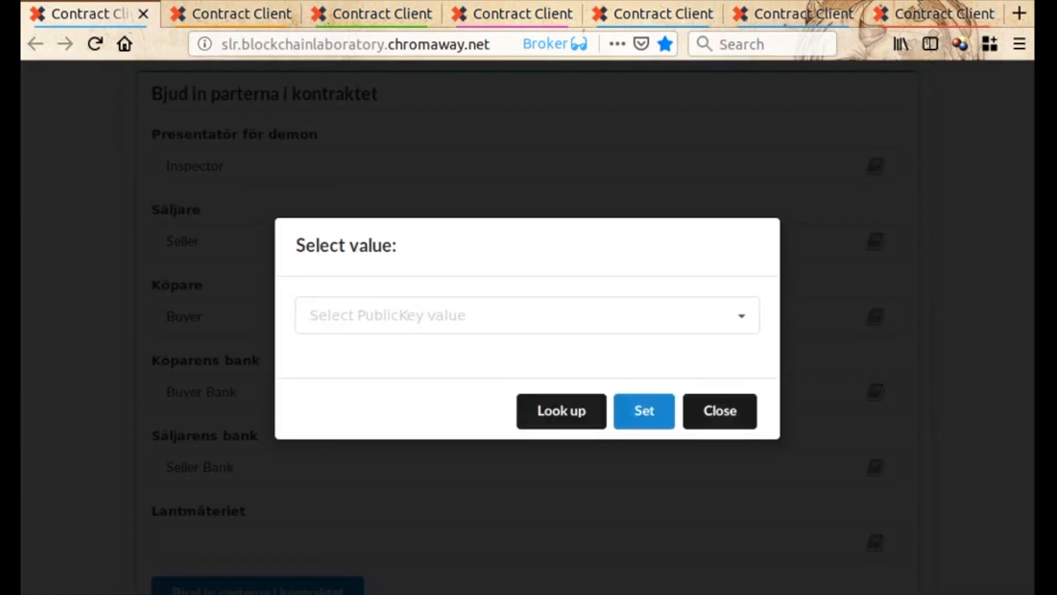
pyautogui.click(560, 411)
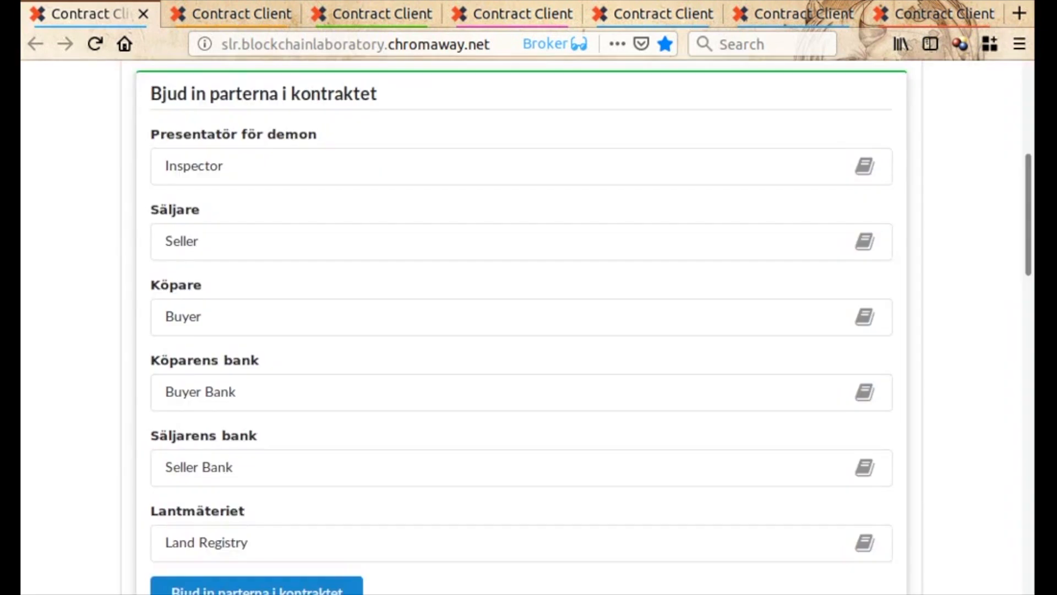
# - Send the invitations with 'Bjud in parterna i kontraktet' and dismiss the success message
pyautogui.click(256, 588)
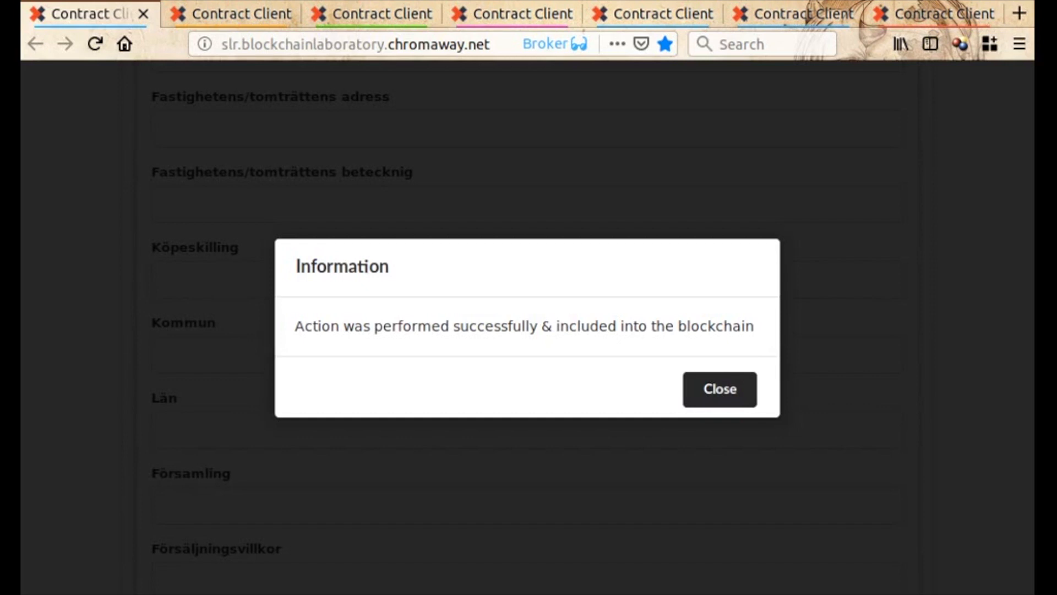
pyautogui.click(719, 389)
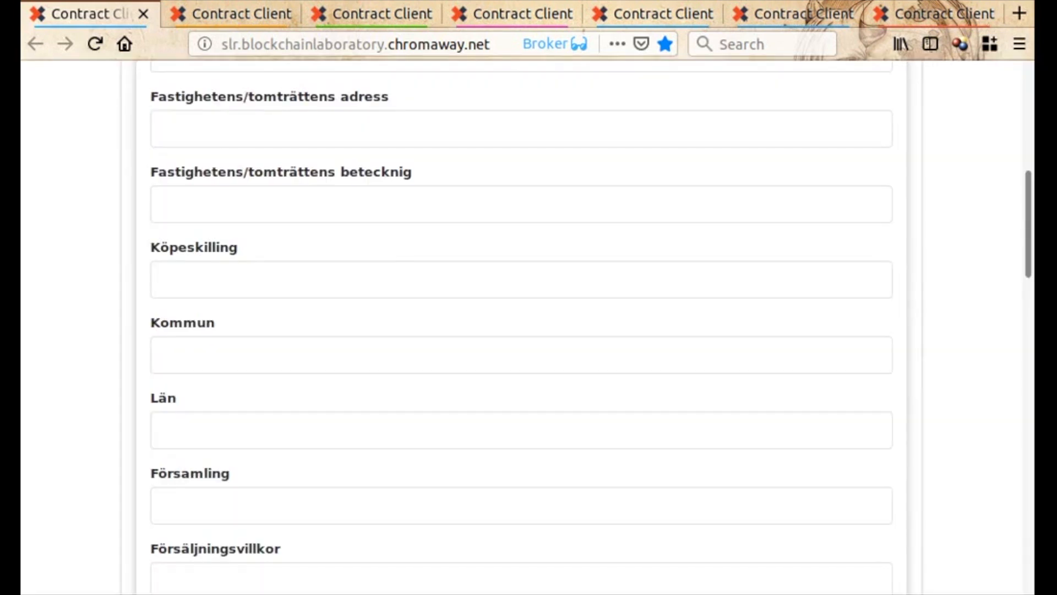
pyautogui.scroll(3)
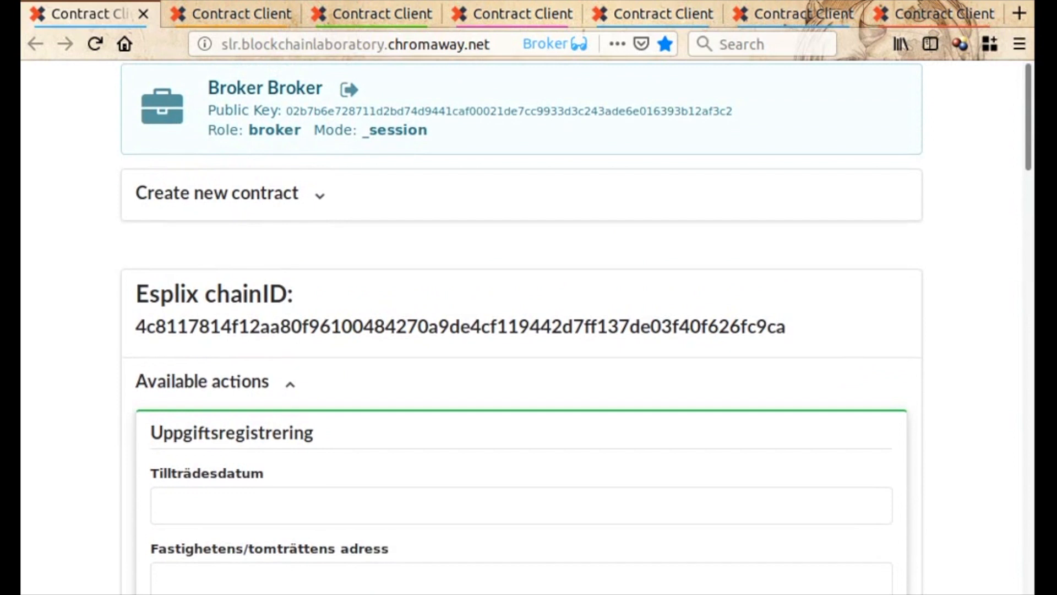
pyautogui.scroll(-3)
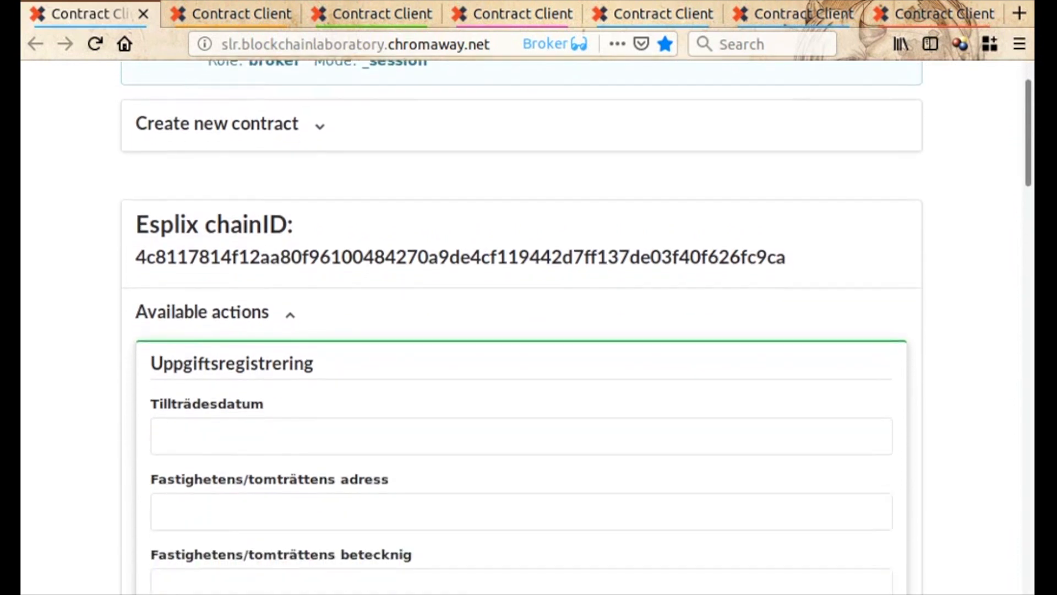
pyautogui.scroll(-3)
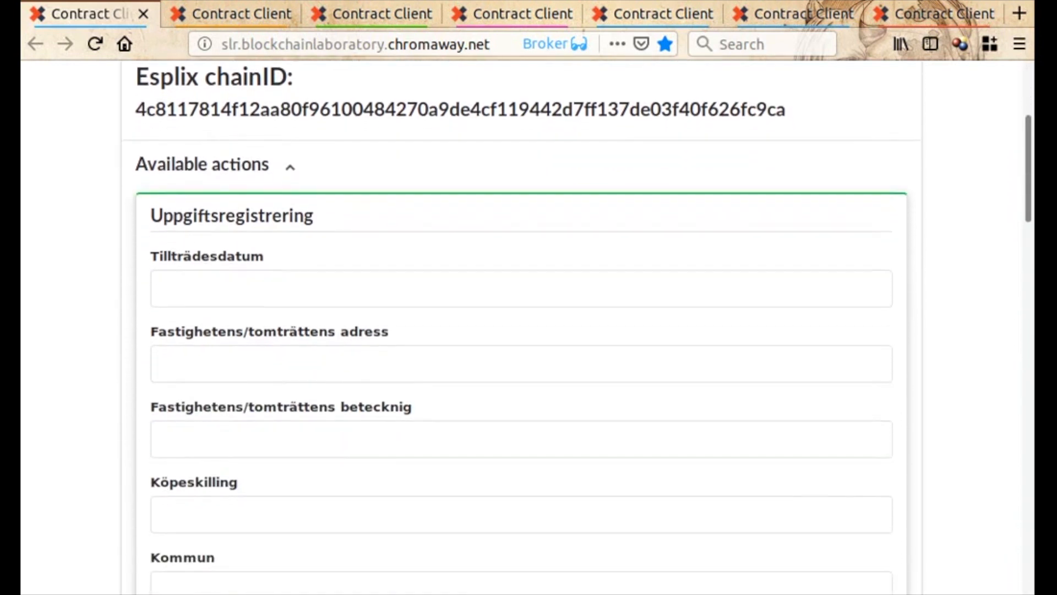
pyautogui.scroll(-3)
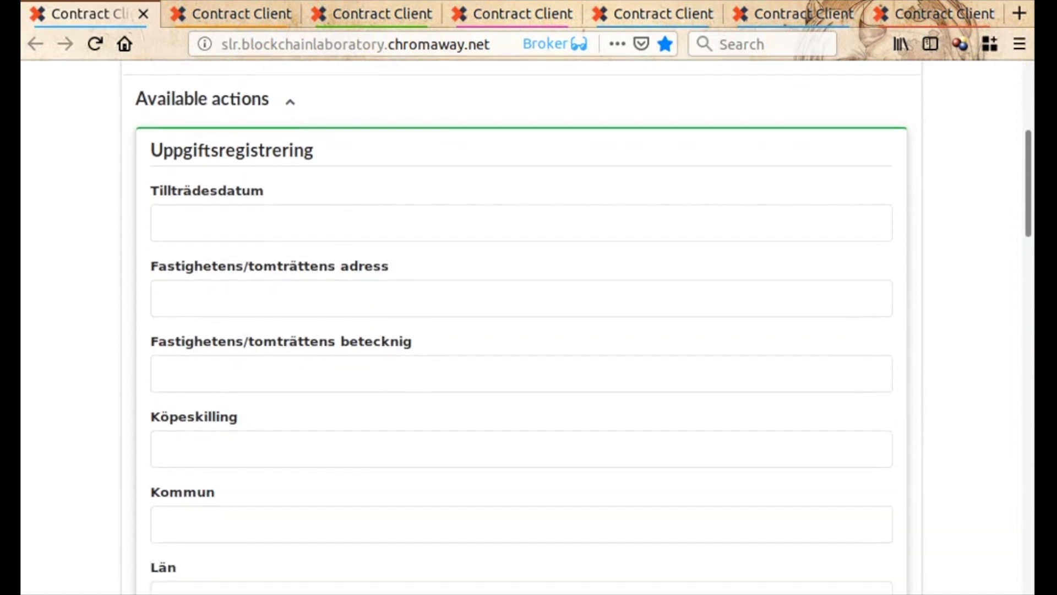
pyautogui.scroll(-3)
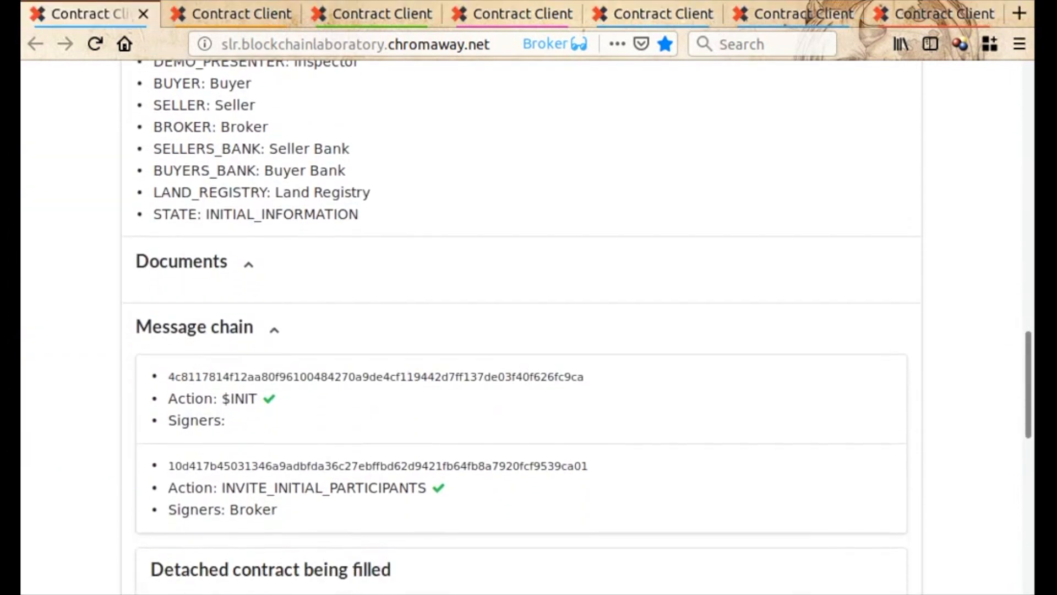
pyautogui.scroll(-3)
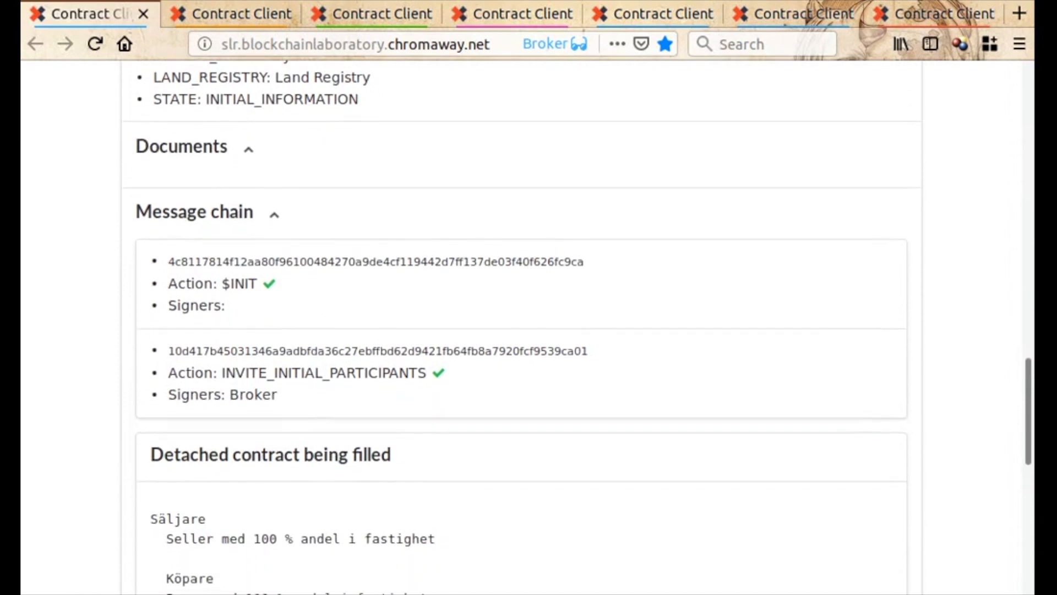
pyautogui.scroll(-3)
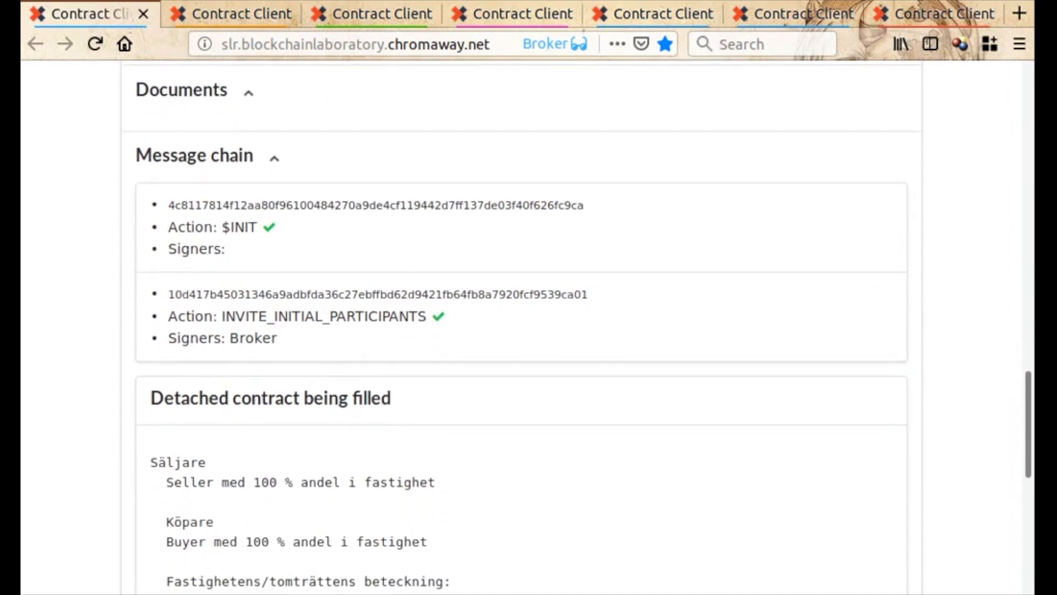
pyautogui.scroll(-3)
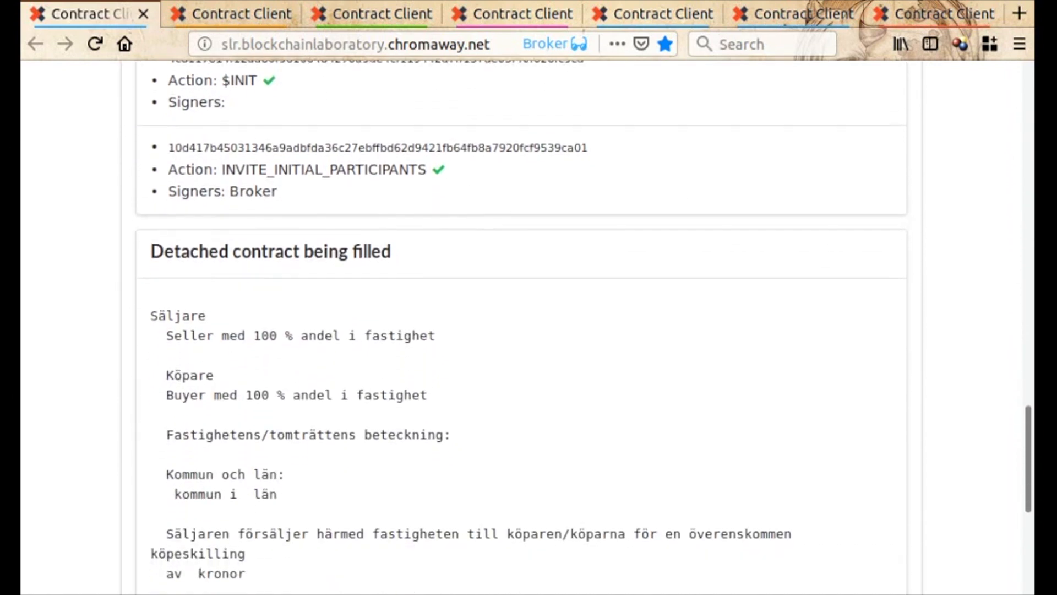
pyautogui.scroll(-3)
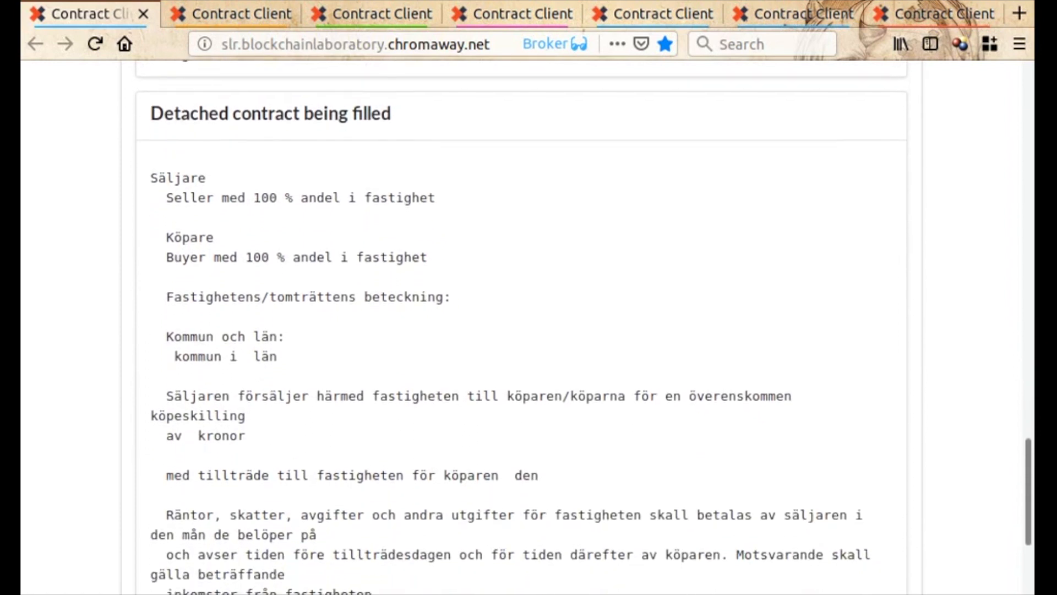
pyautogui.scroll(-3)
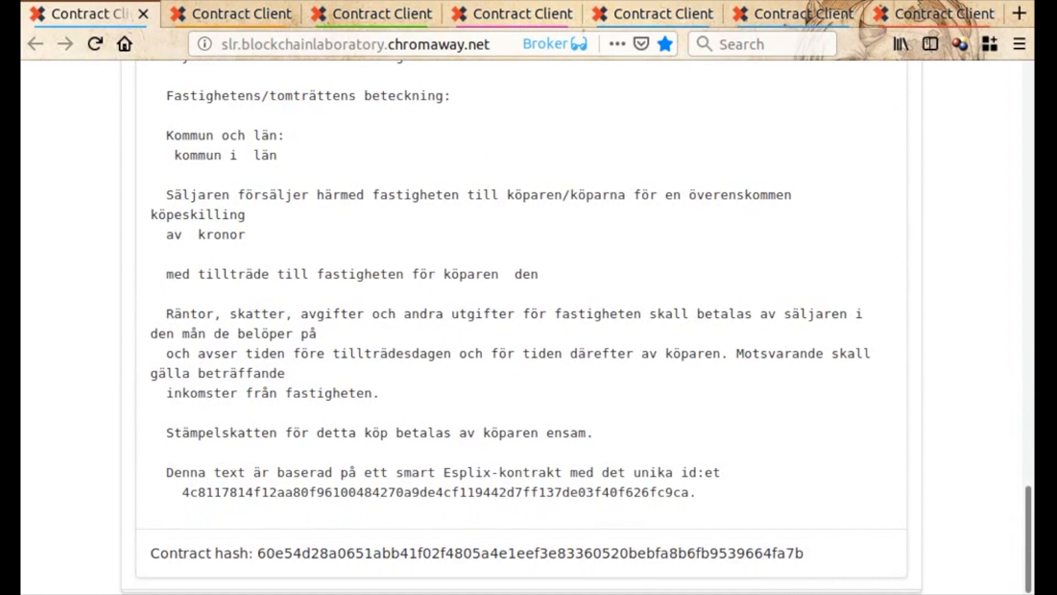
pyautogui.scroll(3)
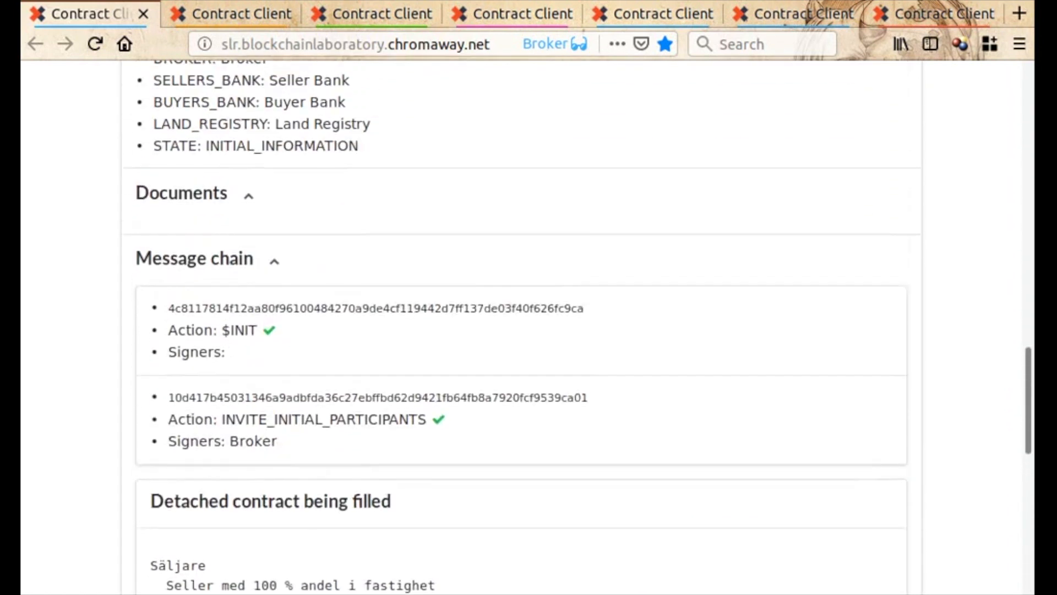
pyautogui.scroll(-3)
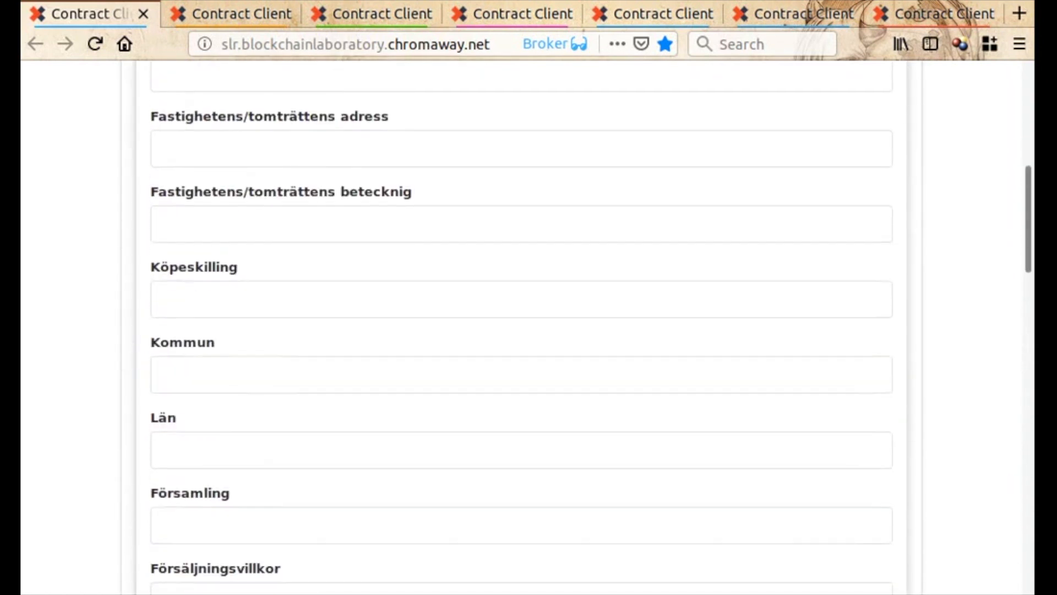
pyautogui.scroll(3)
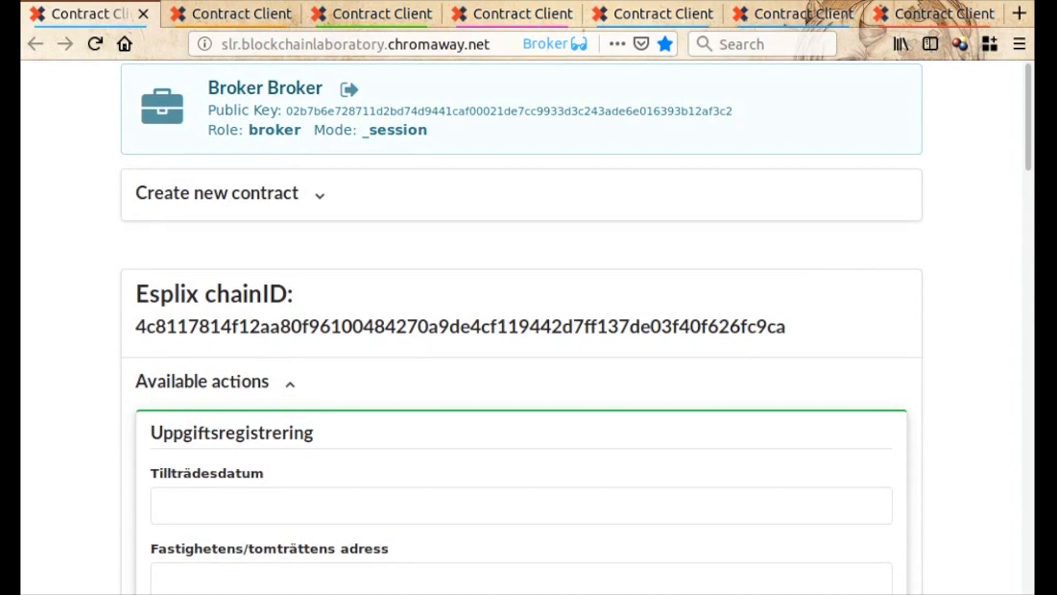
pyautogui.scroll(-3)
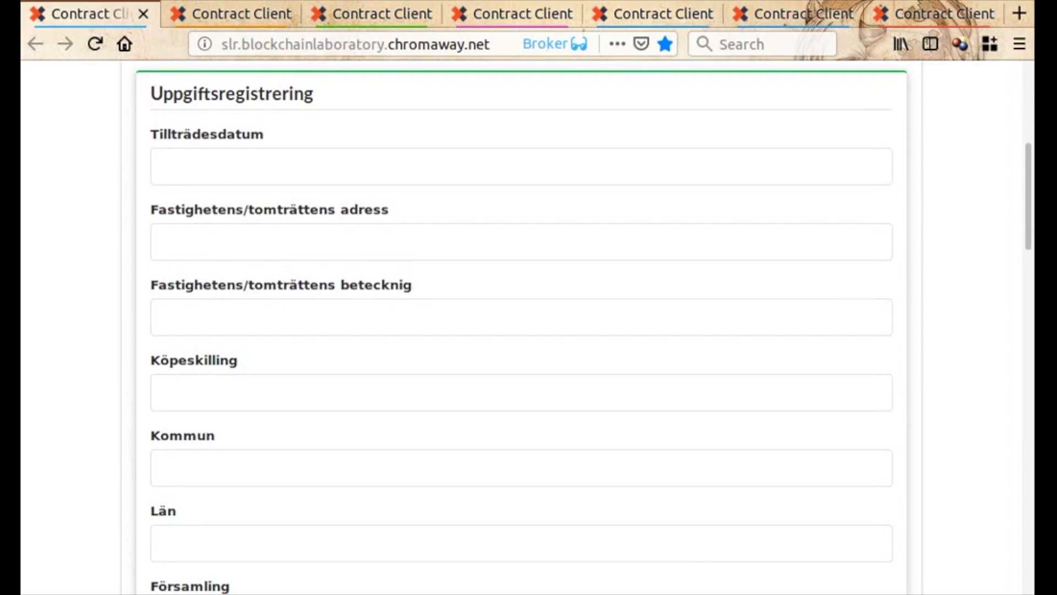
pyautogui.write('2019-02-0')
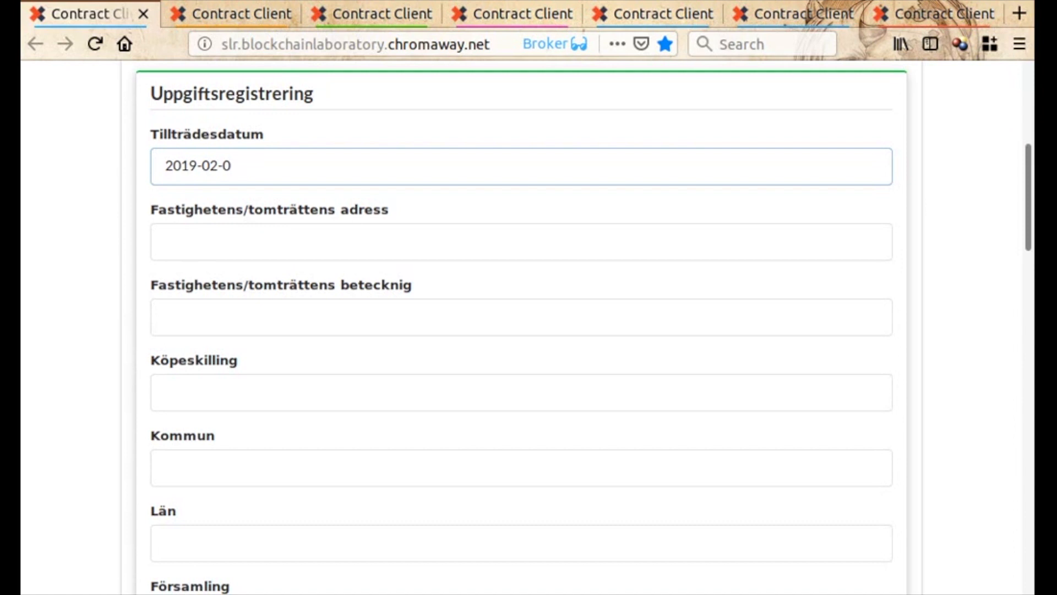
pyautogui.write('Fritidsvägen 5')
pyautogui.click(522, 392)
pyautogui.write('100')
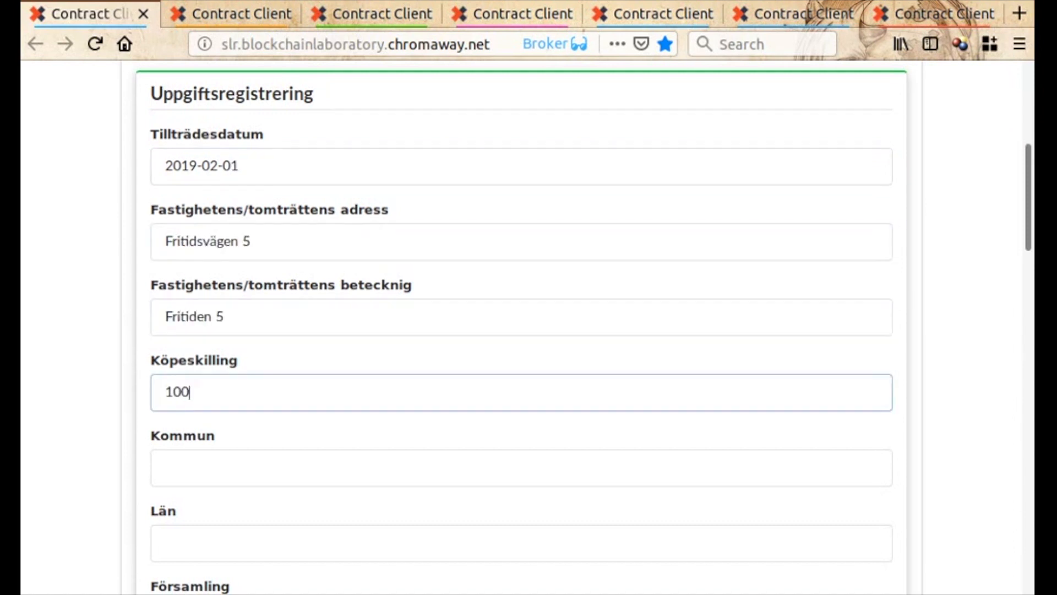
pyautogui.scroll(-3)
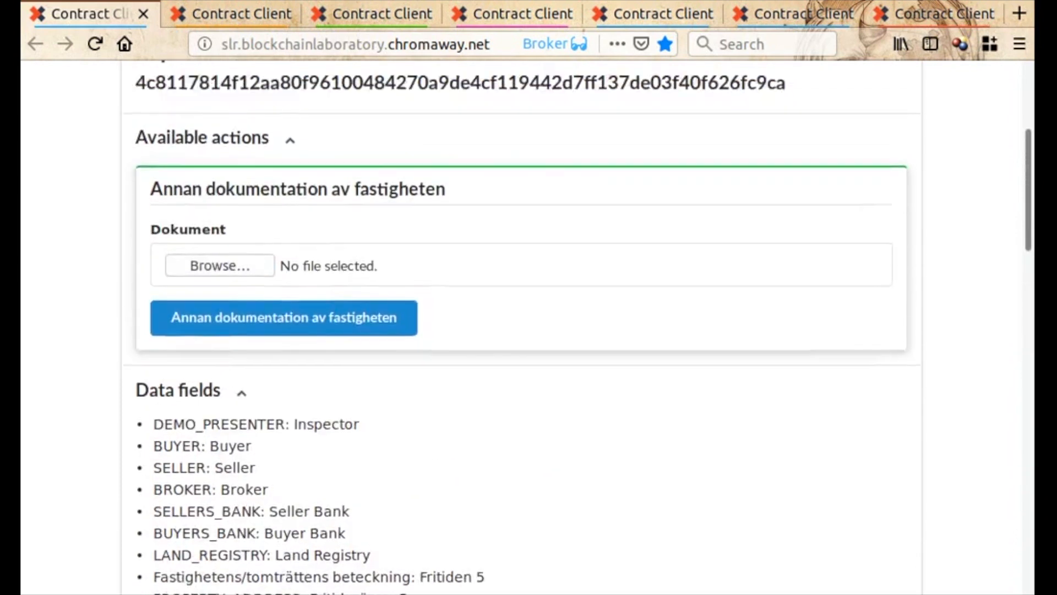
# - Upload Supplementary documents.pdf as 'Annan dokumentation av fastigheten' and dismiss the confirmation
pyautogui.scroll(3)
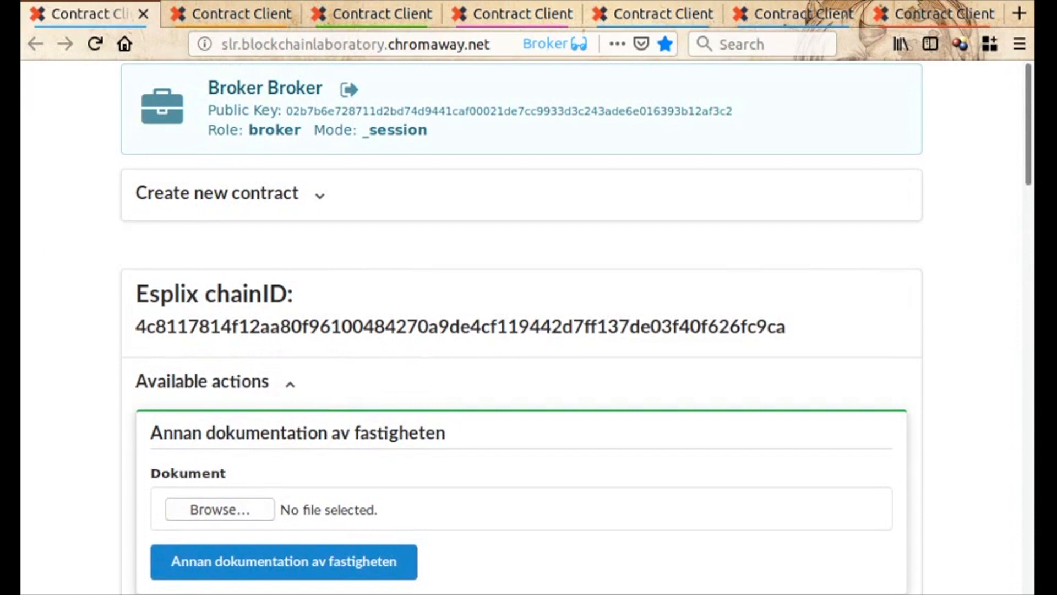
pyautogui.click(218, 508)
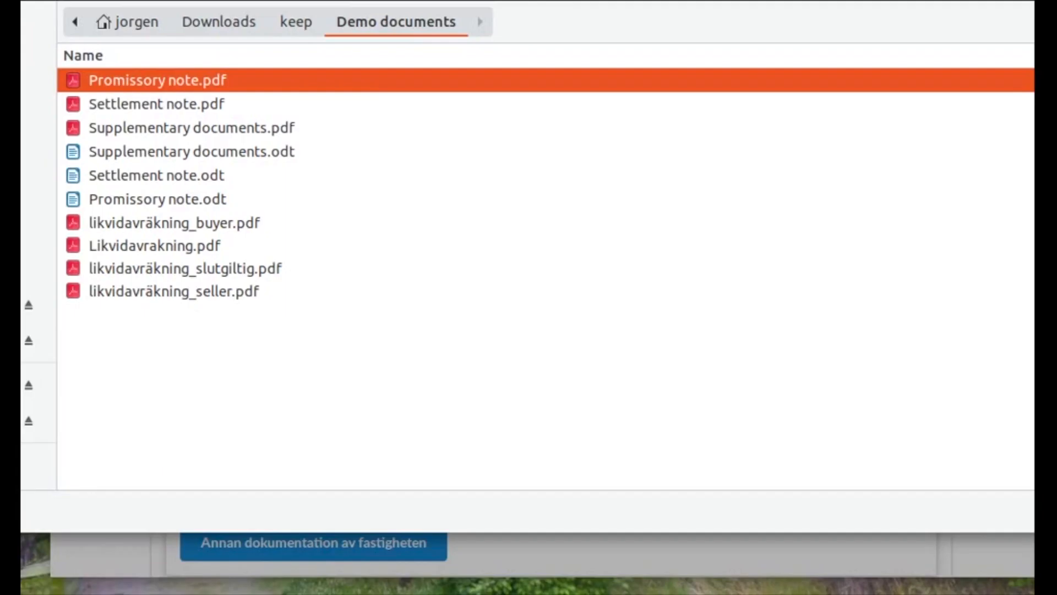
pyautogui.click(191, 127)
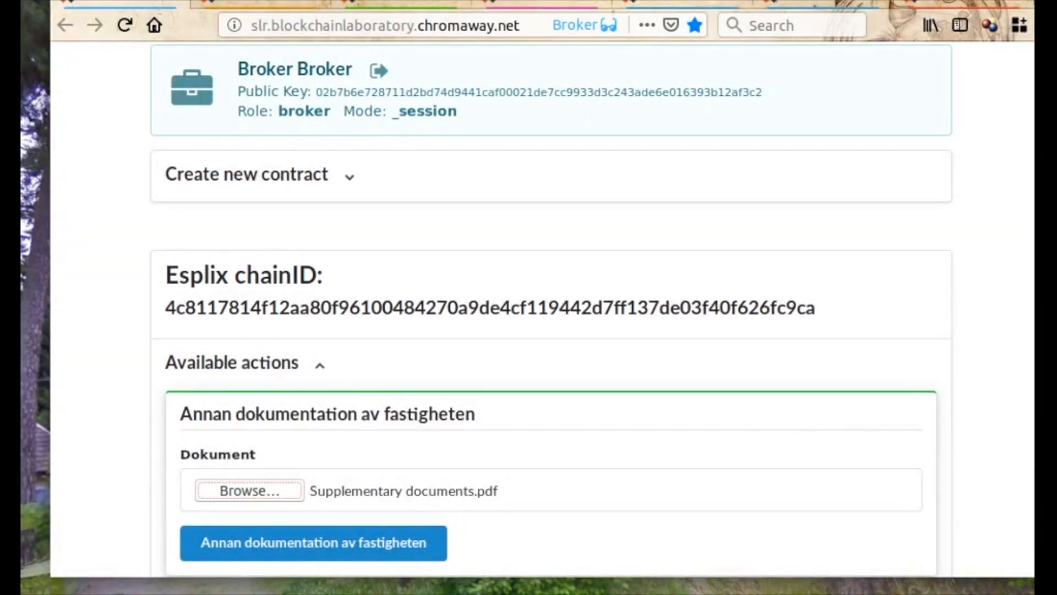
pyautogui.scroll(-3)
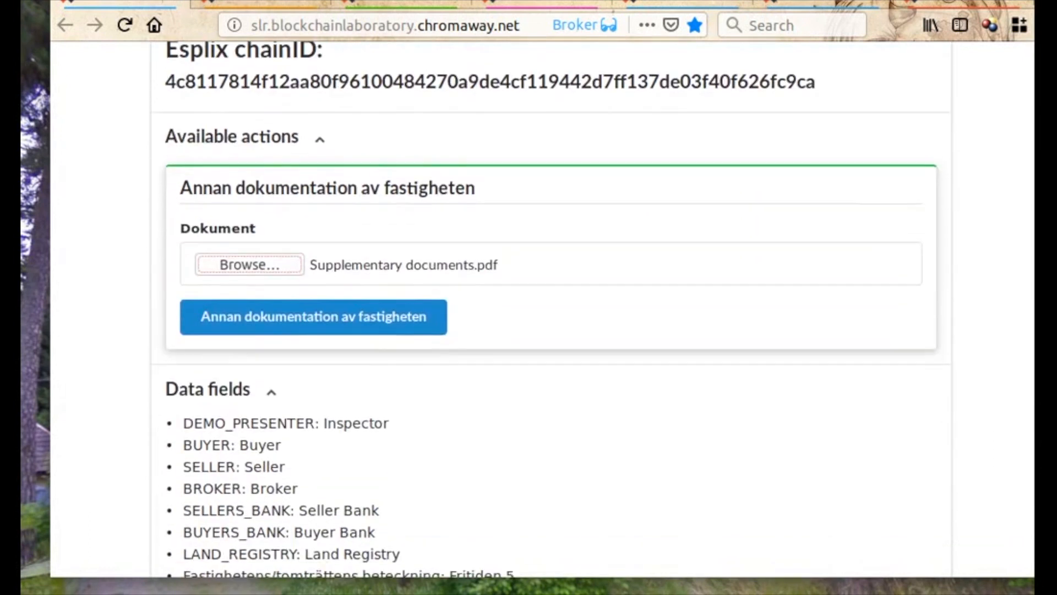
pyautogui.scroll(-3)
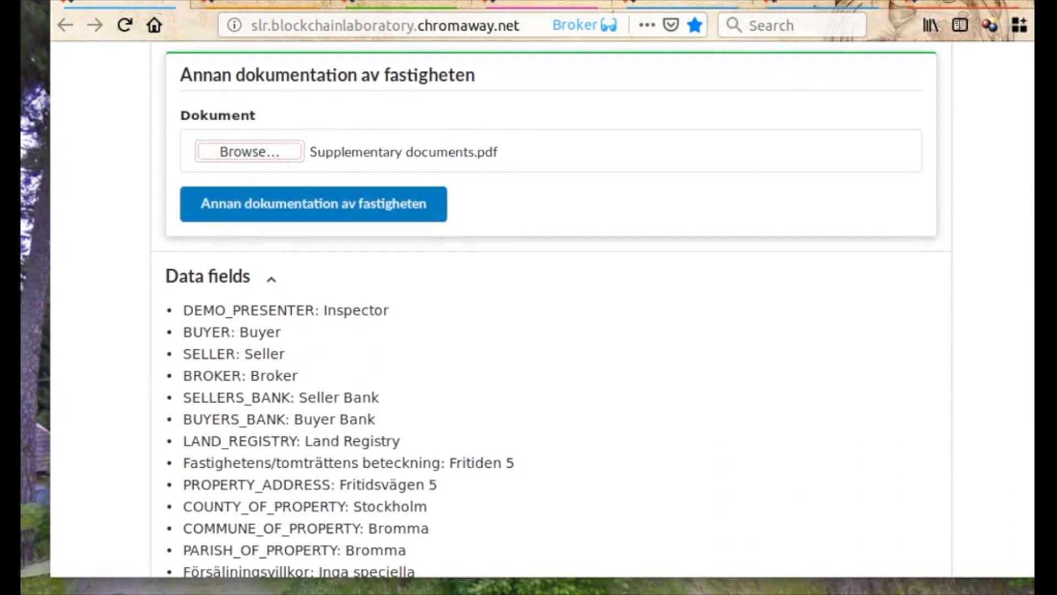
pyautogui.click(312, 203)
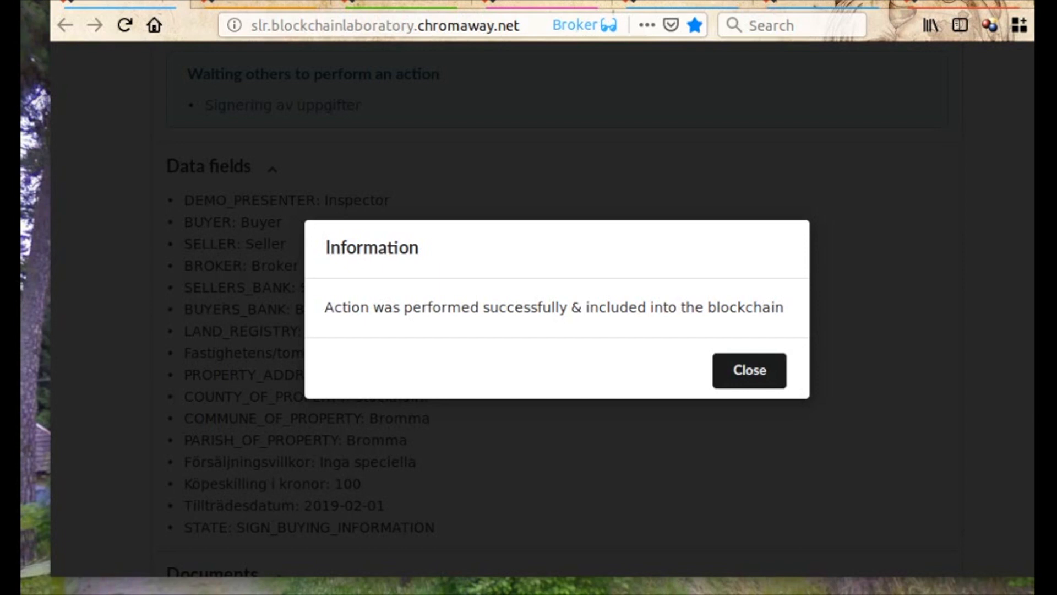
pyautogui.click(749, 370)
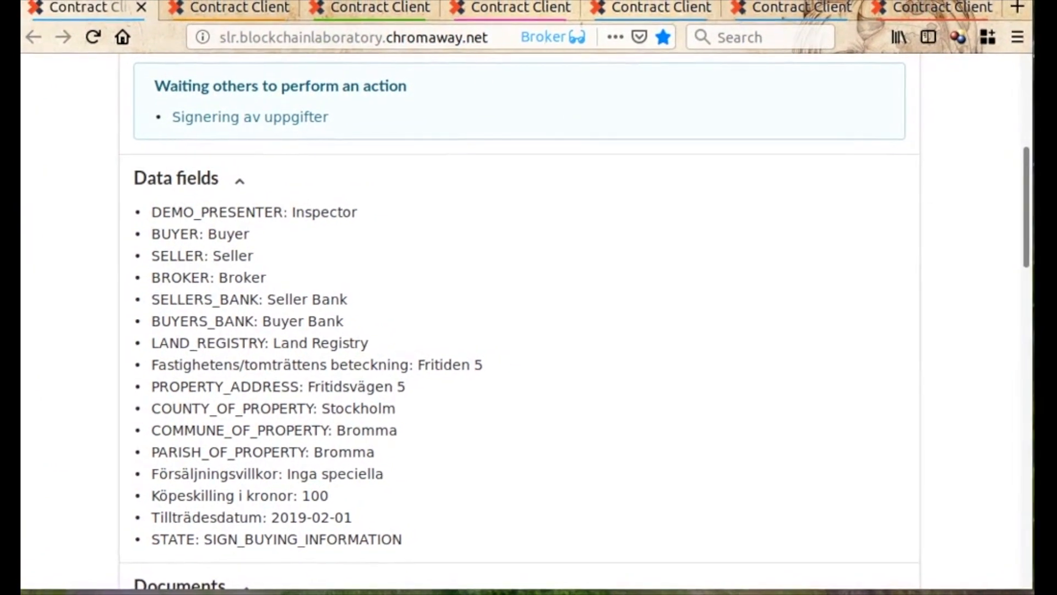
pyautogui.scroll(3)
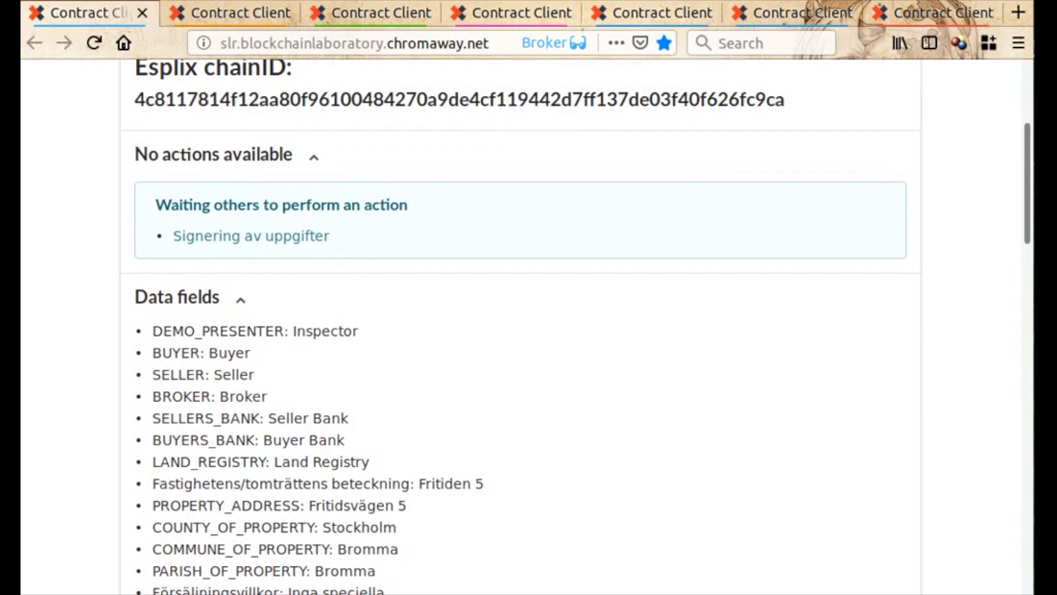
pyautogui.scroll(3)
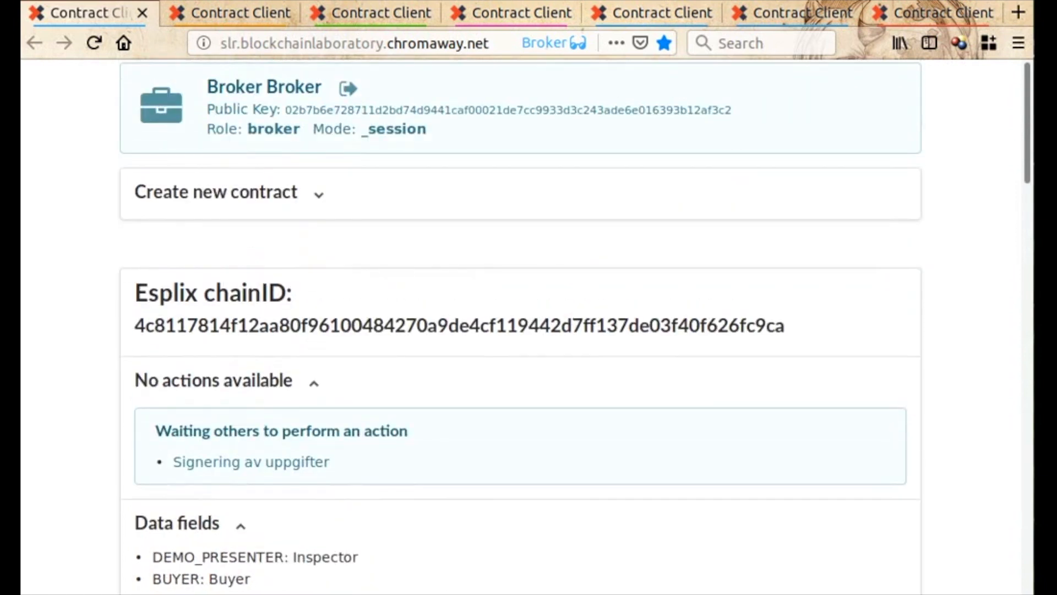
# - In the Seller session, open the attached supplementary documents
pyautogui.click(229, 12)
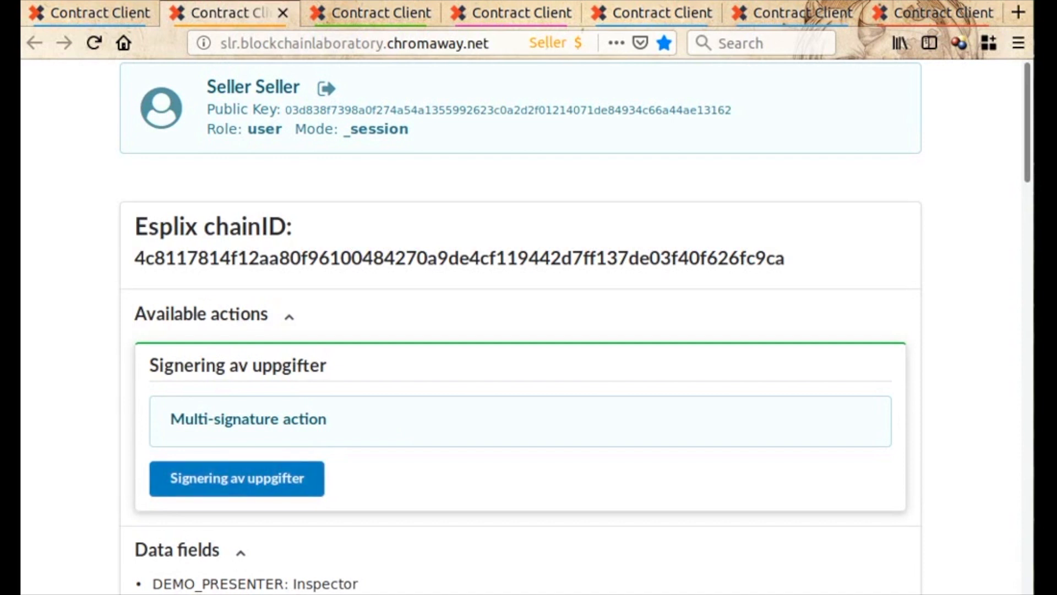
pyautogui.scroll(-3)
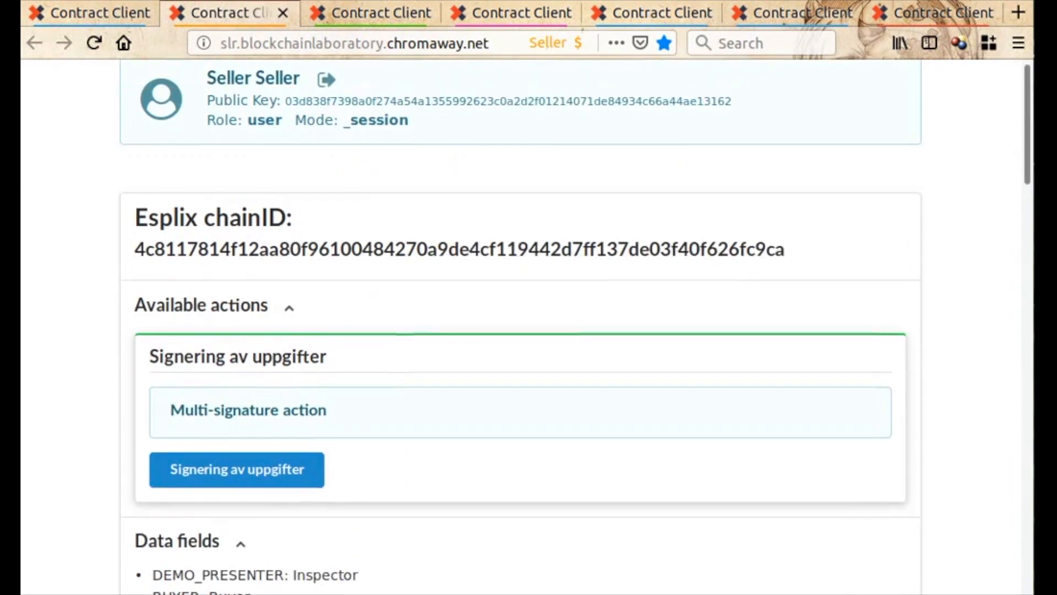
pyautogui.scroll(3)
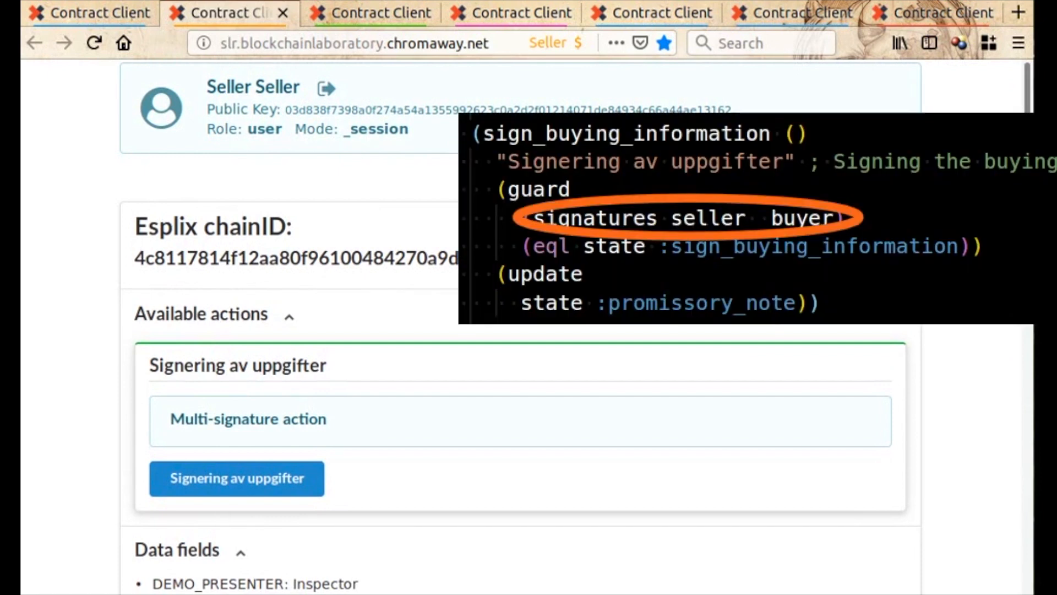
pyautogui.scroll(-3)
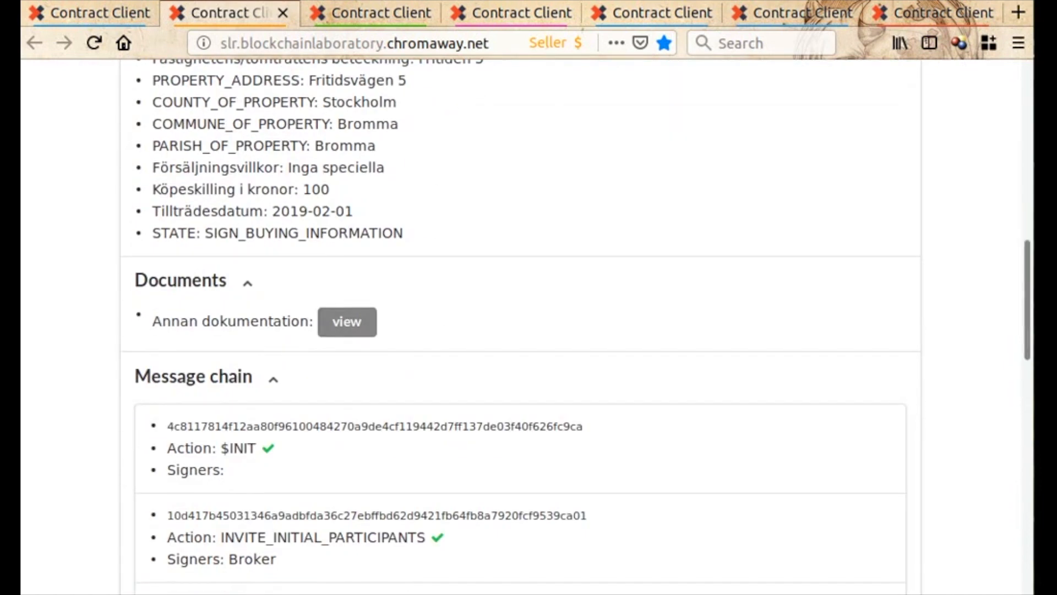
pyautogui.click(346, 321)
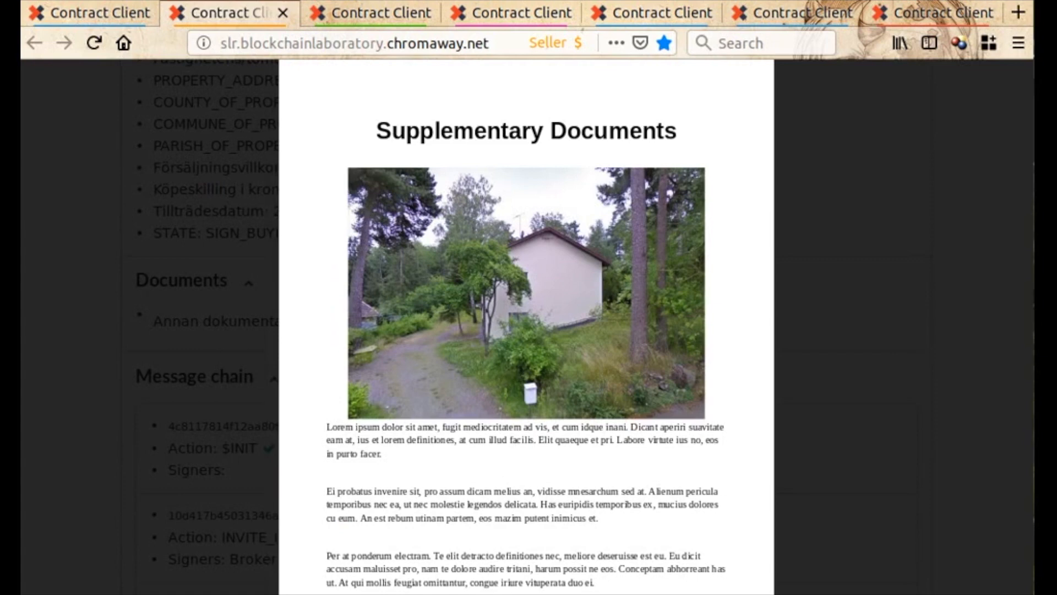
# - Sign the buying information as the seller and close the confirmation
pyautogui.scroll(-3)
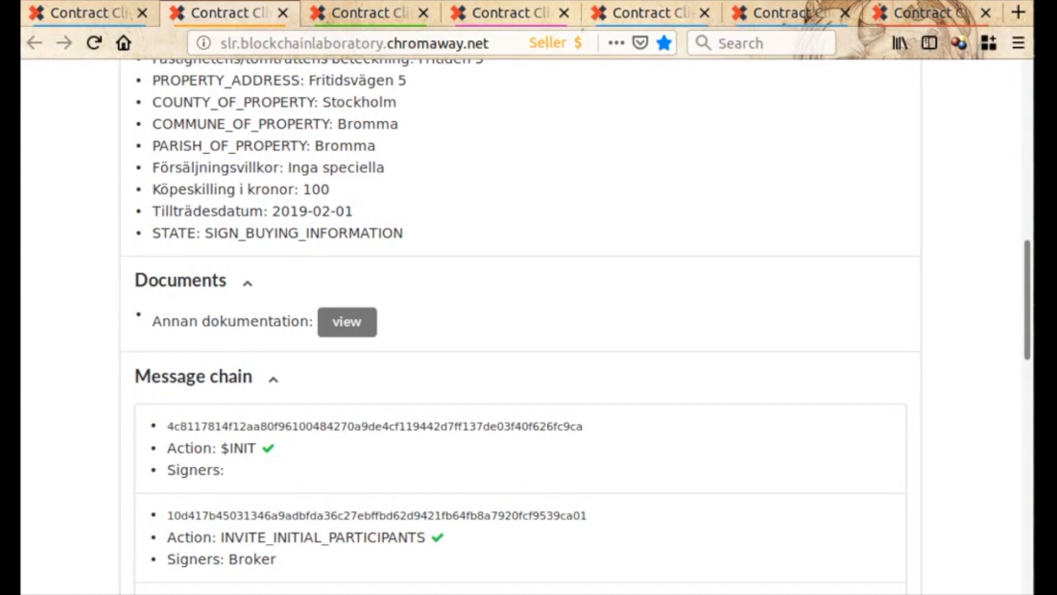
pyautogui.scroll(3)
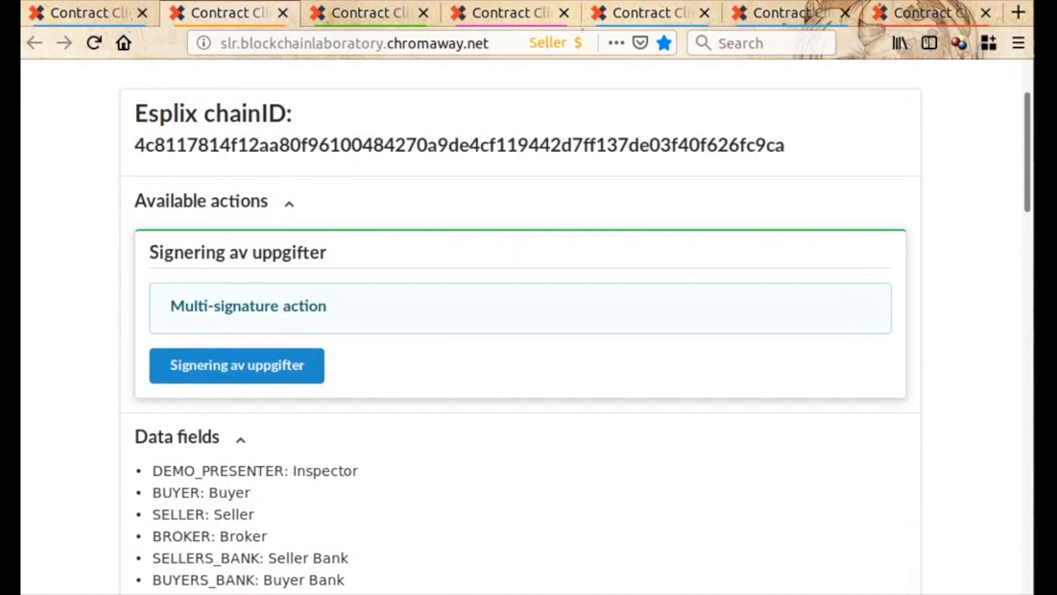
pyautogui.click(237, 365)
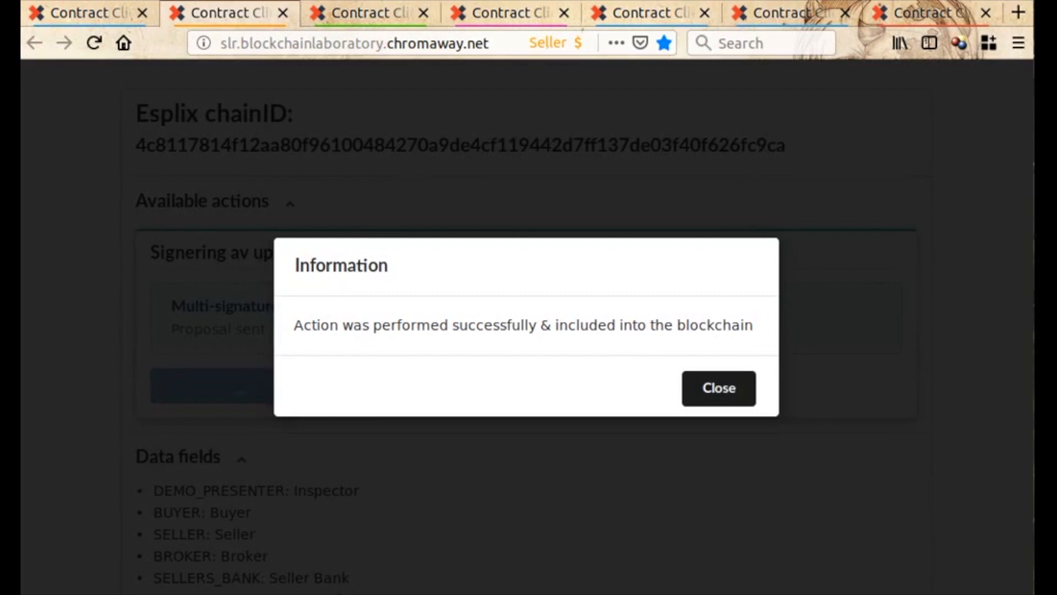
pyautogui.click(718, 387)
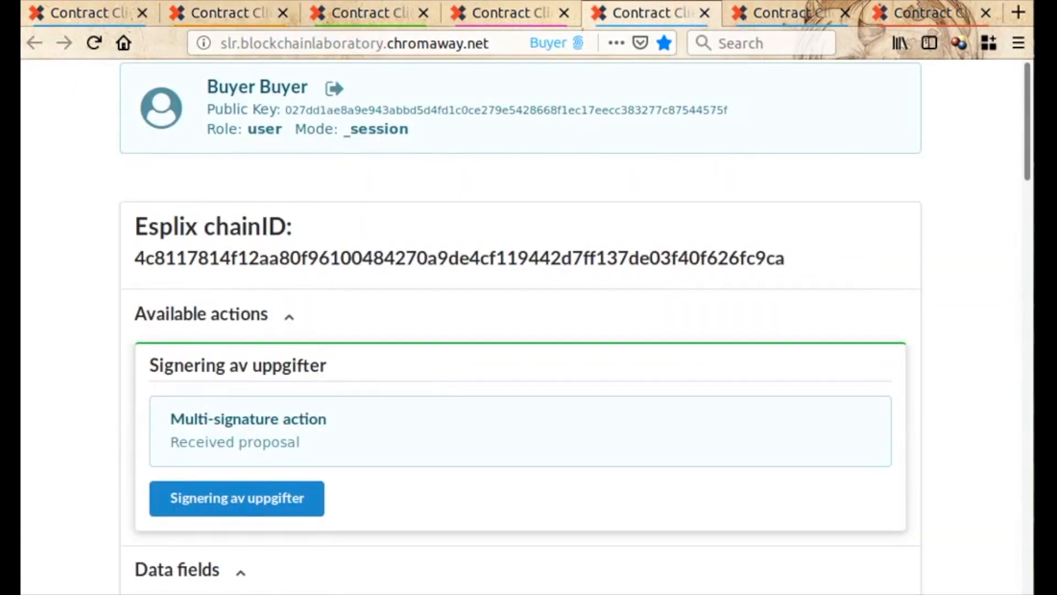
# - In the Buyer session, sign 'Signering av uppgifter' and close the Information dialog
pyautogui.scroll(-3)
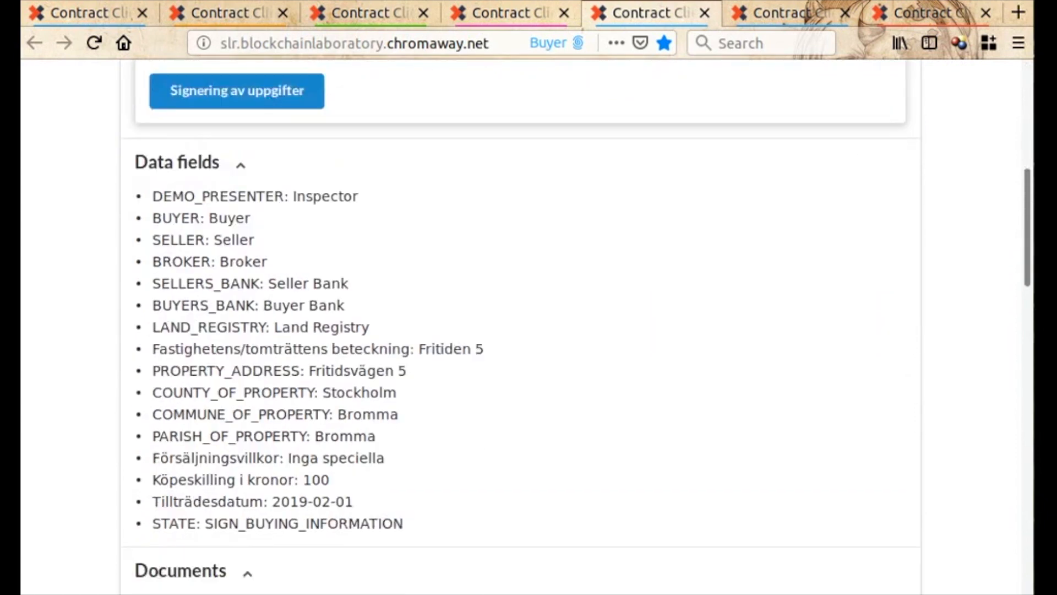
pyautogui.scroll(-3)
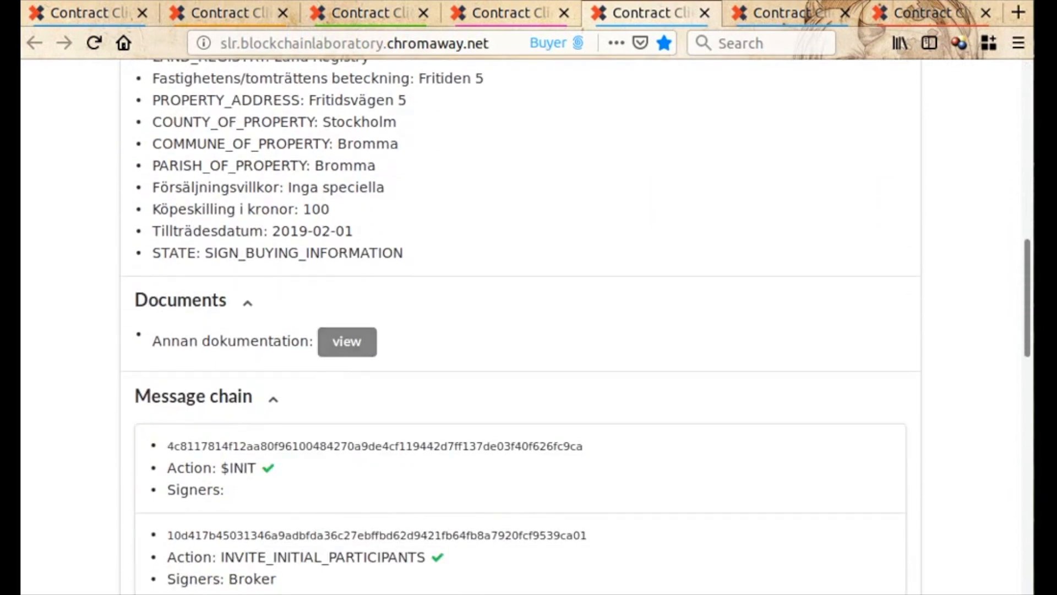
pyautogui.click(346, 341)
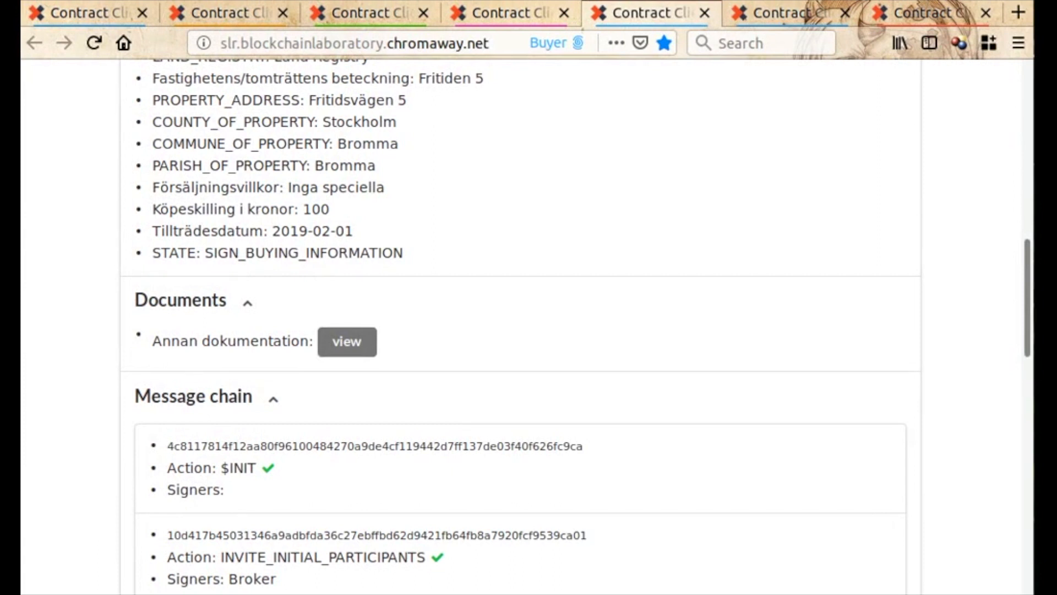
pyautogui.scroll(3)
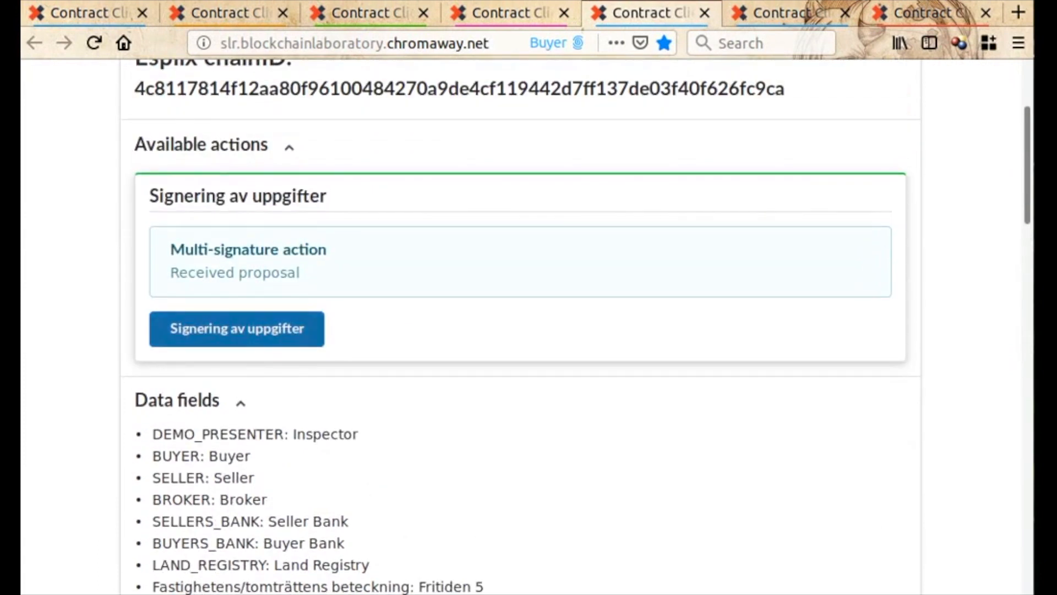
pyautogui.click(236, 328)
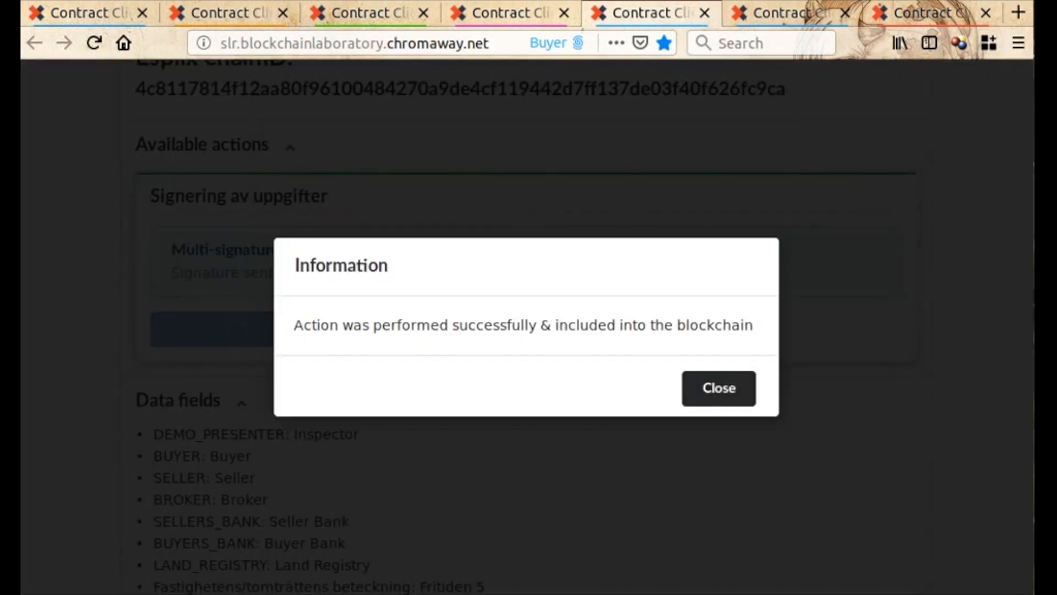
pyautogui.click(717, 388)
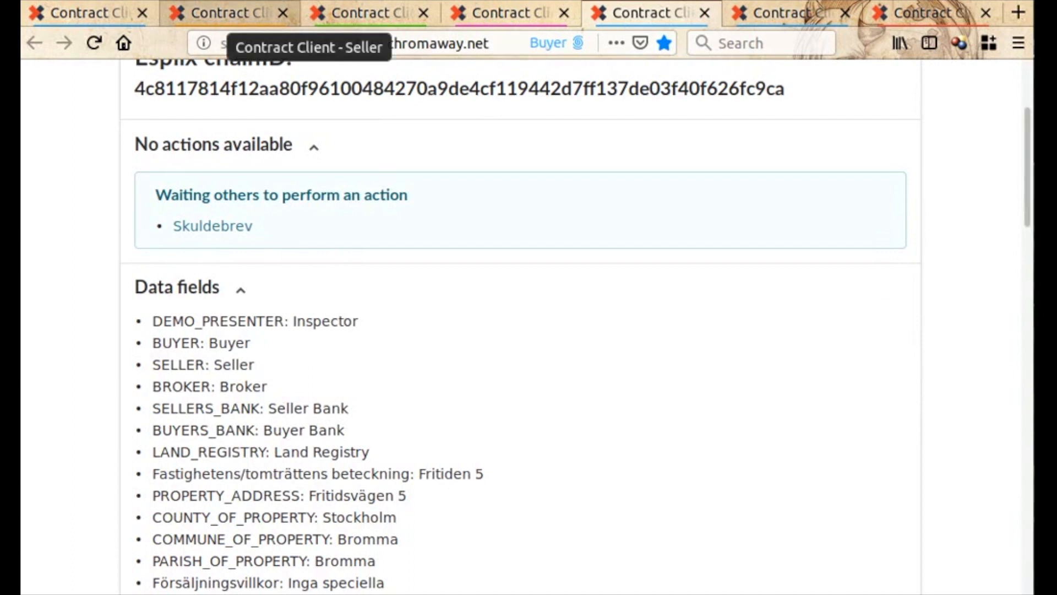
pyautogui.scroll(3)
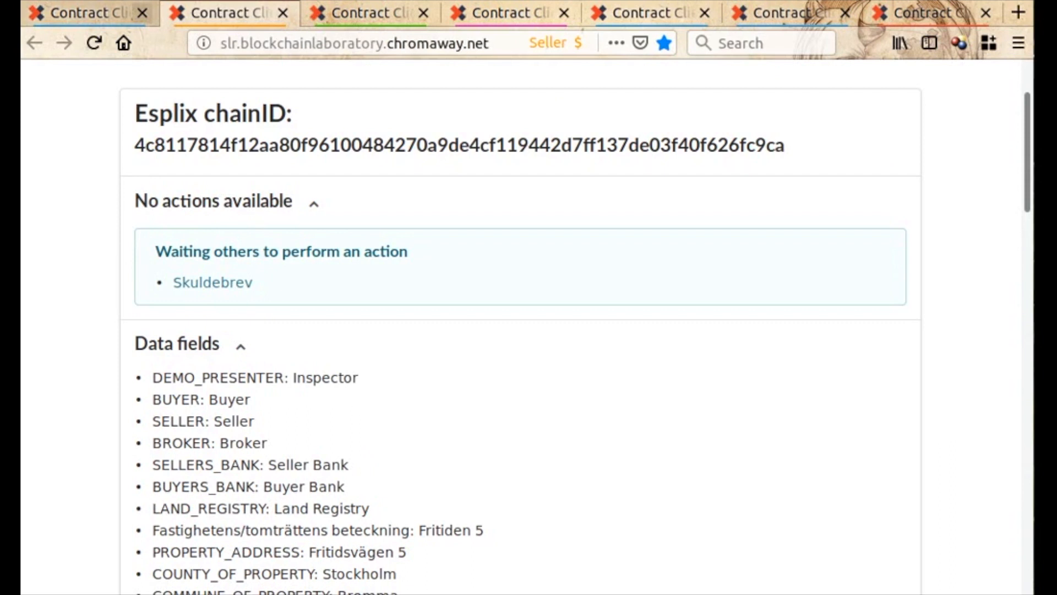
# - As the buyer's bank, submit Skuldebrev.pdf and dismiss the confirmation
pyautogui.scroll(3)
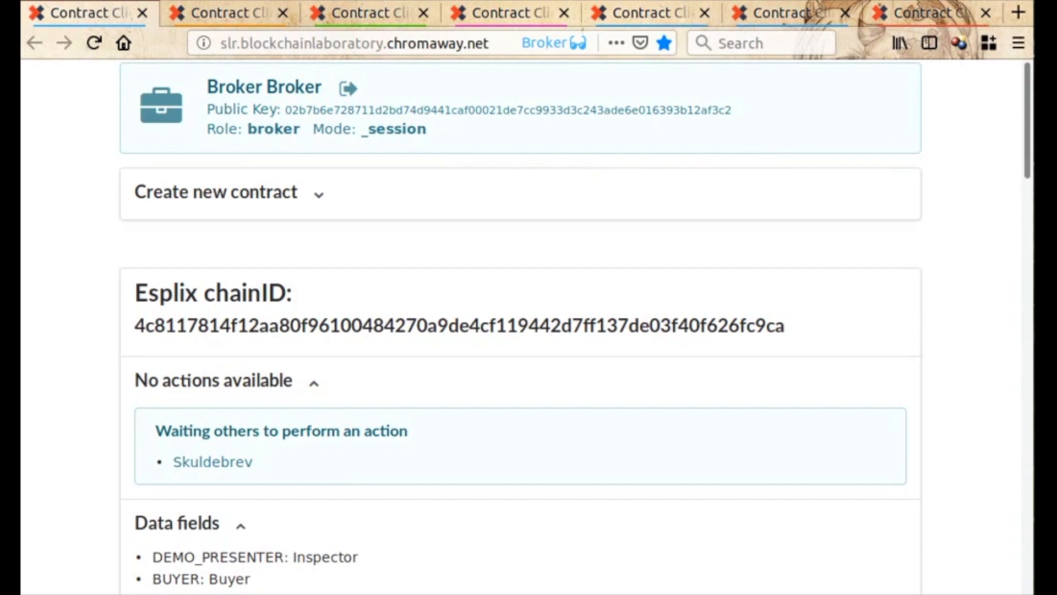
pyautogui.scroll(-3)
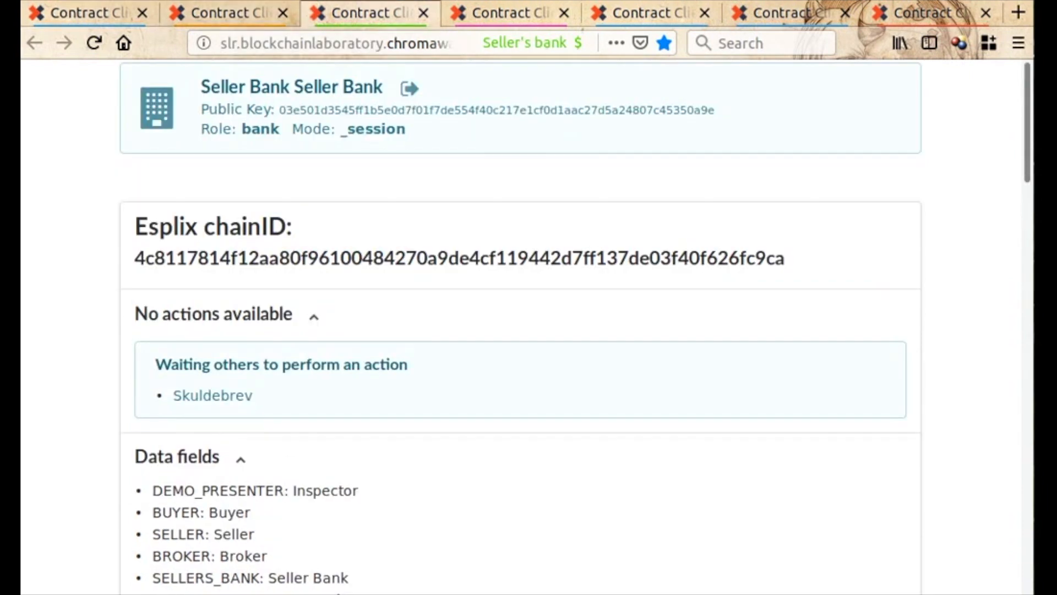
pyautogui.click(503, 12)
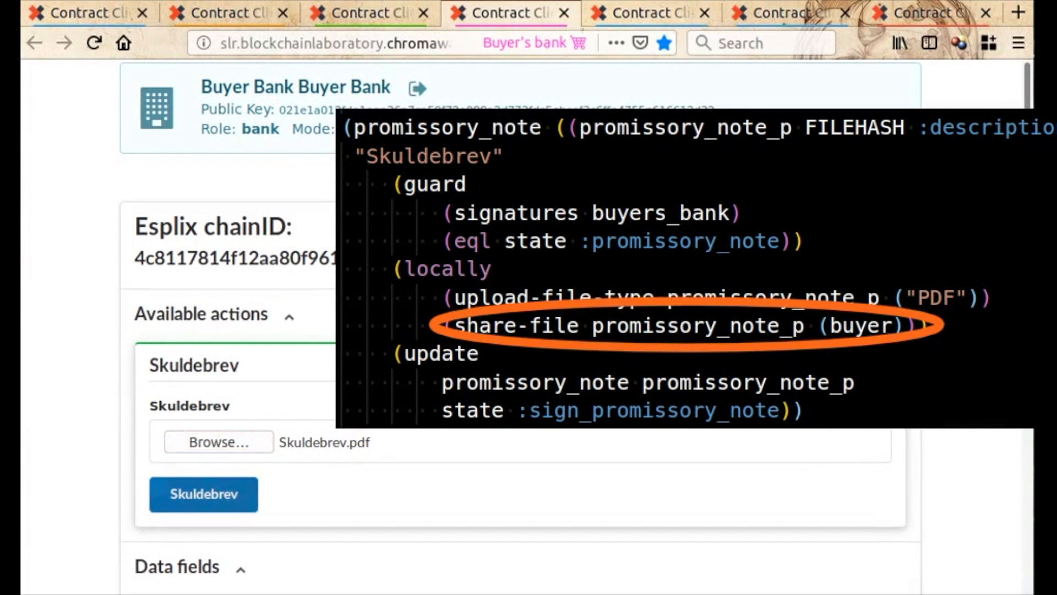
pyautogui.click(203, 495)
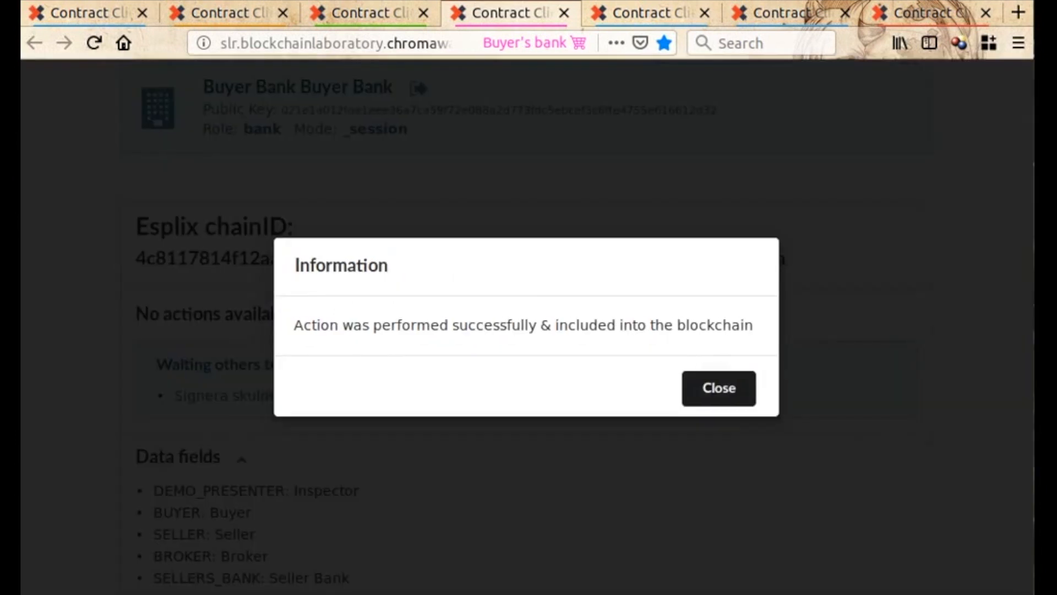
pyautogui.click(718, 388)
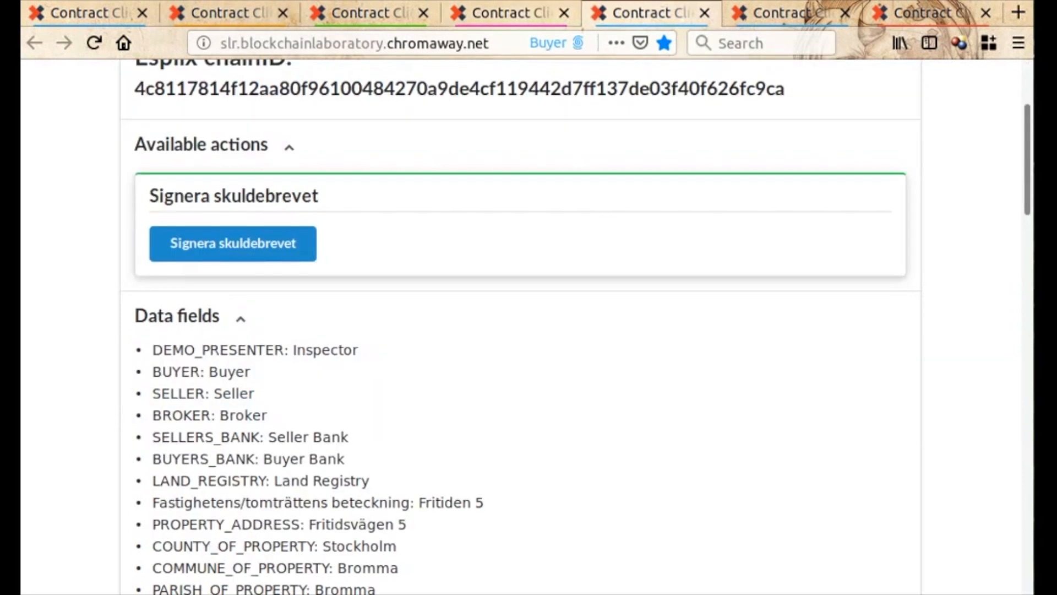
# - As the buyer, sign the promissory note ('Signera skuldebrevet') and close the dialog
pyautogui.click(232, 243)
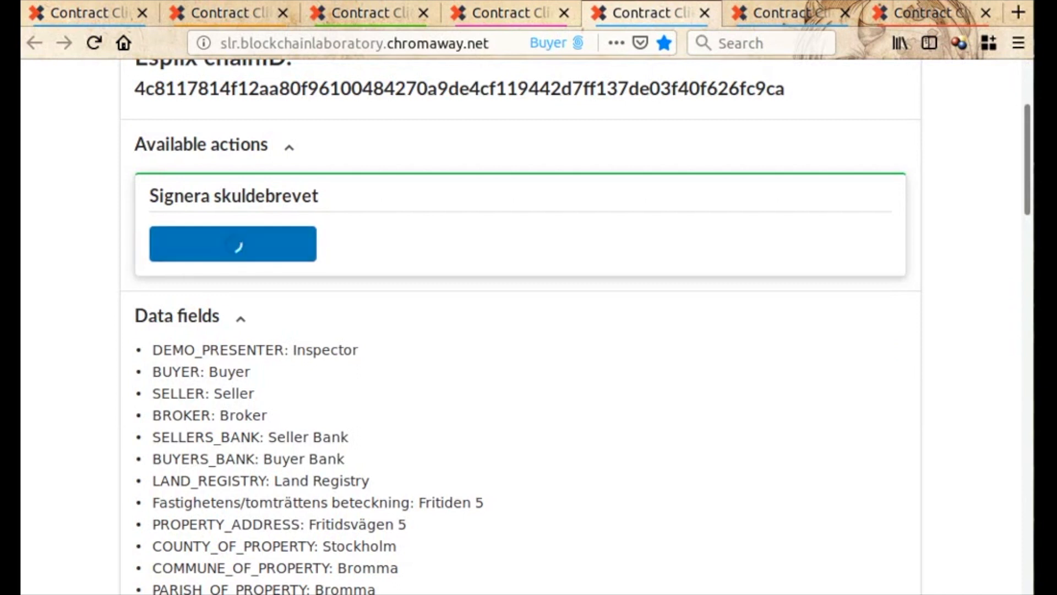
pyautogui.click(231, 243)
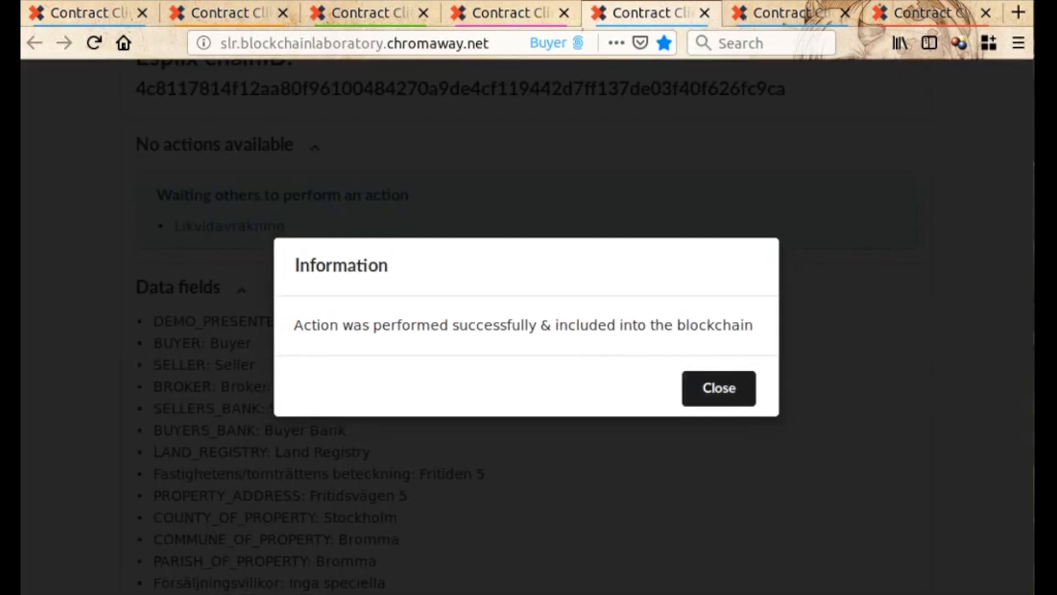
pyautogui.click(717, 388)
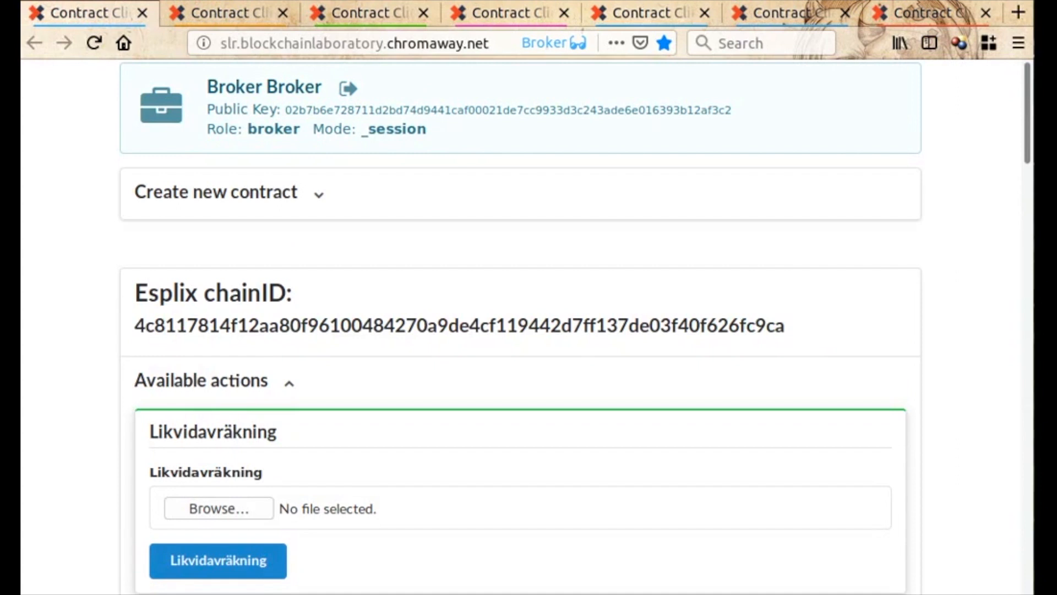
# - Sign the Likvidavräkning settlement as the seller and close the Information dialog
pyautogui.scroll(-3)
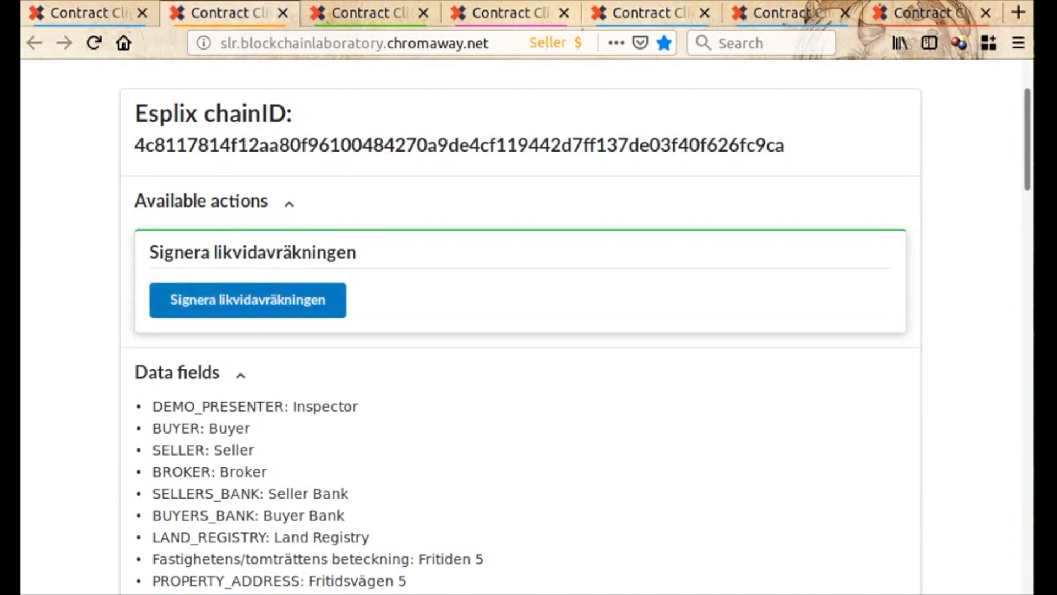
pyautogui.click(246, 300)
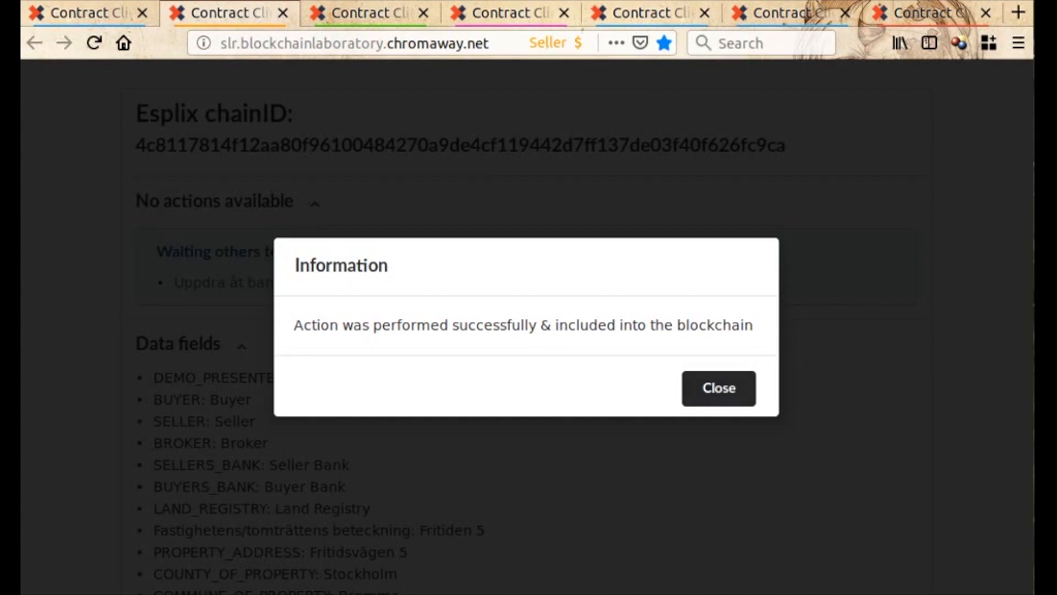
pyautogui.click(717, 387)
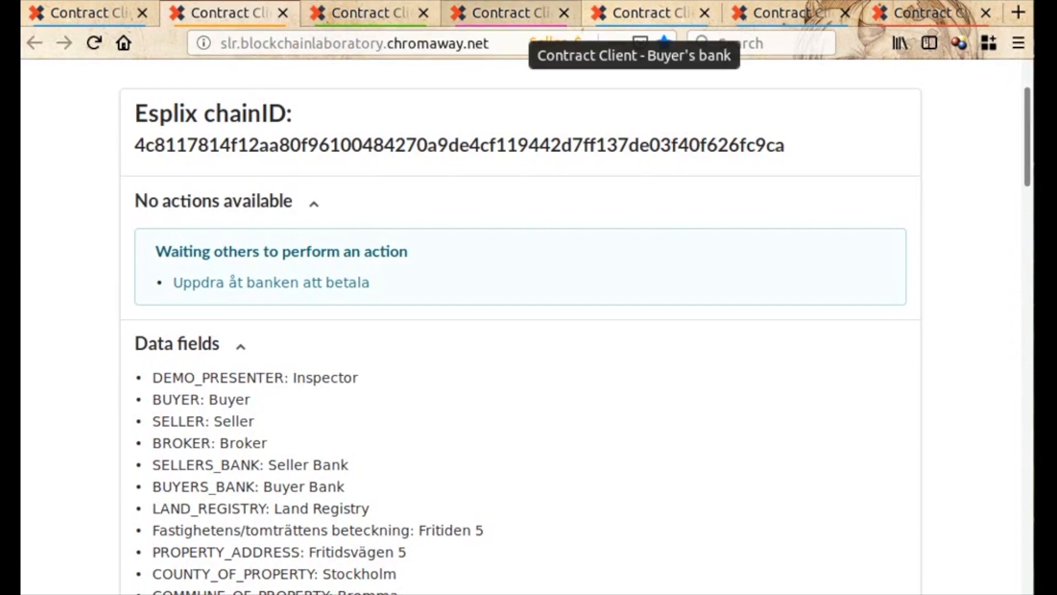
# - As the buyer, instruct the bank to pay and dismiss the success message
pyautogui.scroll(3)
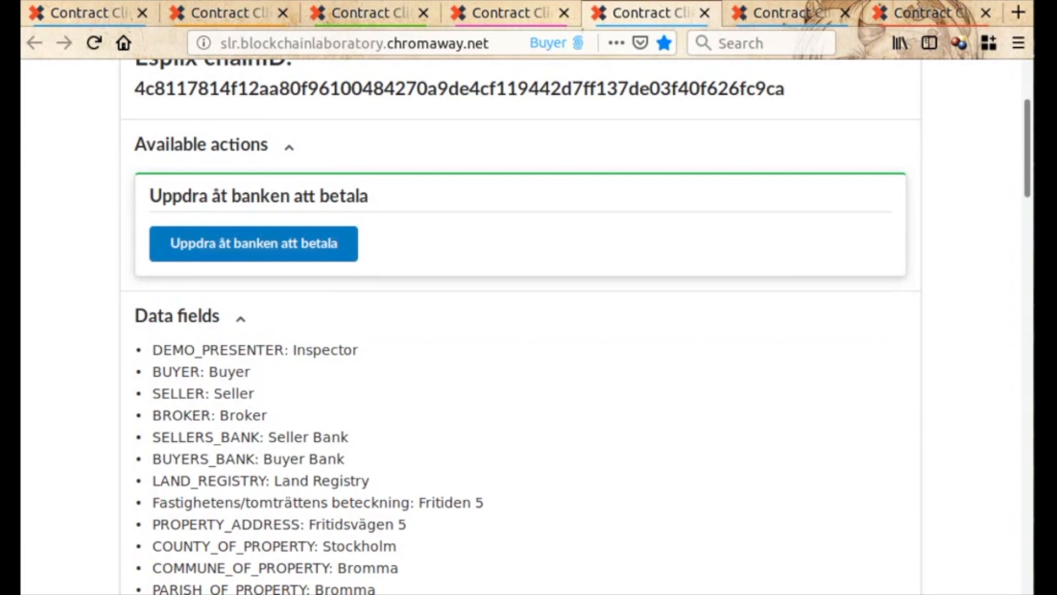
pyautogui.click(253, 243)
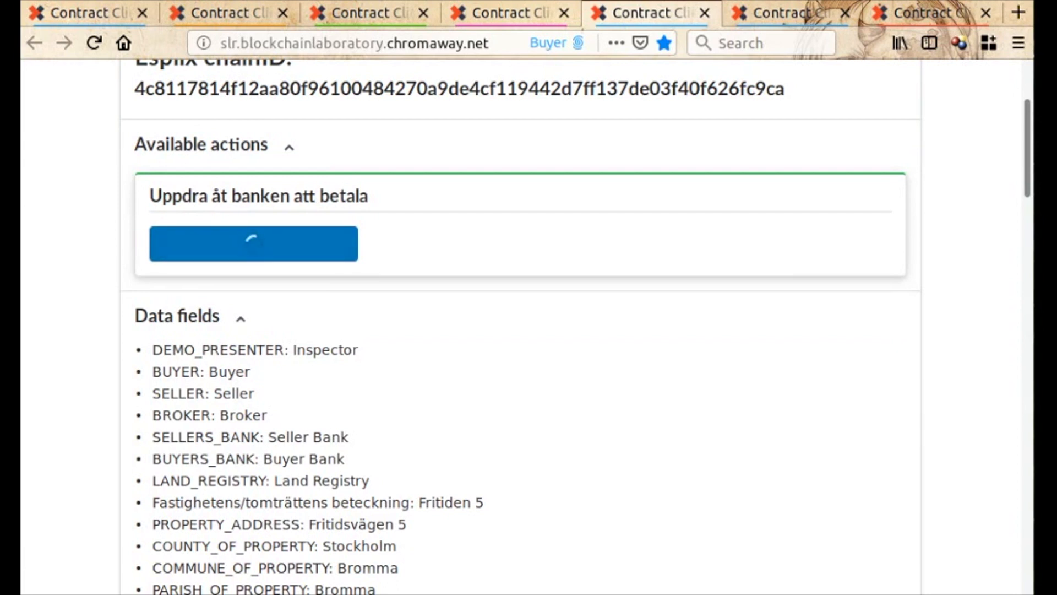
pyautogui.click(253, 244)
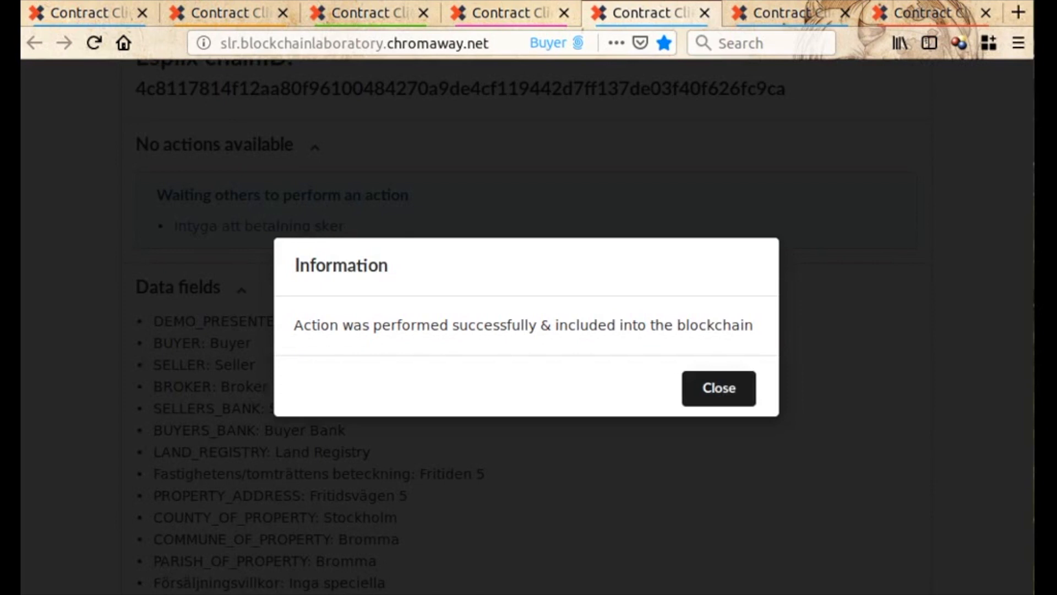
pyautogui.click(718, 387)
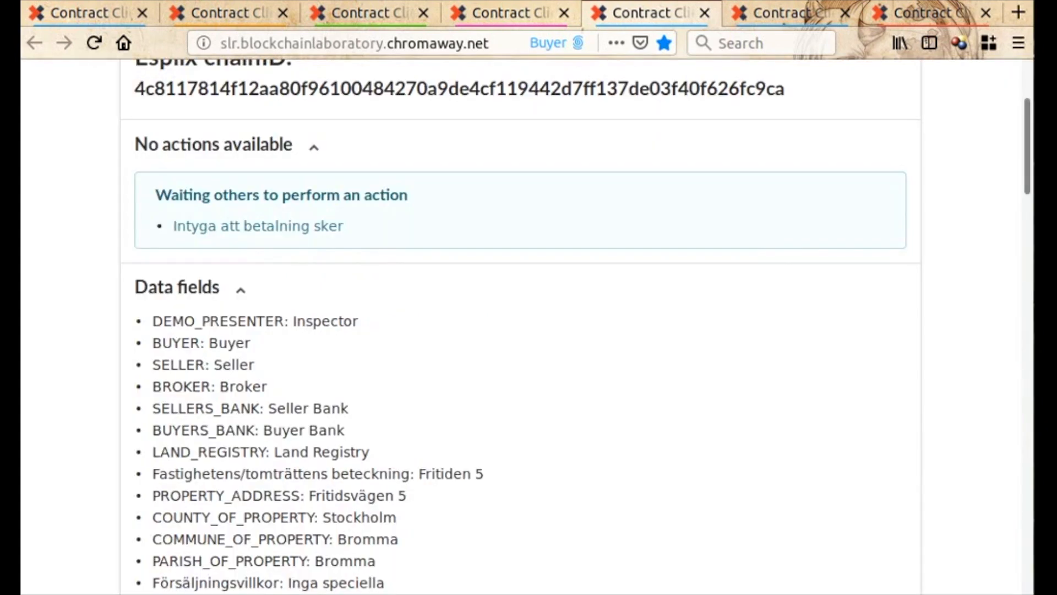
pyautogui.moveTo(648, 13)
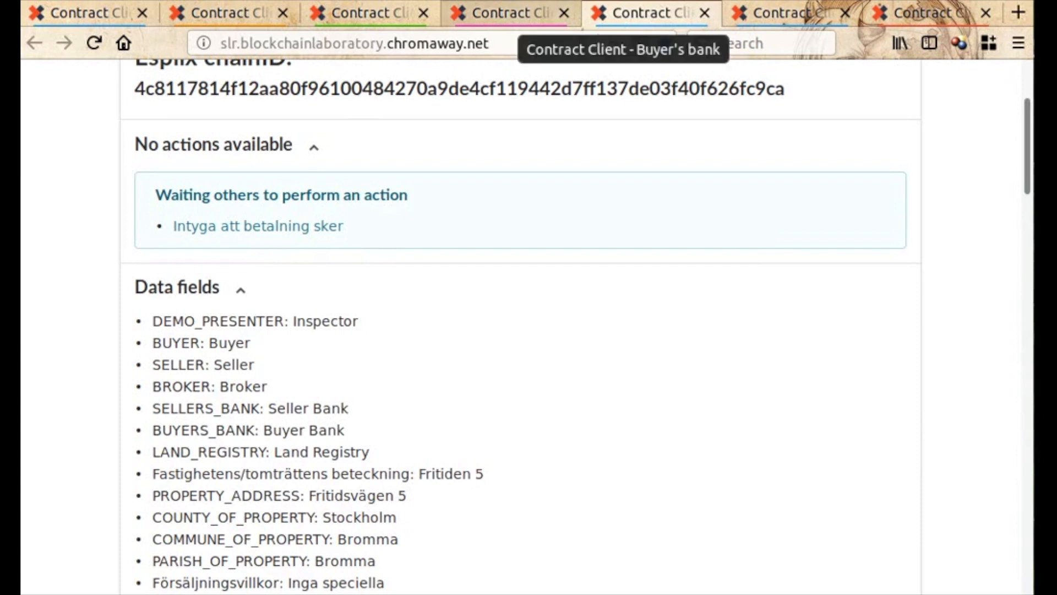
# - As the buyer's bank, certify that payment will happen and dismiss the confirmation
pyautogui.scroll(3)
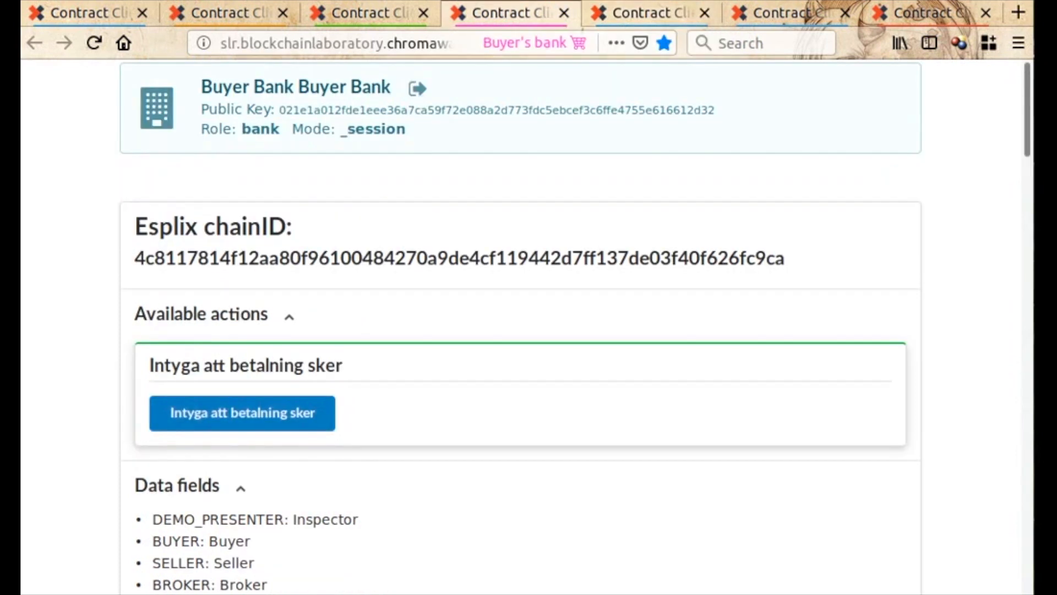
pyautogui.click(241, 412)
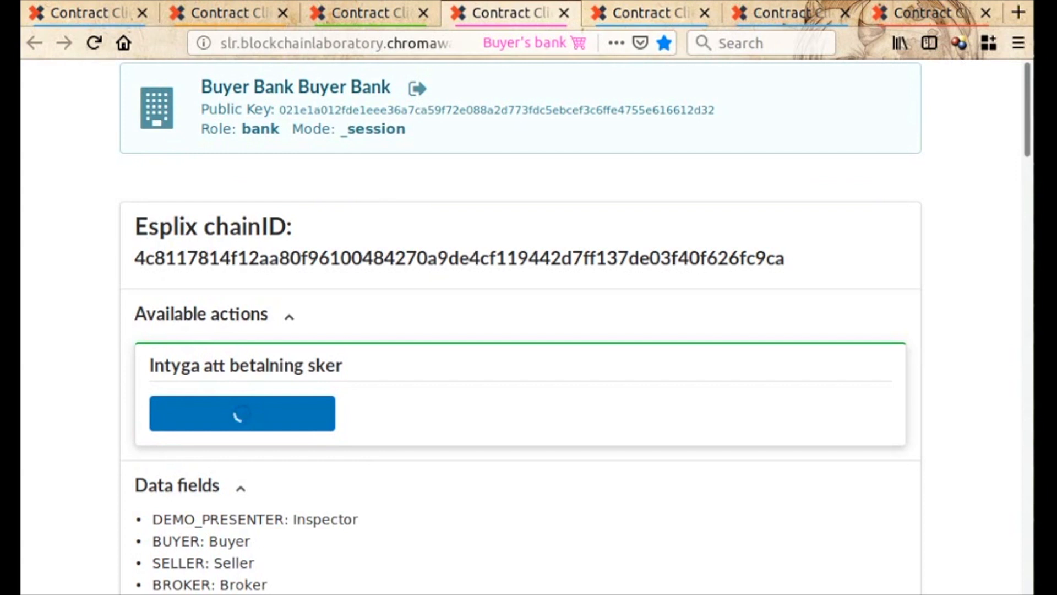
pyautogui.click(241, 412)
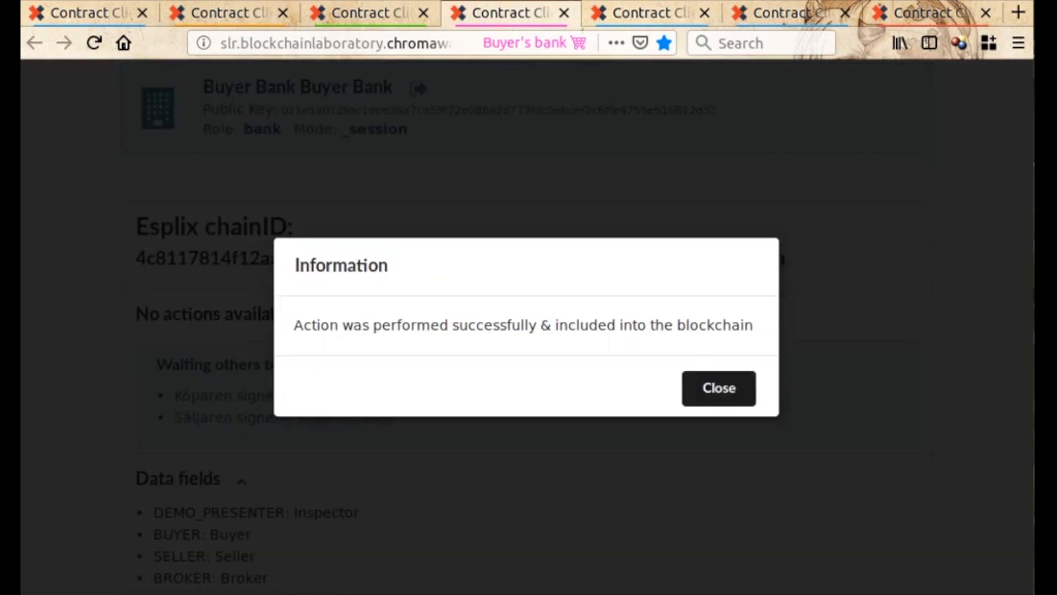
pyautogui.click(718, 388)
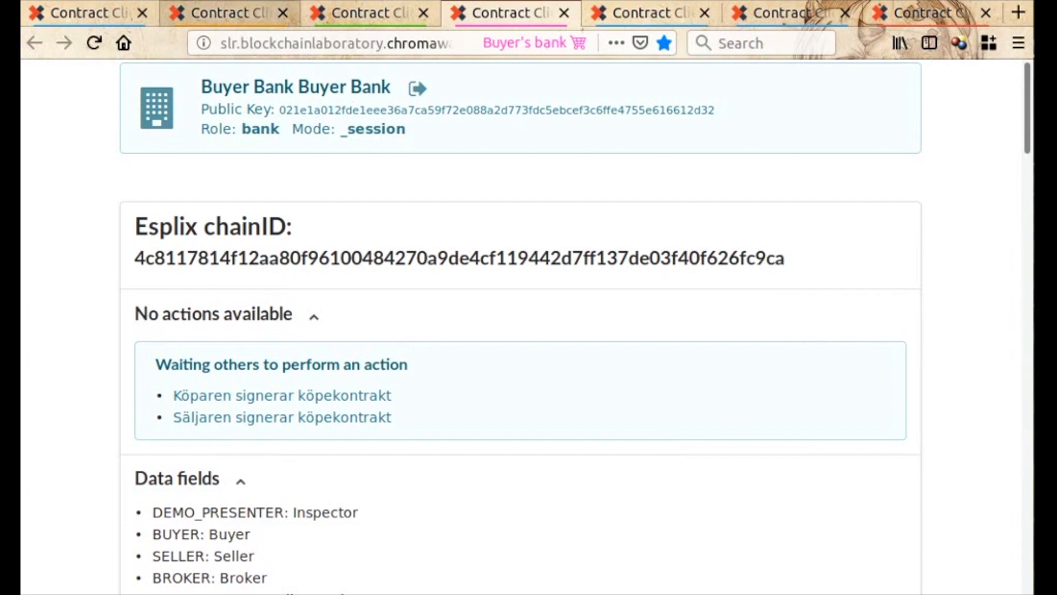
# - In the Seller tab, sign the purchase contract with 'Signatur med TeliaID'
pyautogui.click(227, 12)
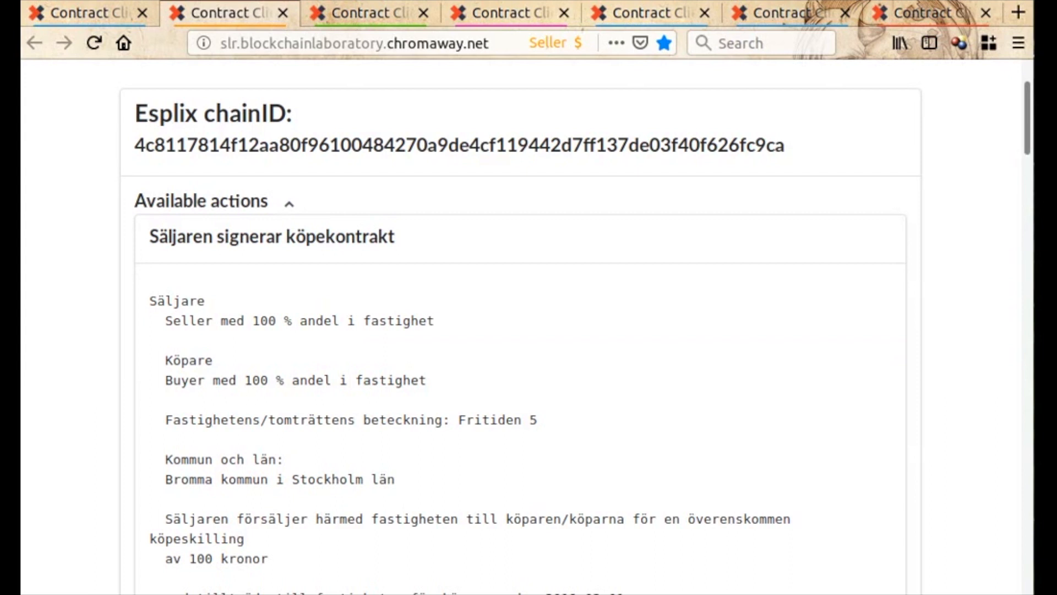
pyautogui.scroll(-3)
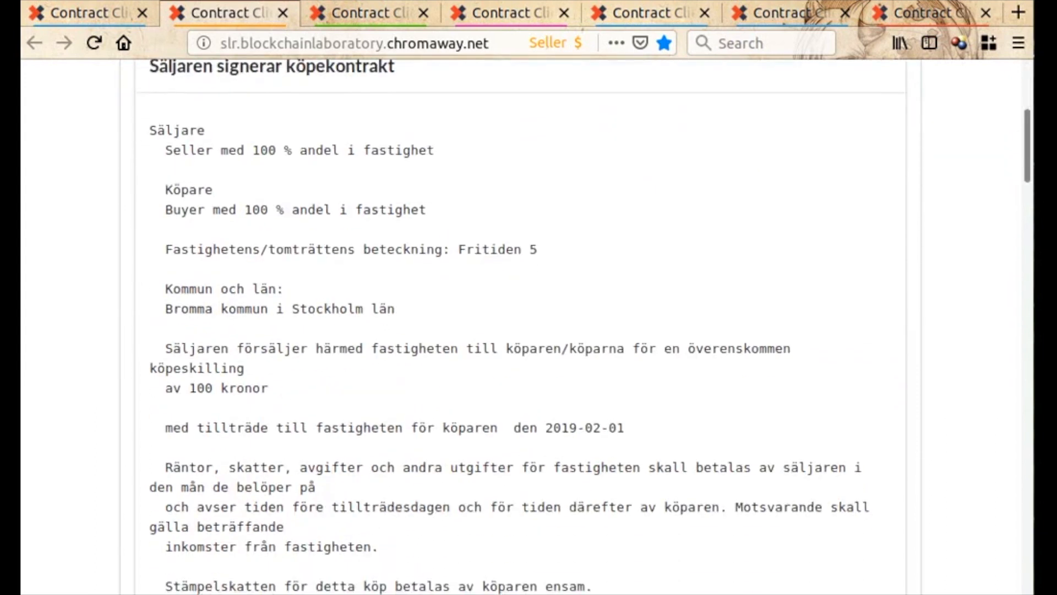
pyautogui.scroll(-3)
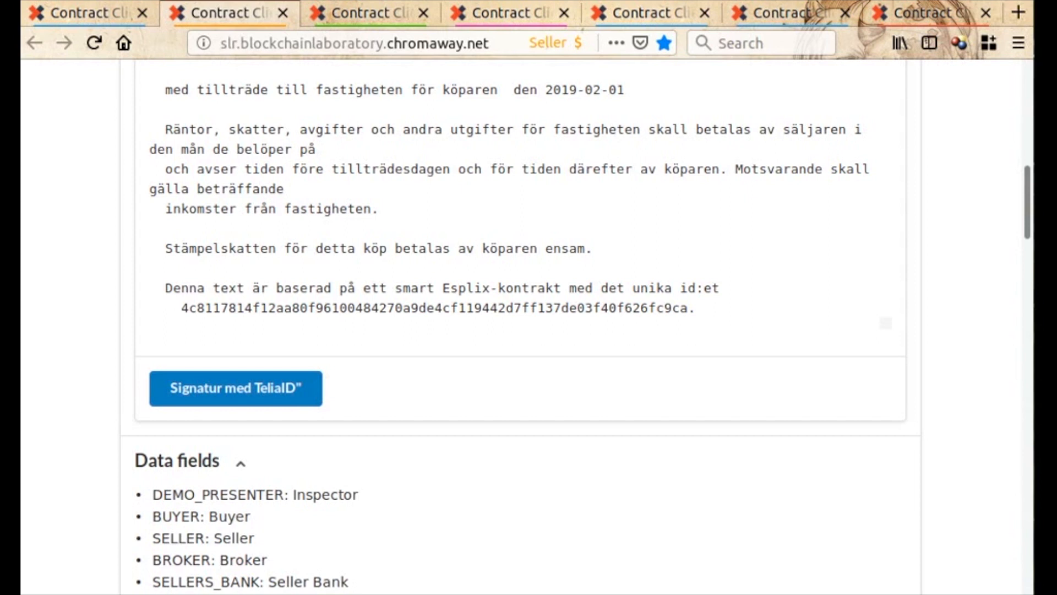
pyautogui.click(235, 387)
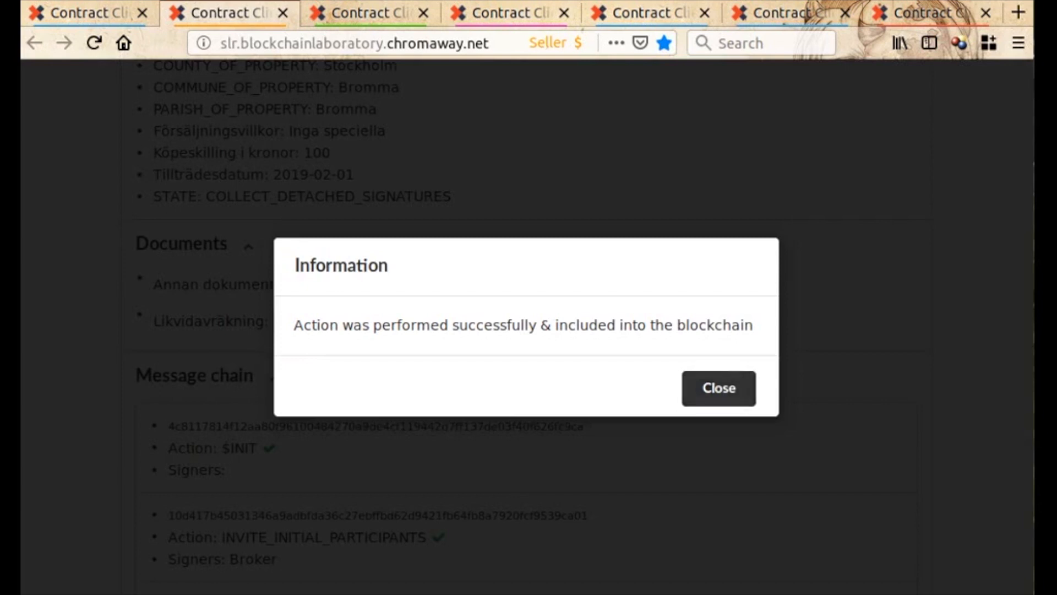
pyautogui.click(717, 388)
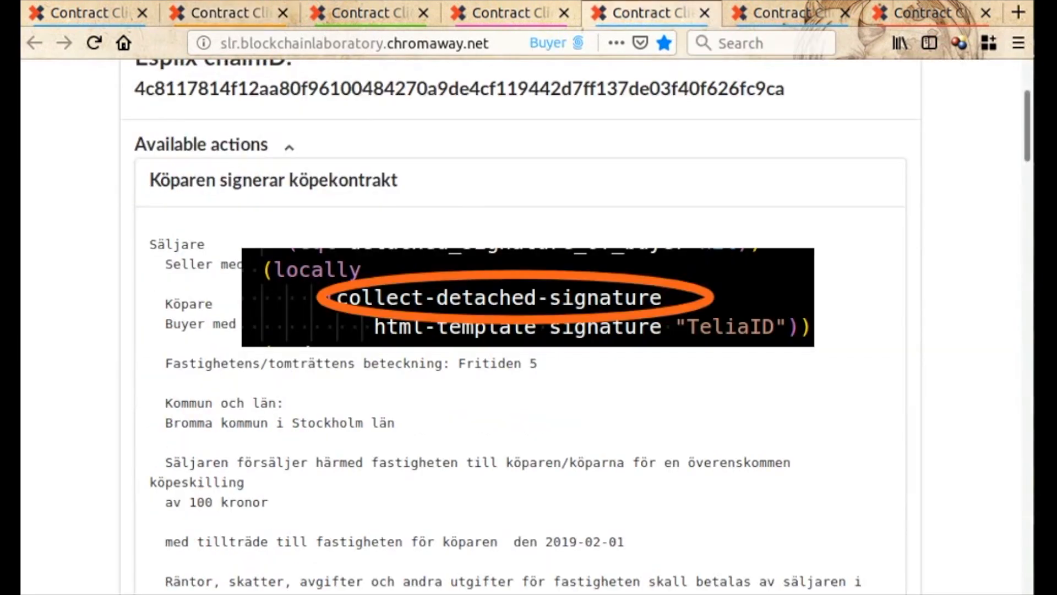
# - Sign the purchase contract as the buyer and close the success confirmation
pyautogui.scroll(-3)
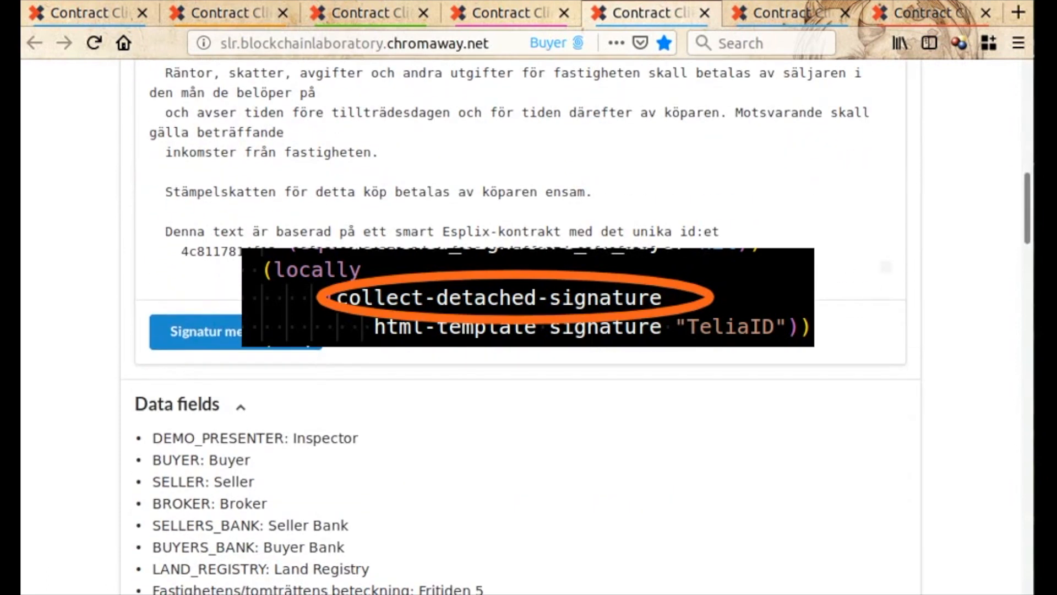
pyautogui.click(235, 332)
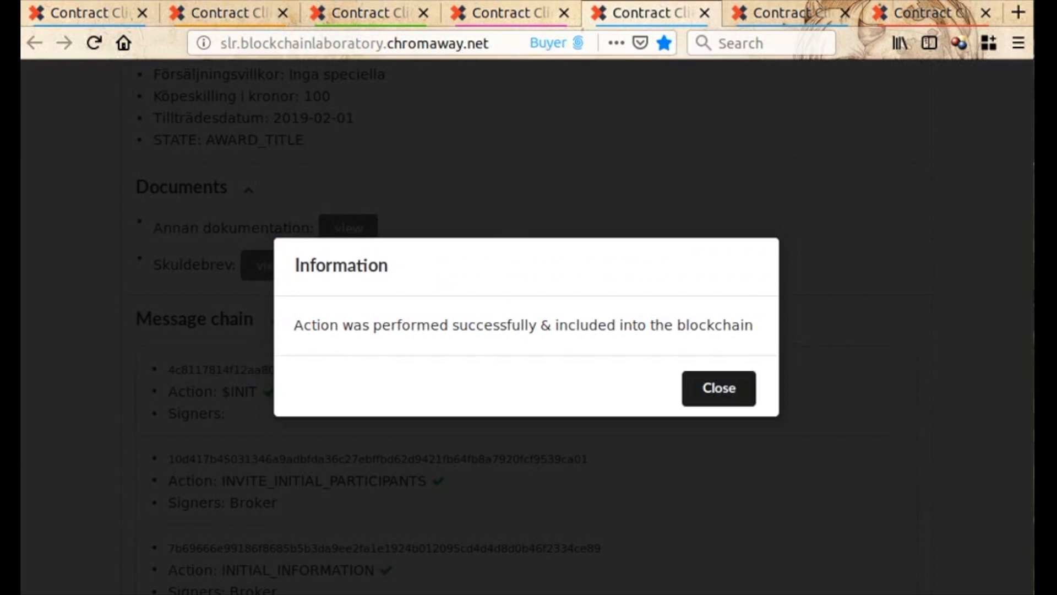
pyautogui.click(718, 388)
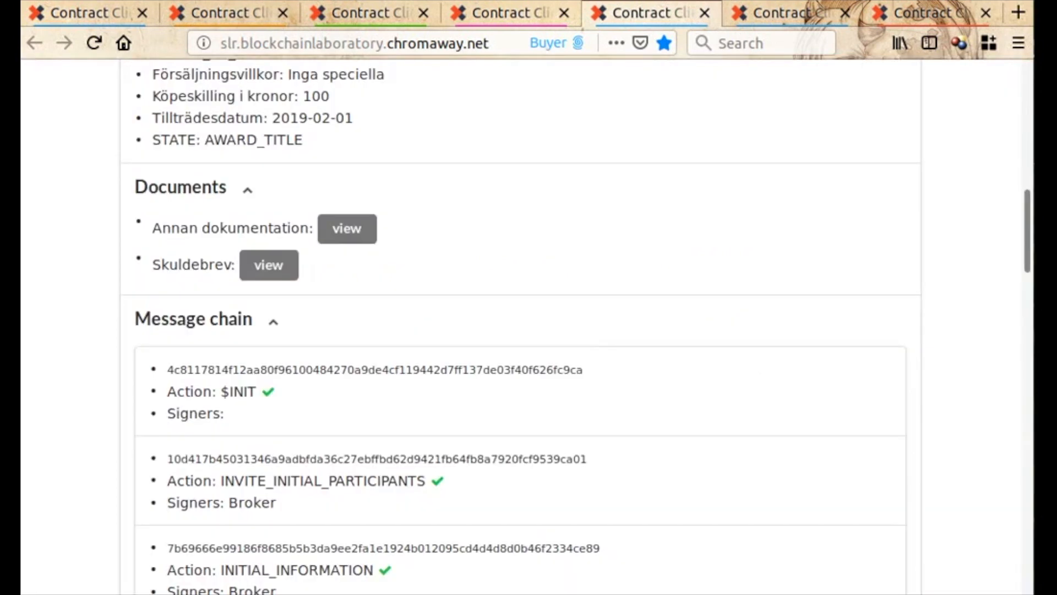
pyautogui.scroll(3)
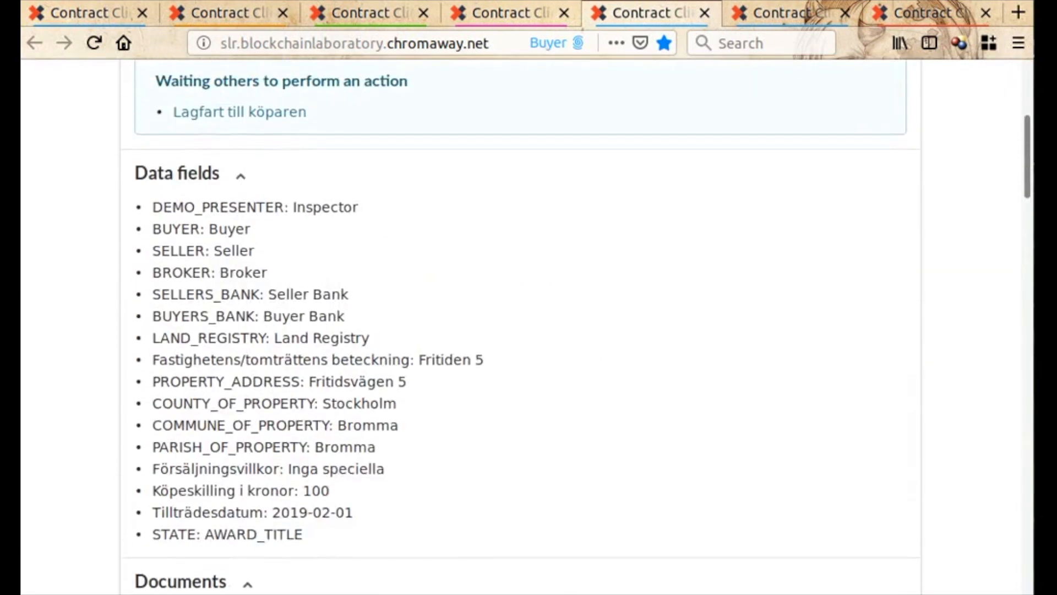
pyautogui.scroll(3)
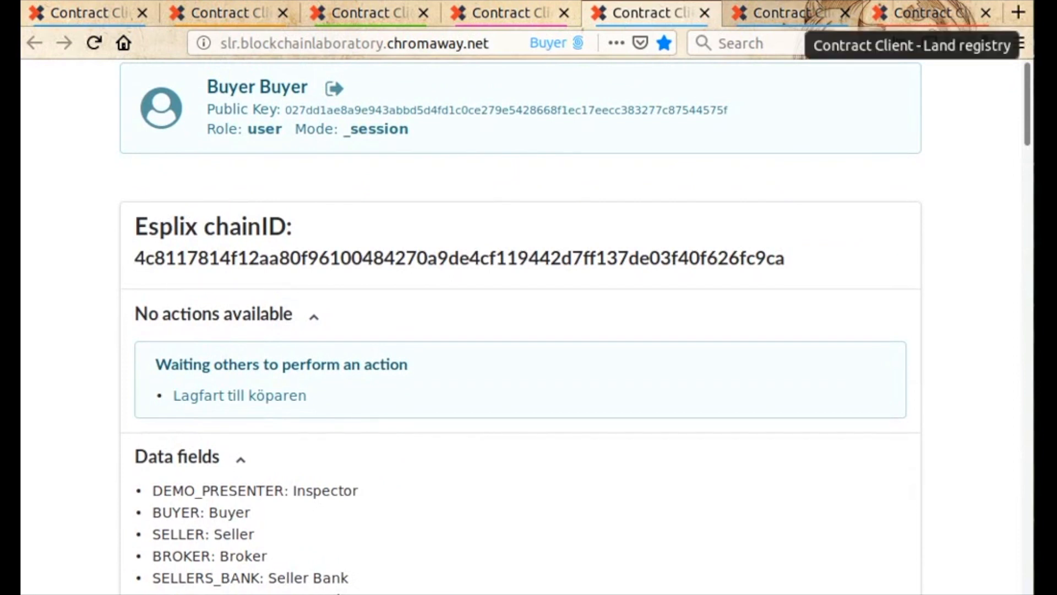
# - In the Land registry tab, award title to the buyer with 'Lagfart till köparen'
pyautogui.click(788, 12)
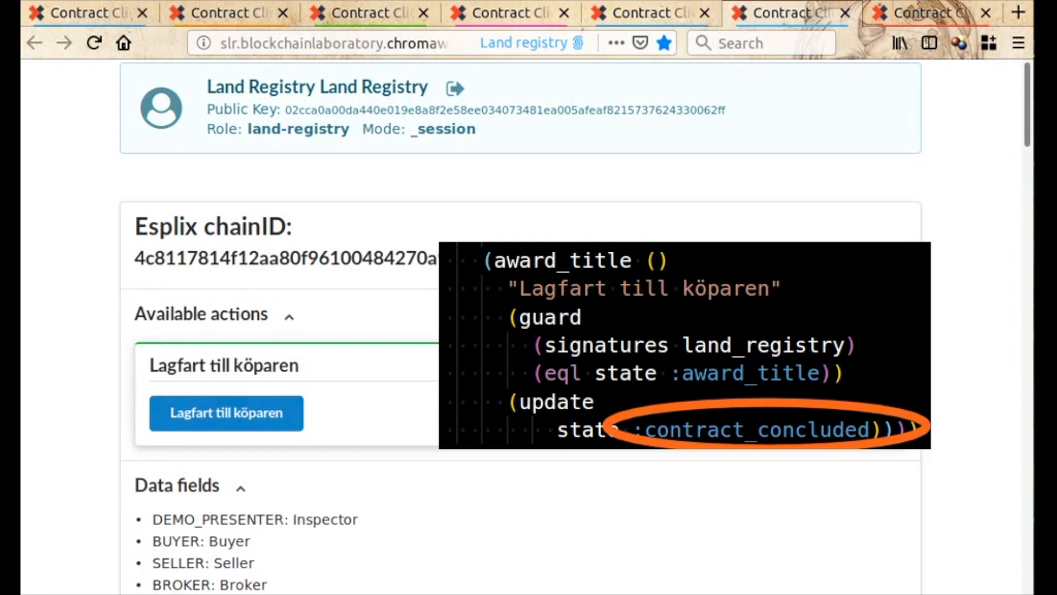
pyautogui.click(226, 413)
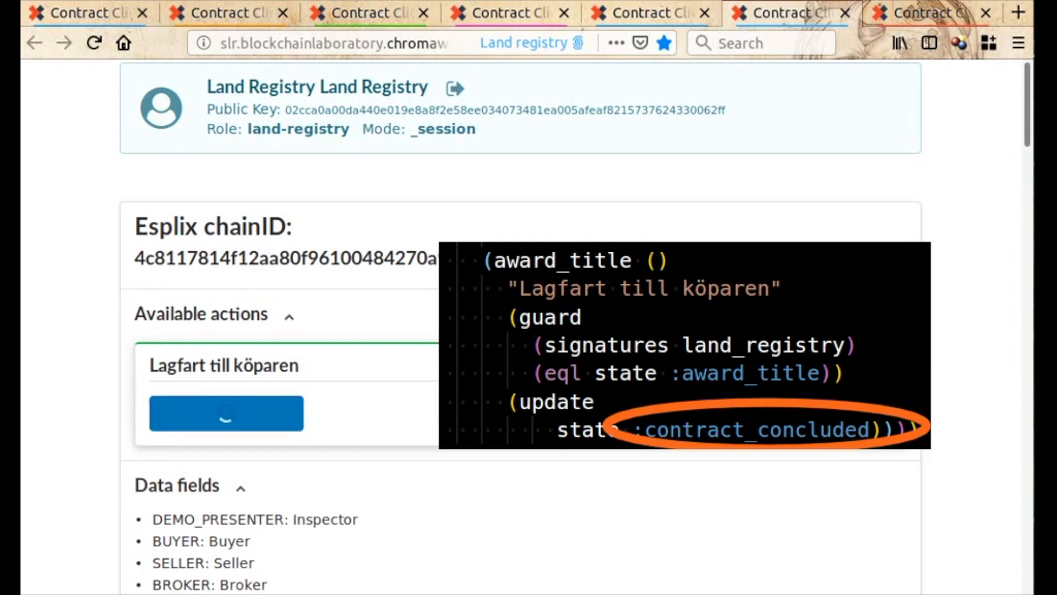
pyautogui.click(226, 412)
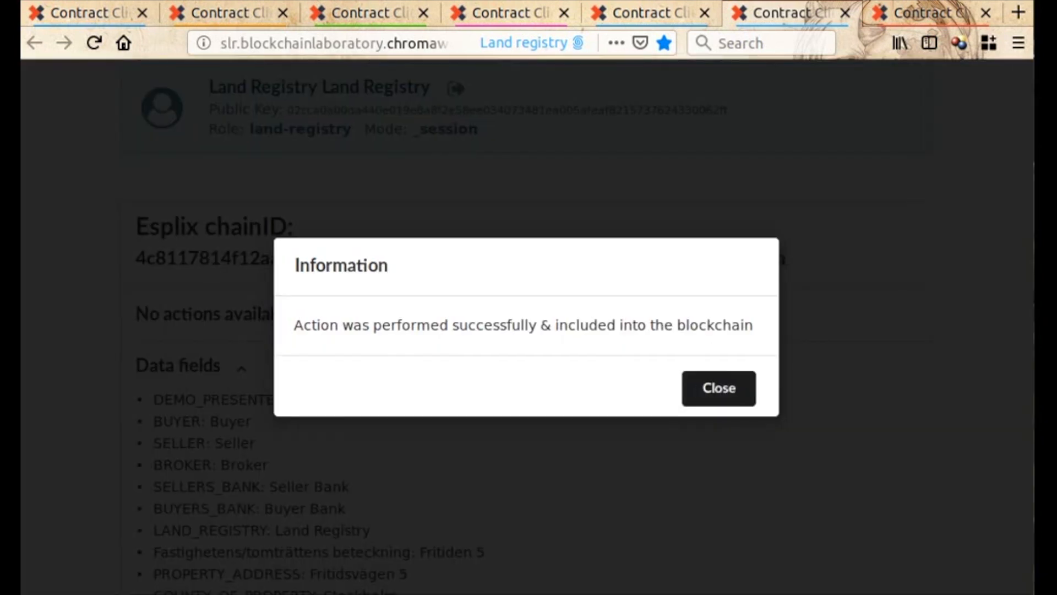
pyautogui.click(717, 388)
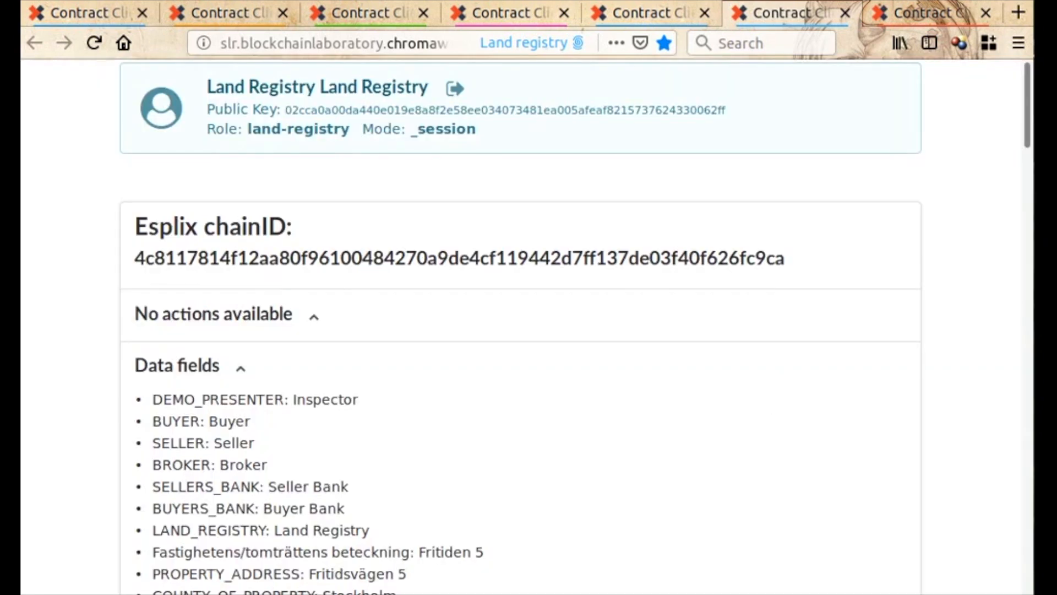
pyautogui.scroll(-3)
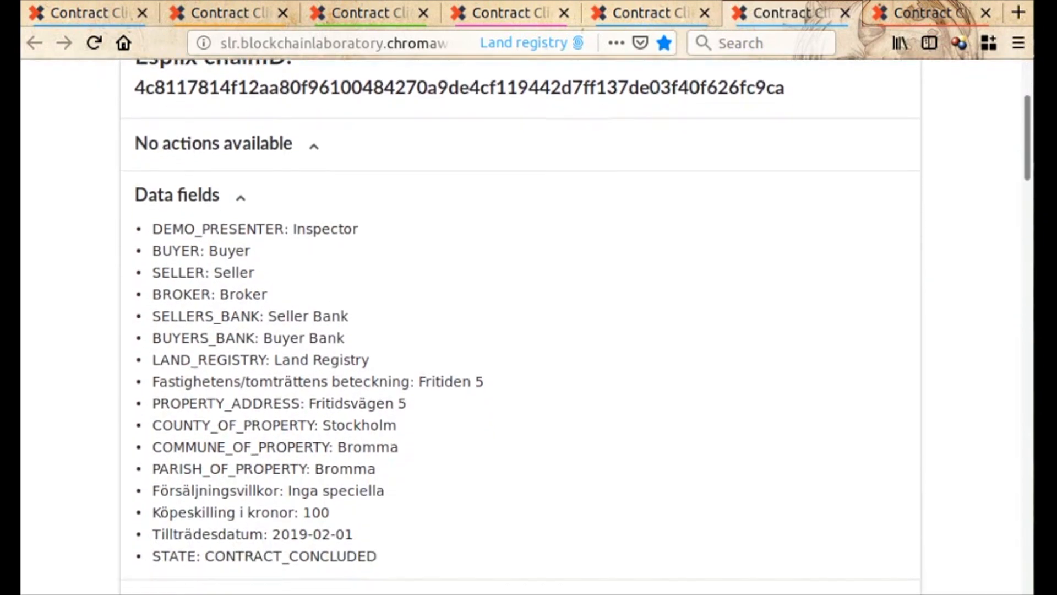
pyautogui.scroll(-3)
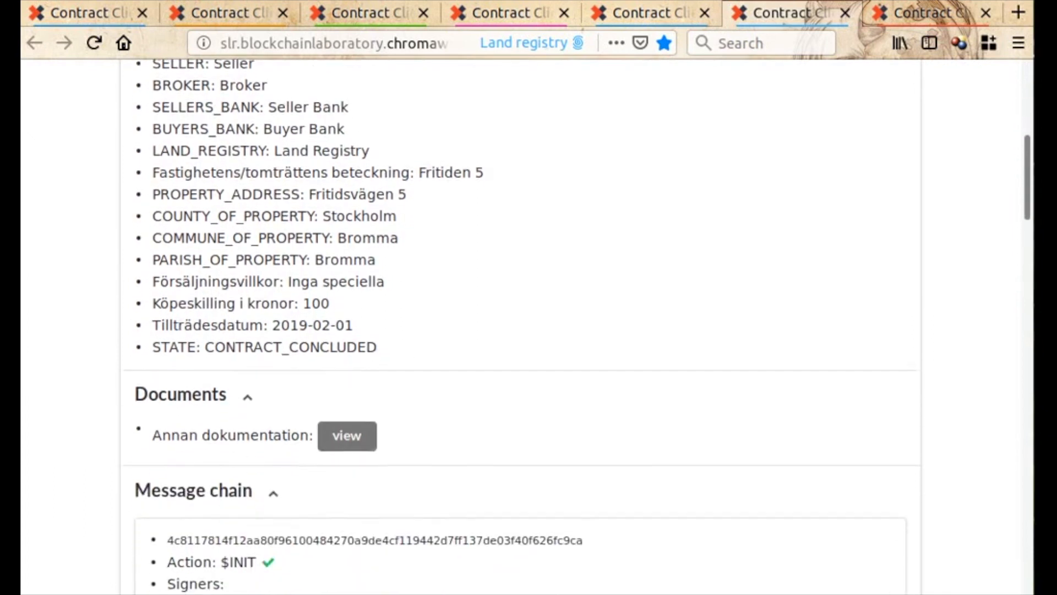
pyautogui.scroll(-3)
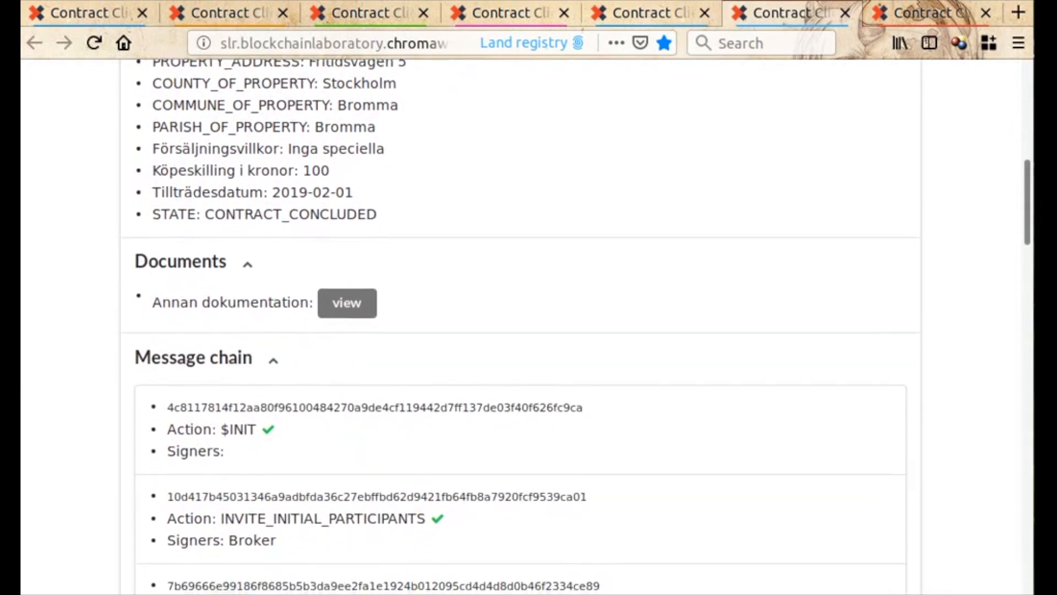
pyautogui.scroll(-3)
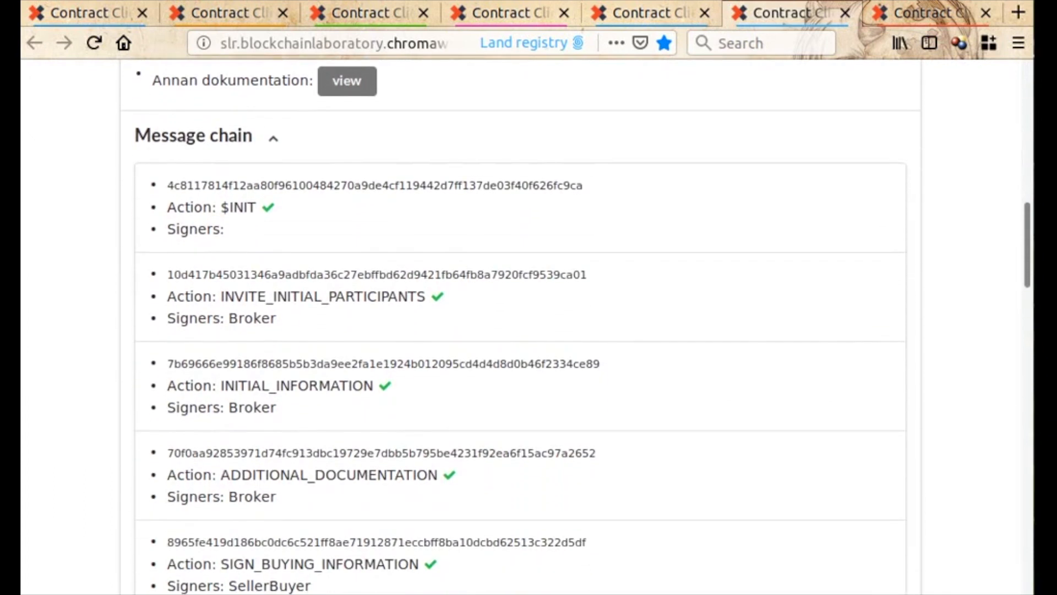
pyautogui.scroll(-3)
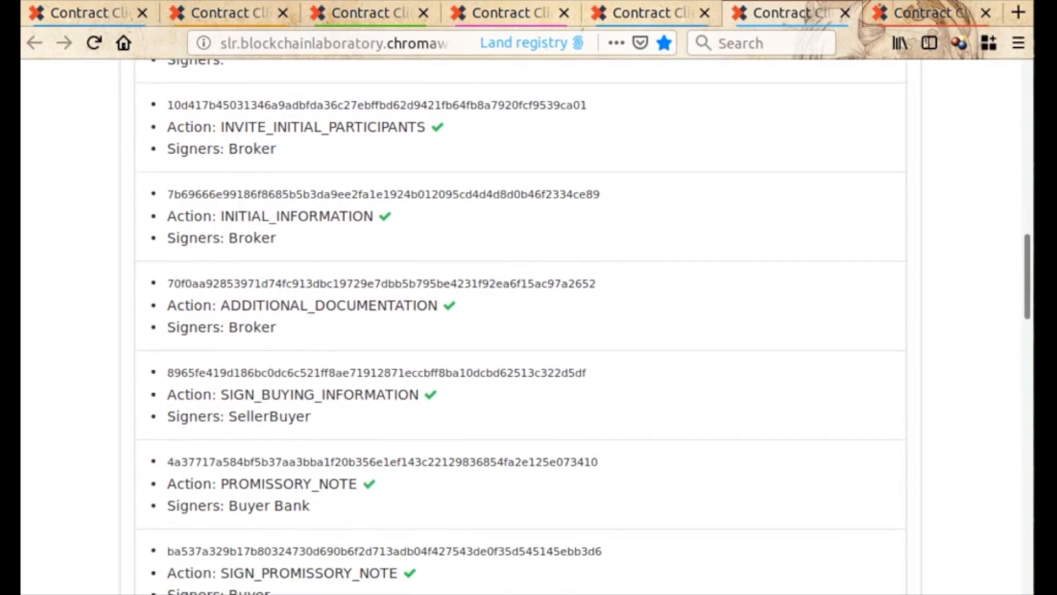
pyautogui.scroll(-3)
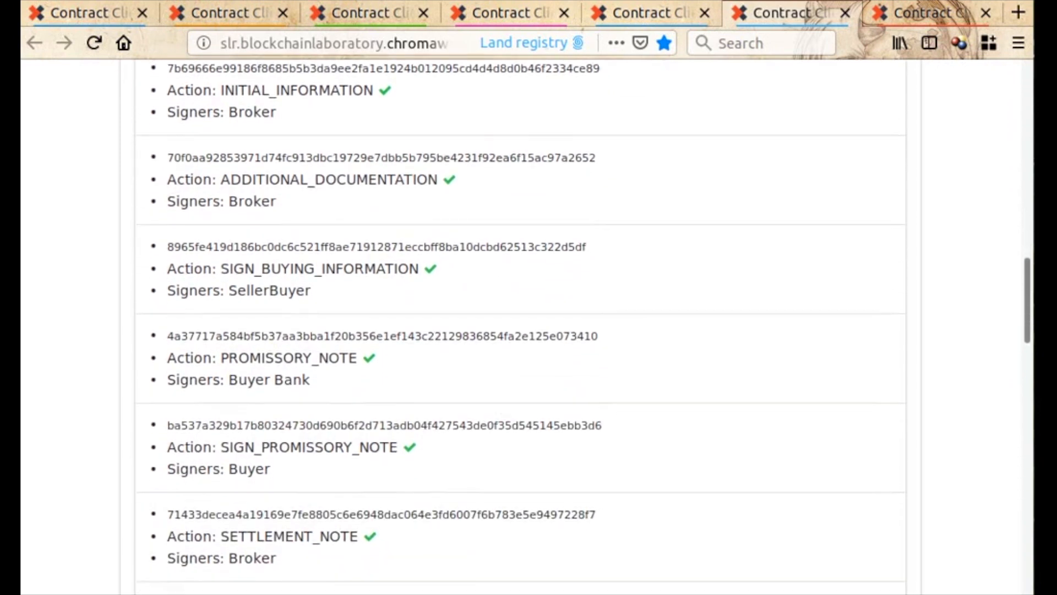
pyautogui.scroll(-3)
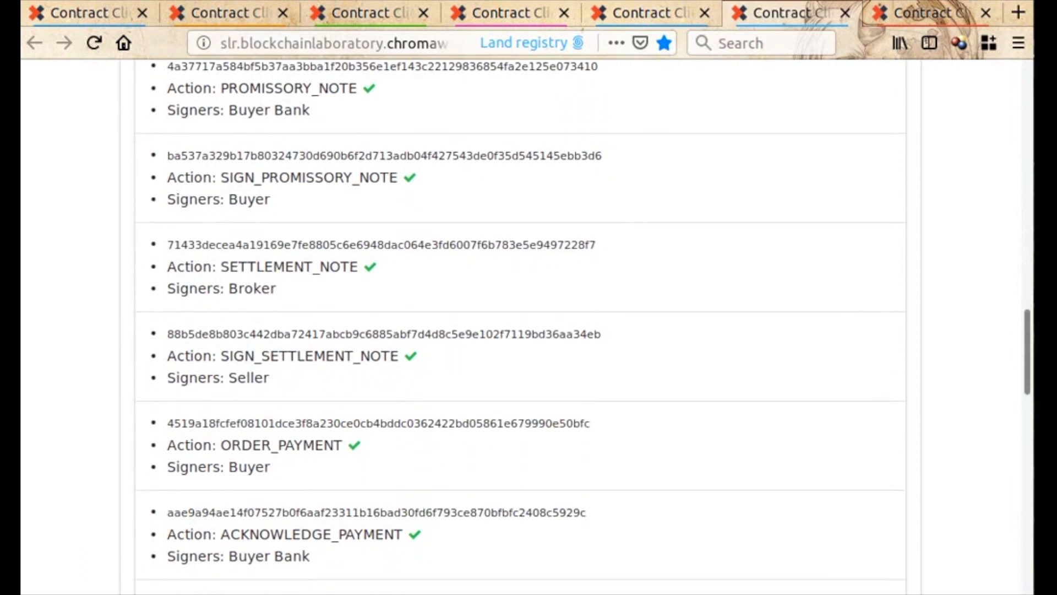
pyautogui.scroll(-3)
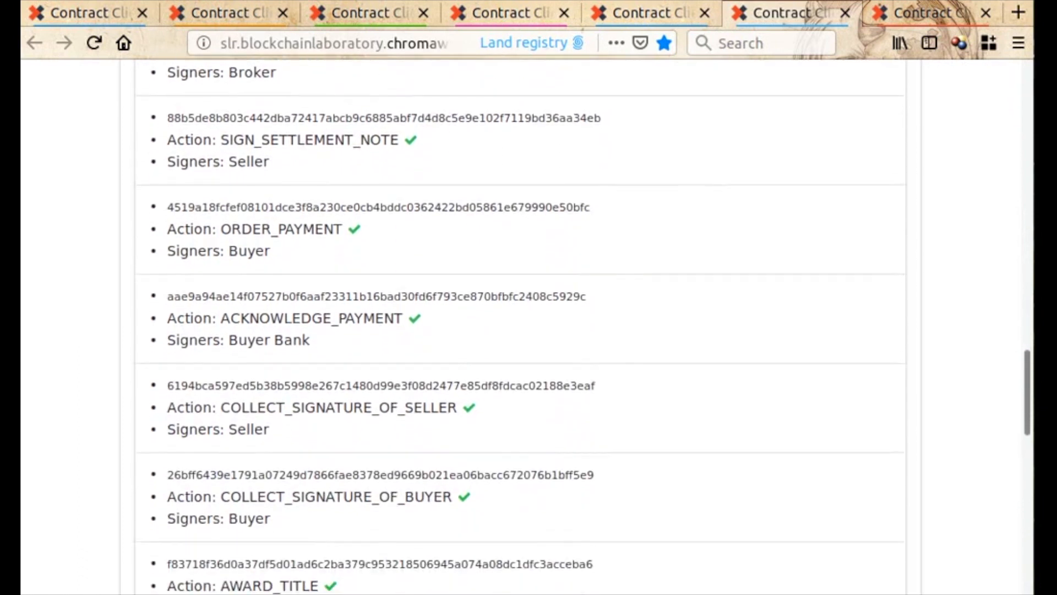
pyautogui.scroll(-3)
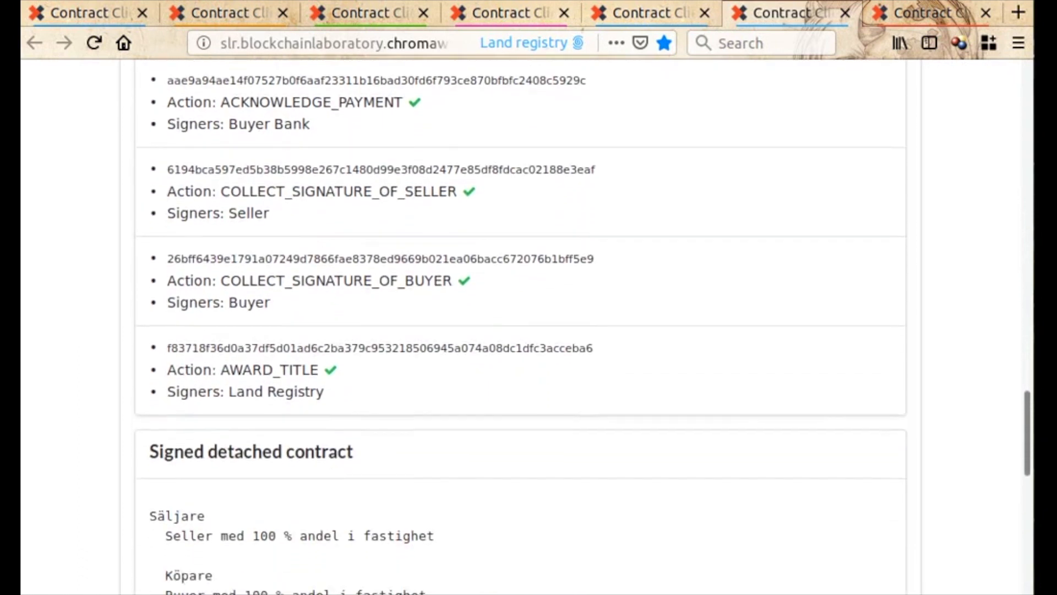
pyautogui.scroll(-3)
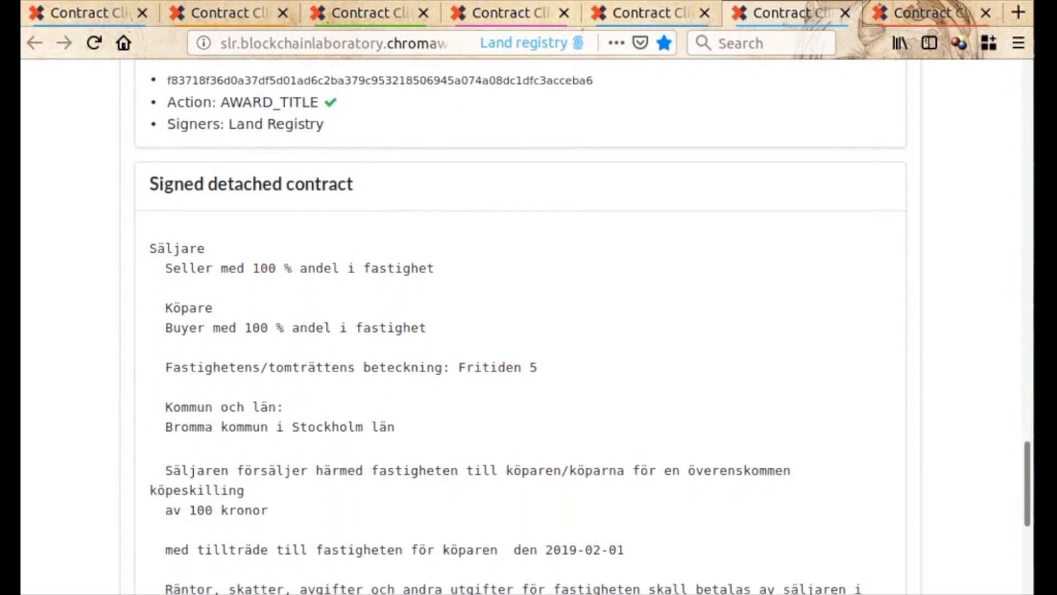
pyautogui.scroll(-3)
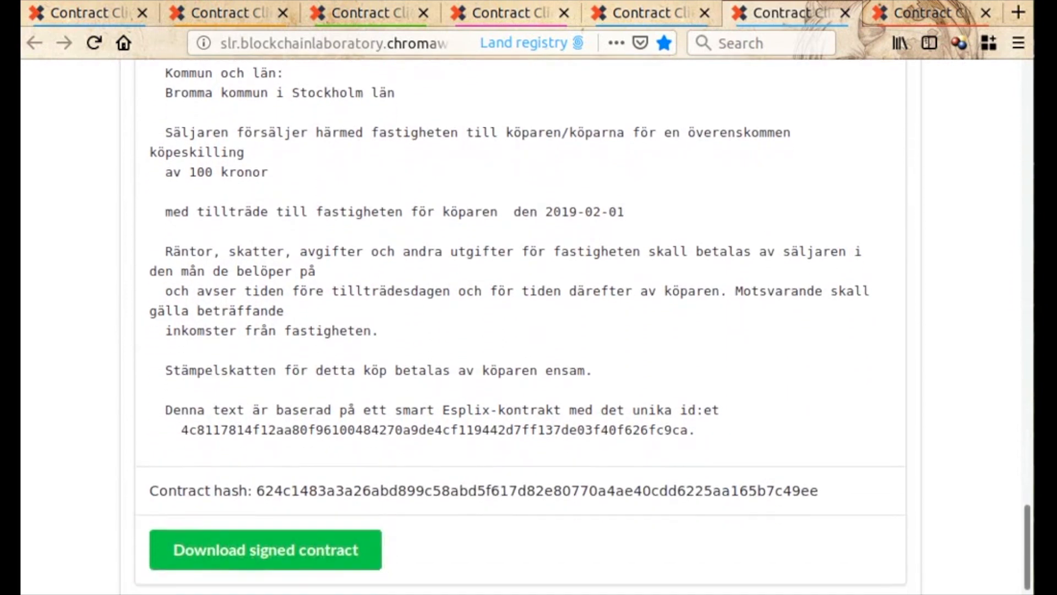